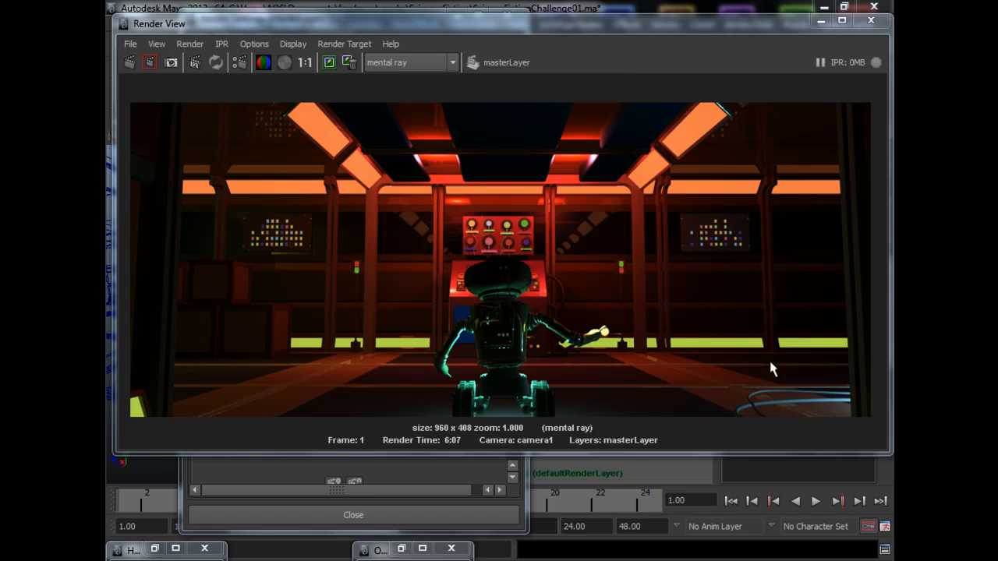
mouse_move(730, 316)
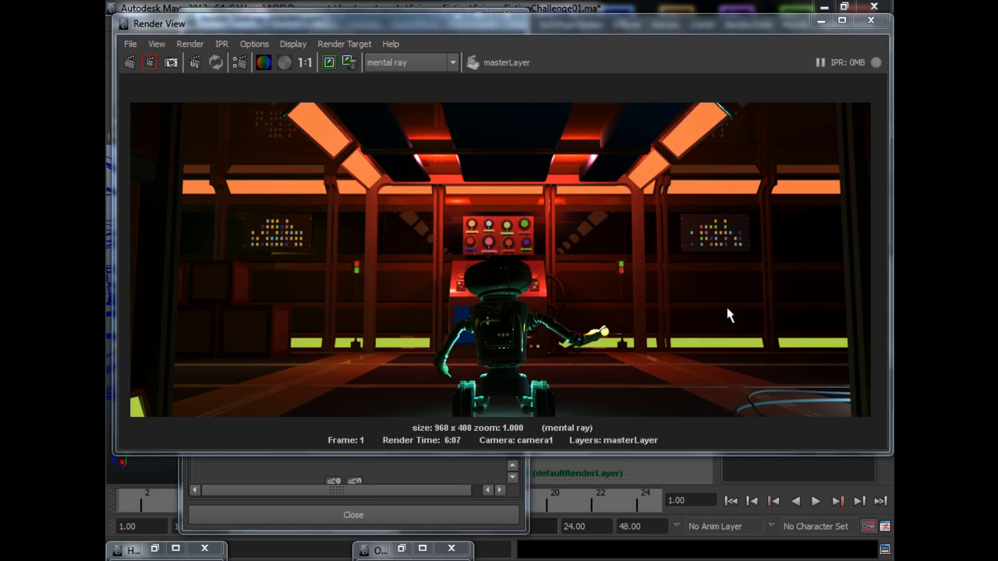
mouse_move(713, 310)
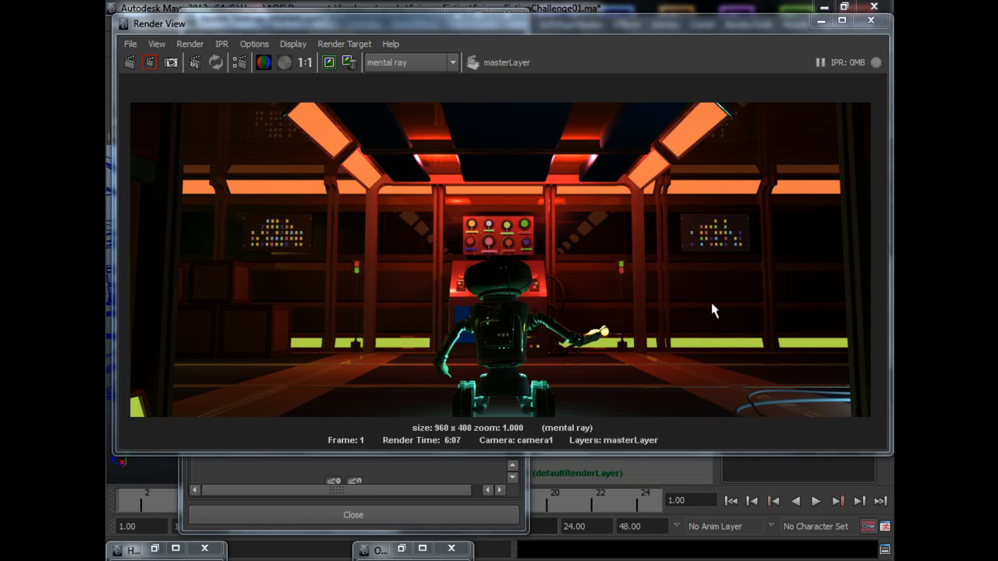
mouse_move(708, 313)
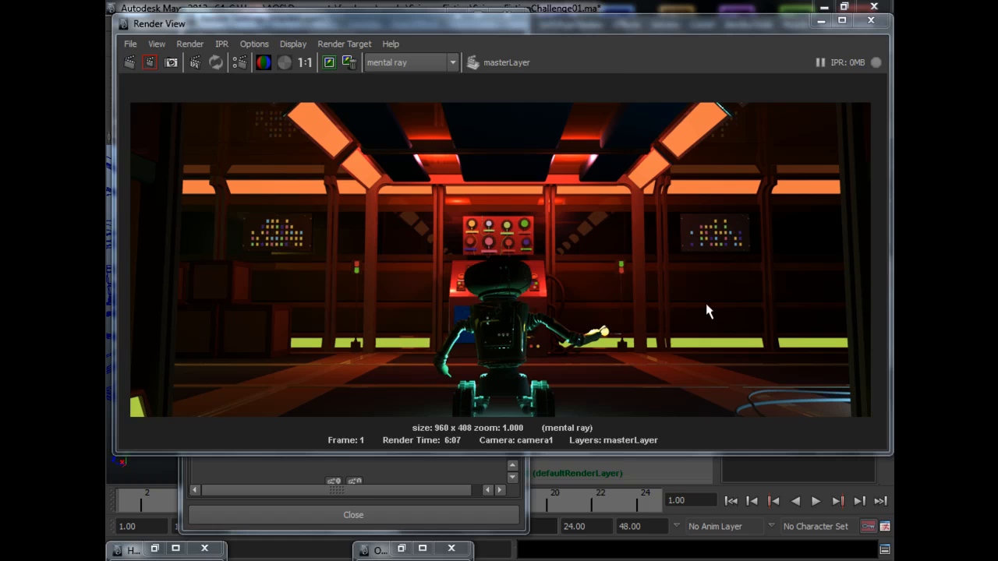
mouse_move(404, 434)
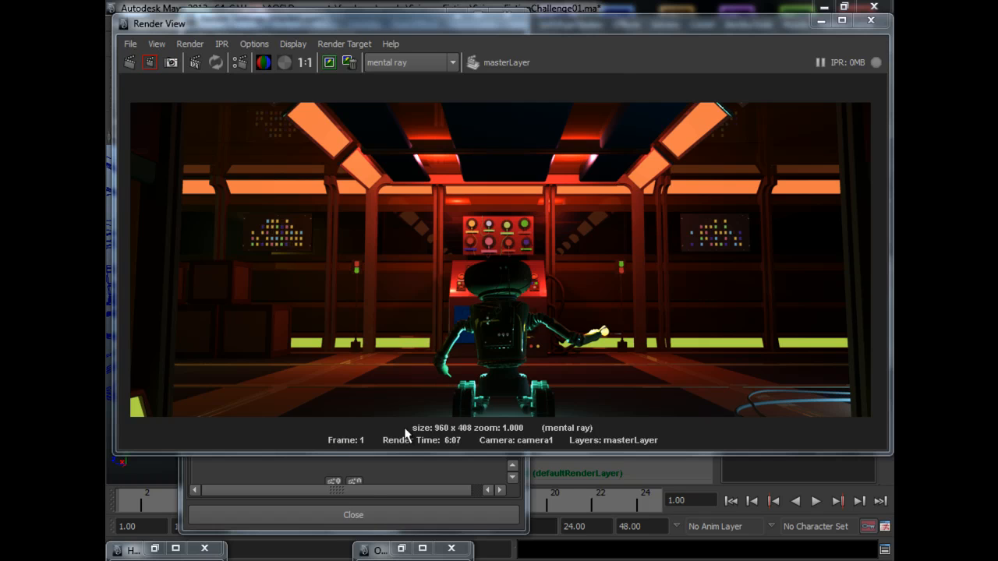
mouse_move(361, 156)
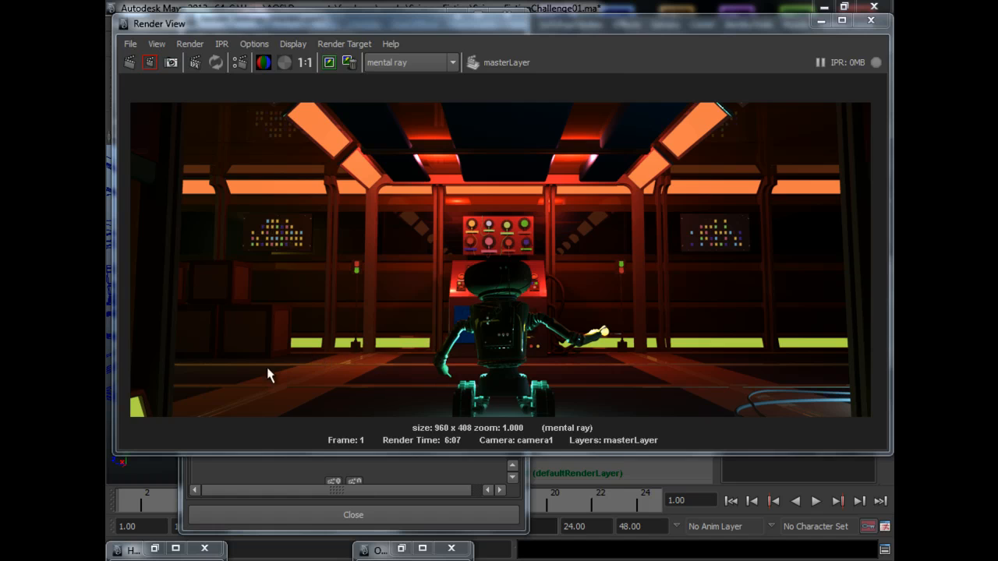
mouse_move(829, 351)
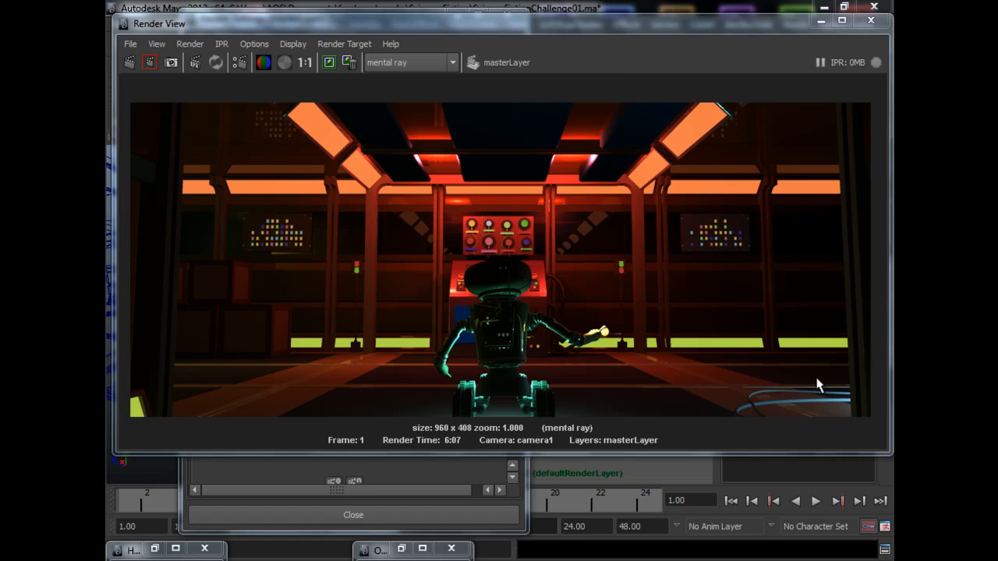
mouse_move(283, 342)
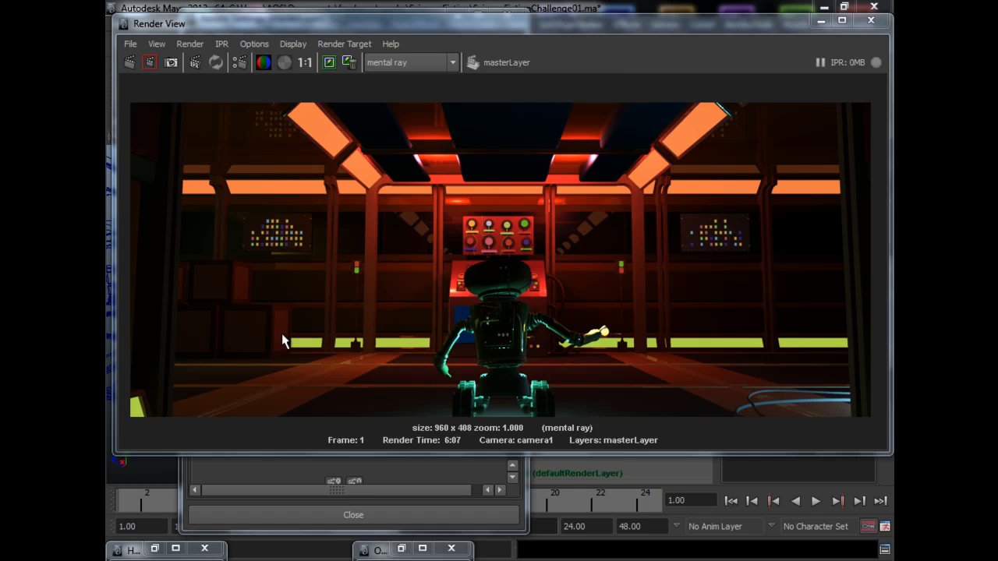
mouse_move(325, 234)
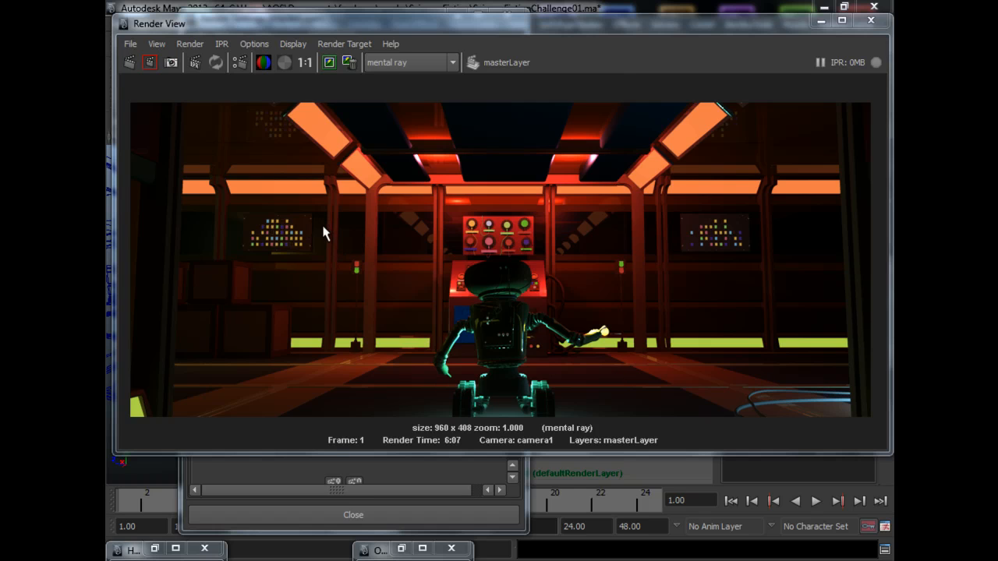
mouse_move(642, 256)
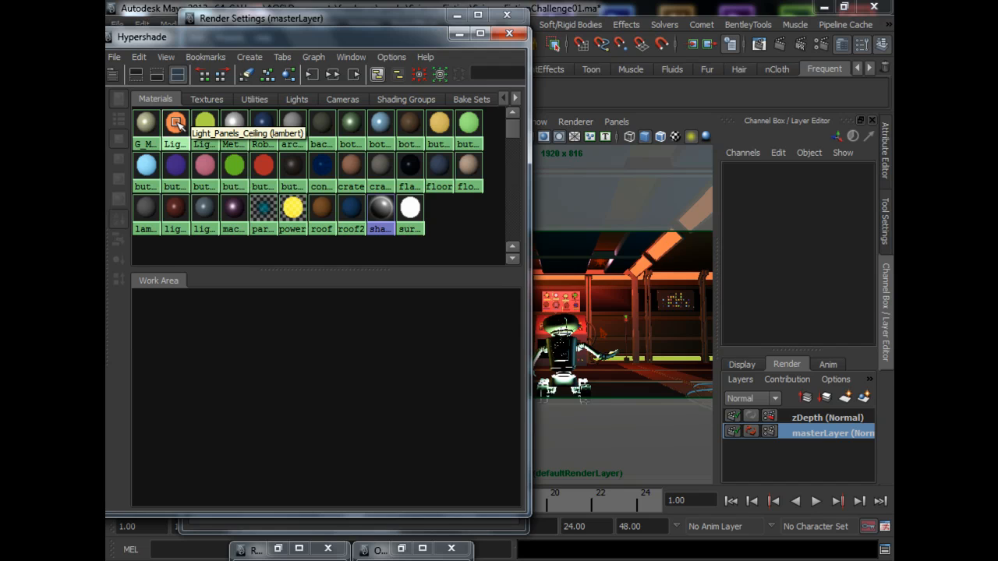
mouse_move(146, 165)
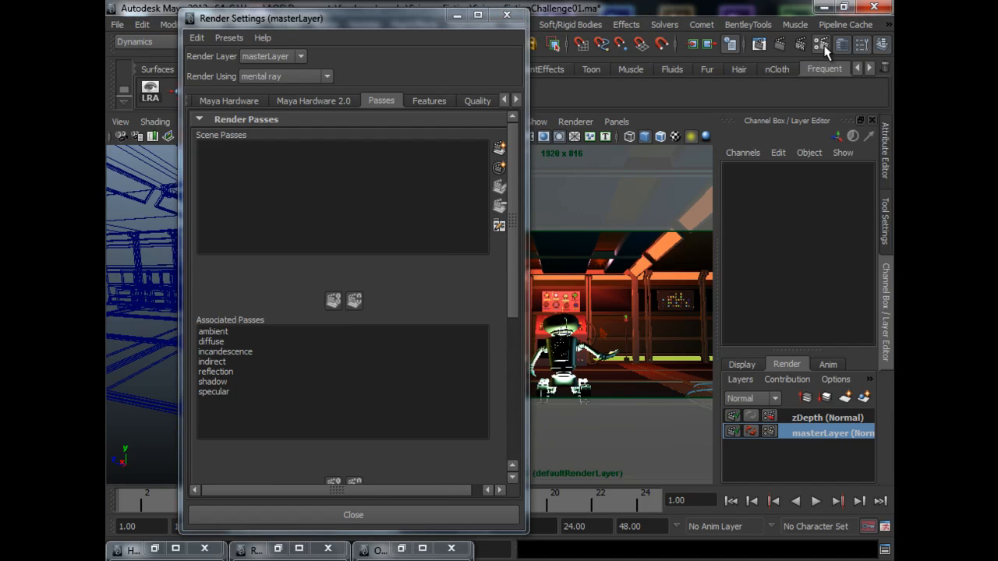
mouse_move(371, 61)
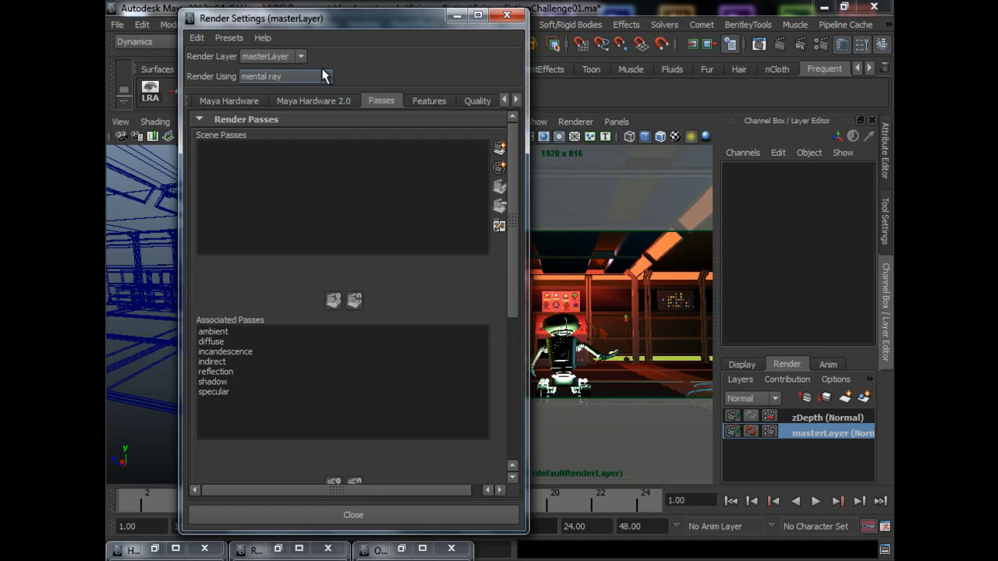
click(327, 76)
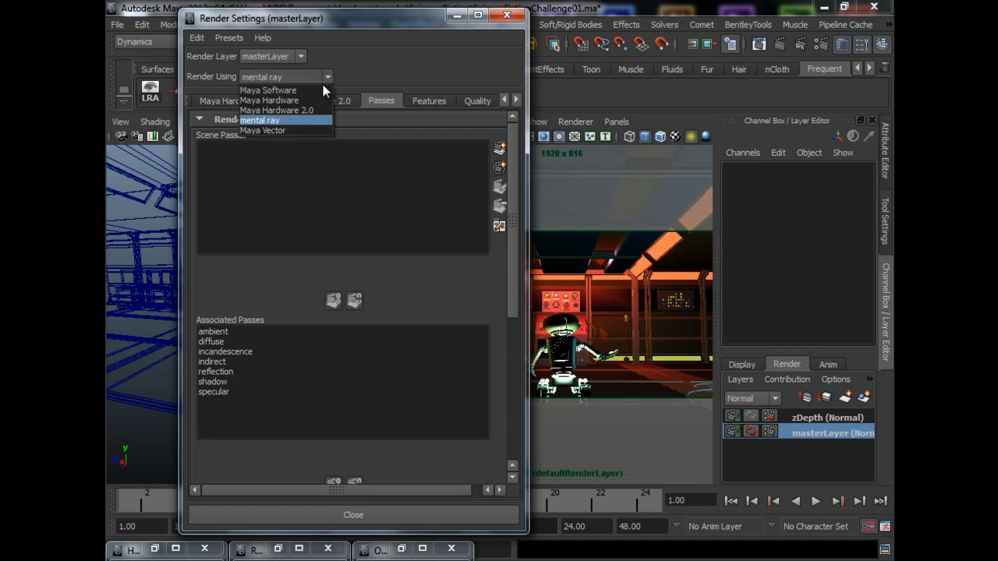
mouse_move(330, 124)
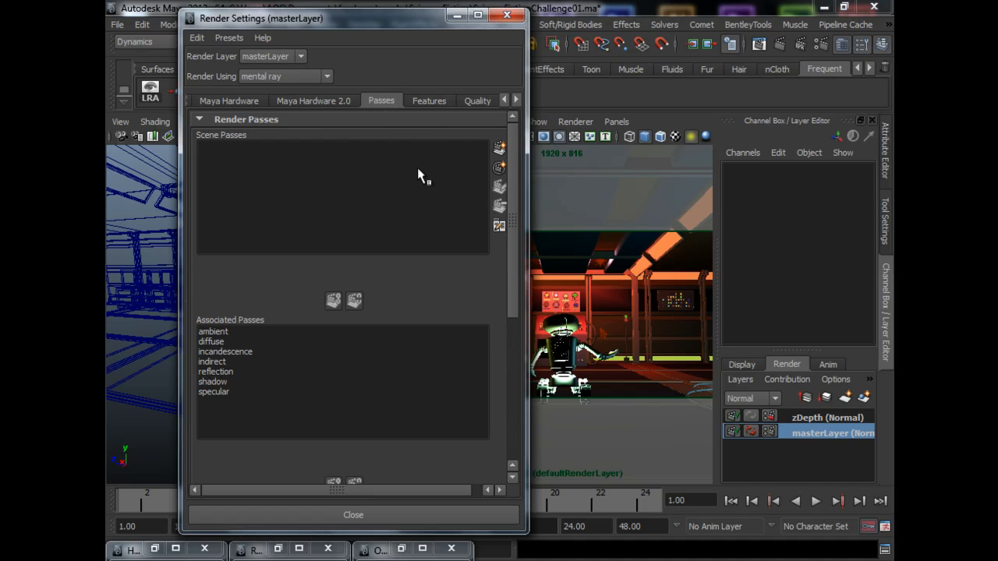
mouse_move(418, 315)
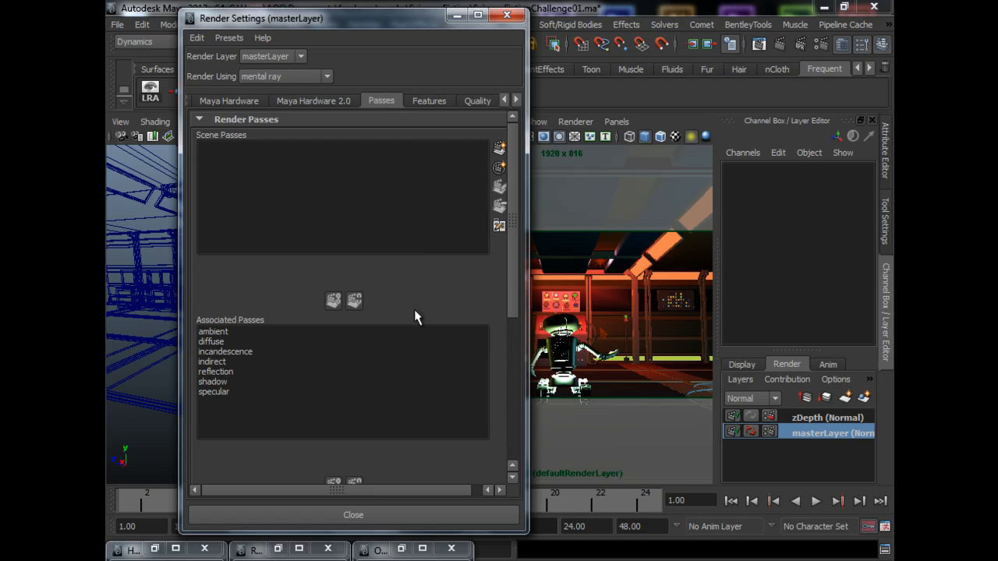
mouse_move(359, 227)
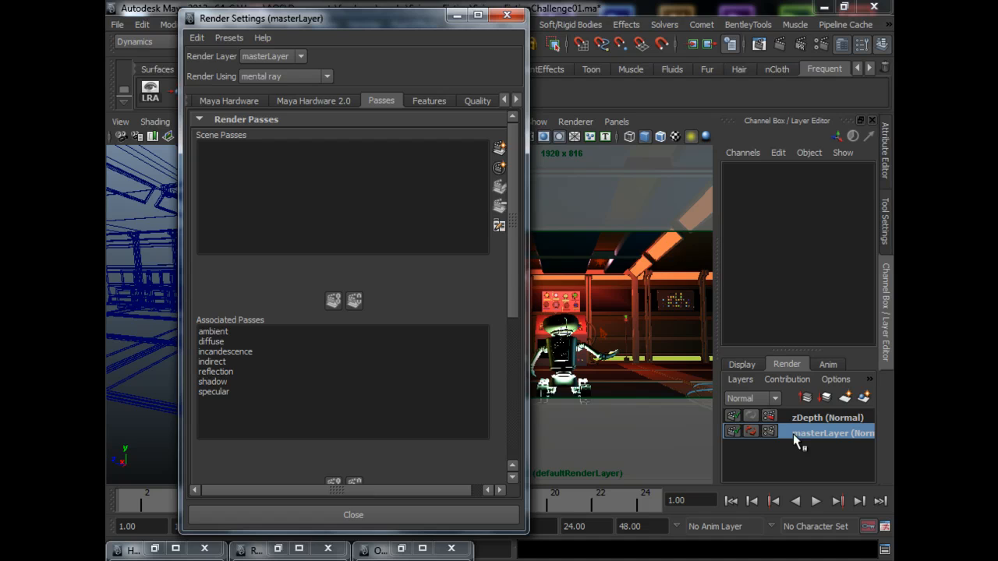
mouse_move(772, 437)
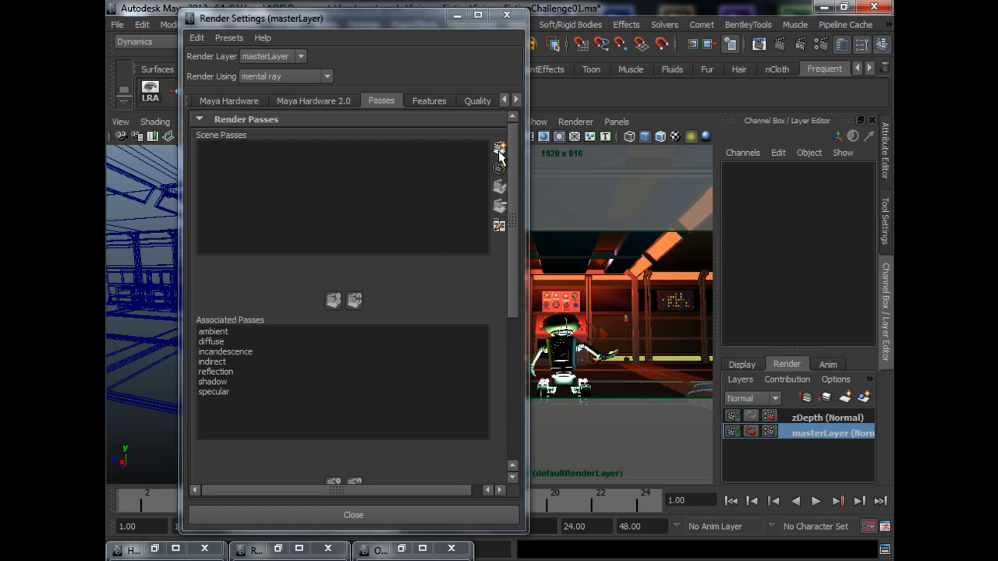
mouse_move(499, 150)
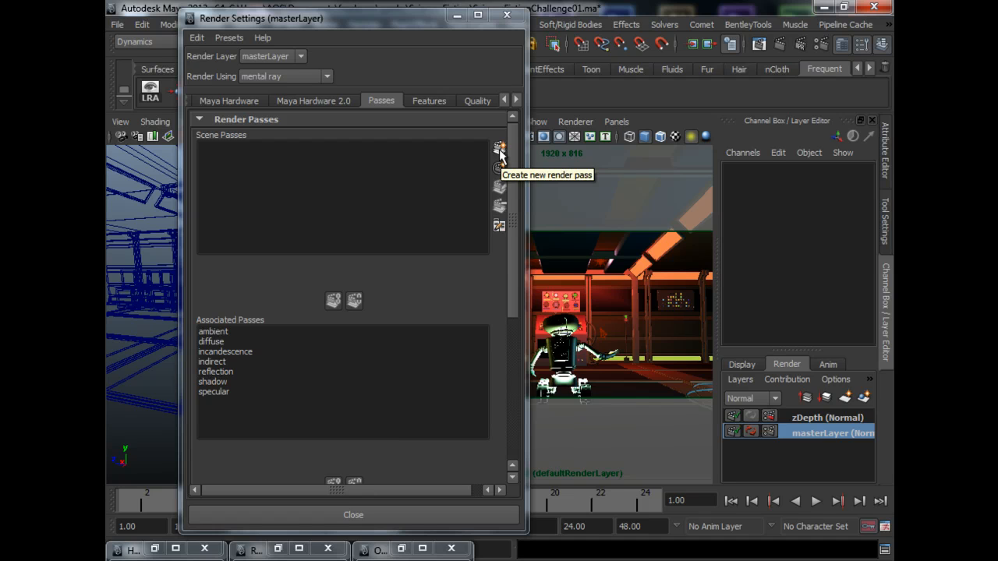
Open the Create Render Passes dialog and scroll through the available pass types.
click(499, 150)
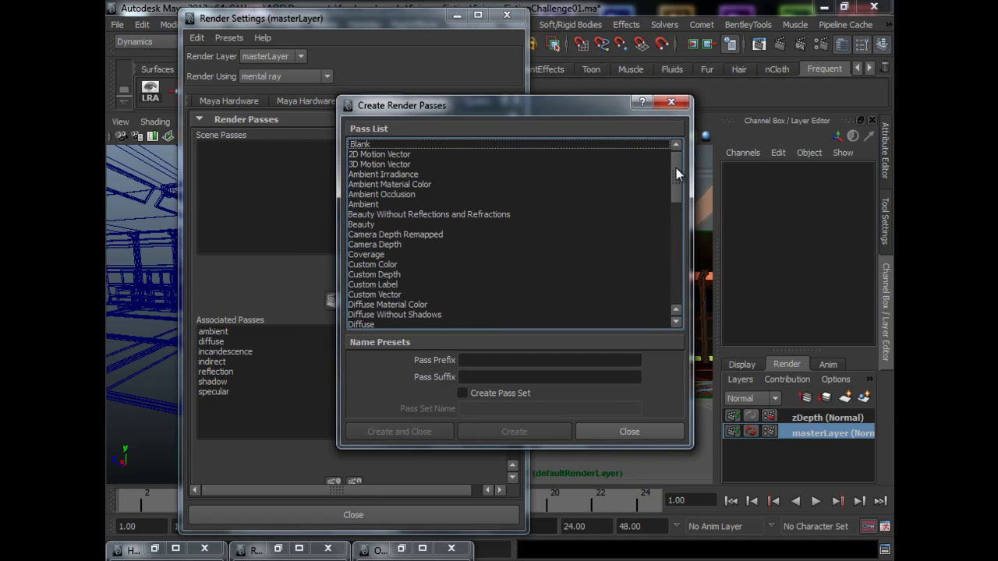
scroll(down, 3)
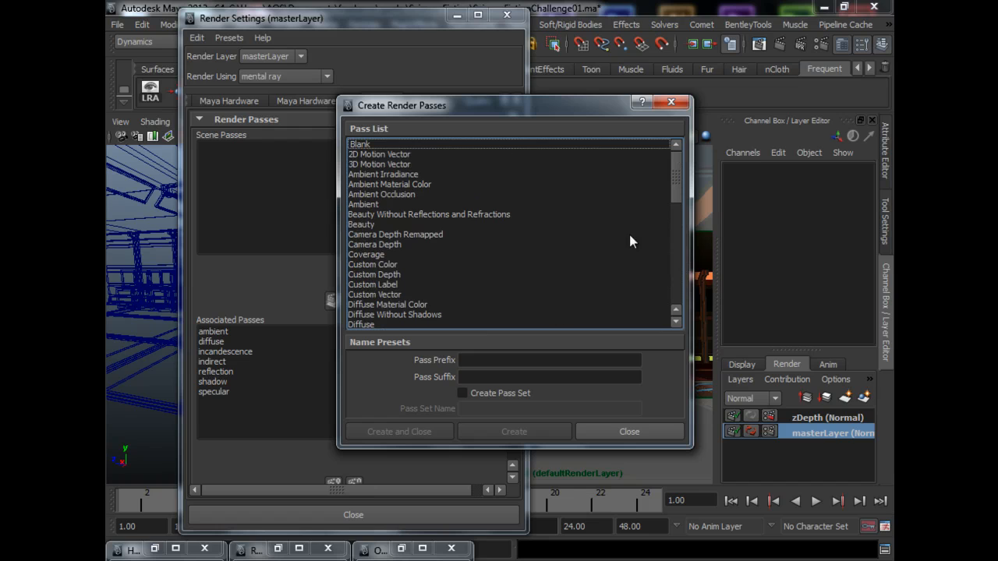
mouse_move(511, 275)
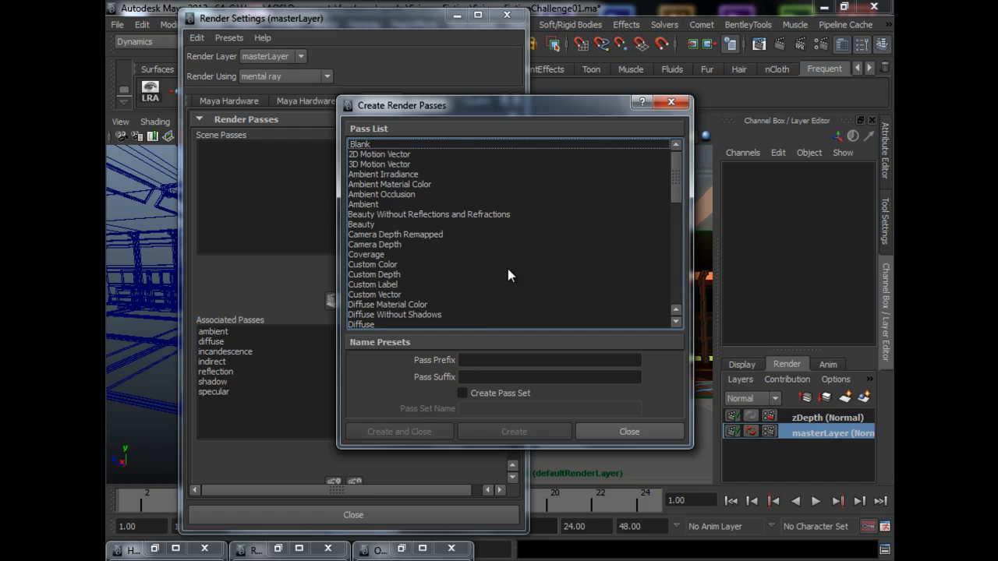
mouse_move(510, 274)
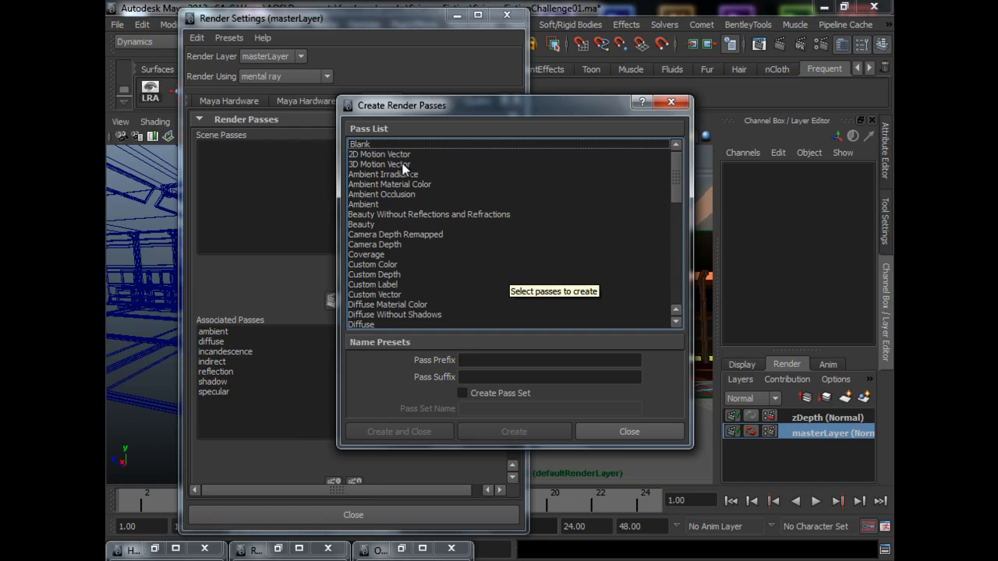
mouse_move(636, 192)
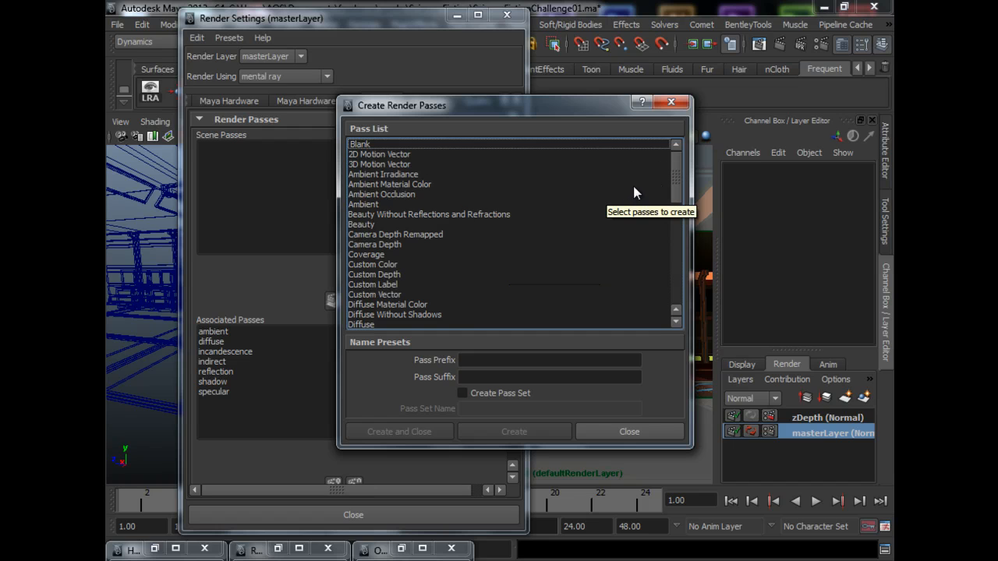
scroll(down, 3)
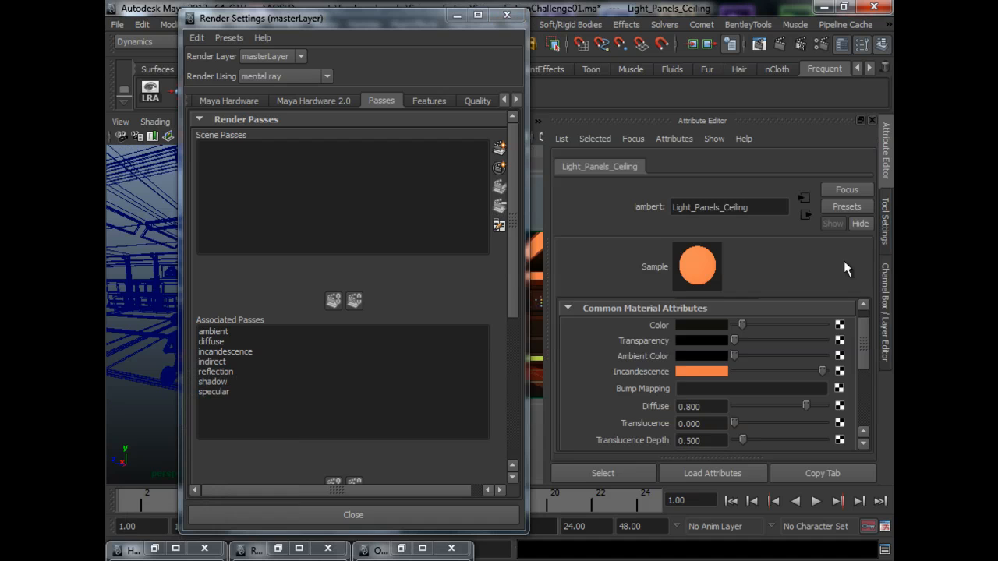
mouse_move(673, 330)
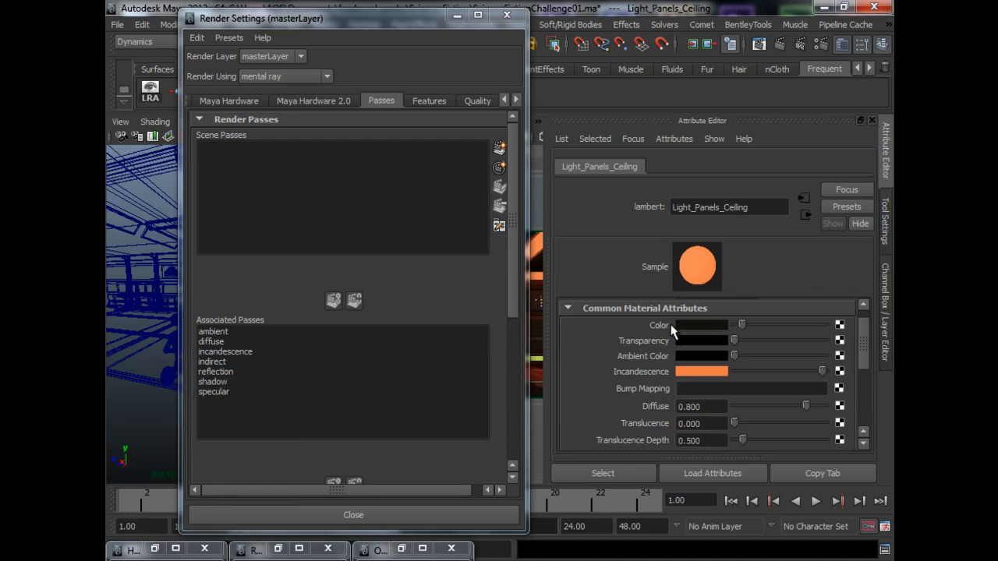
mouse_move(631, 356)
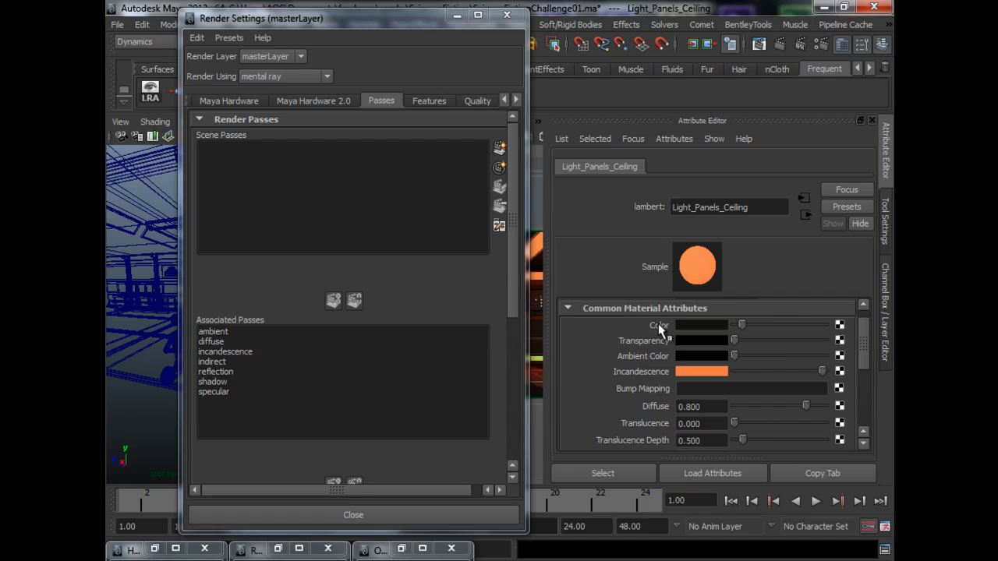
mouse_move(640, 341)
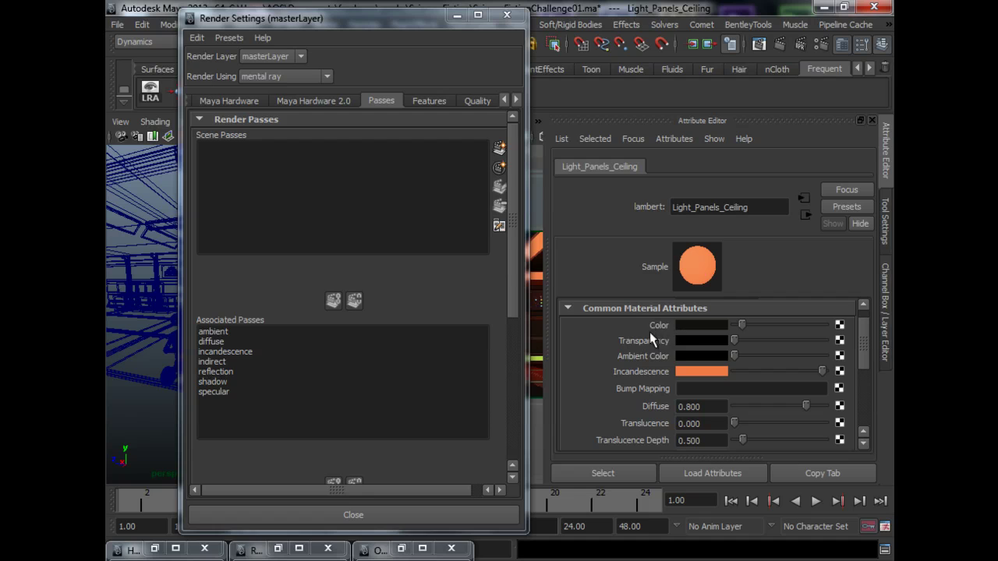
mouse_move(597, 348)
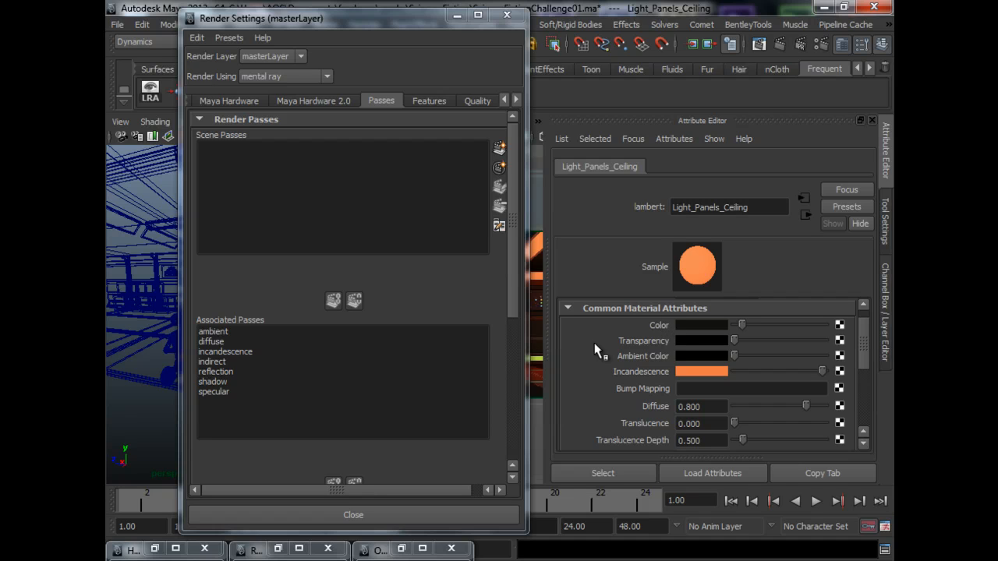
mouse_move(300, 347)
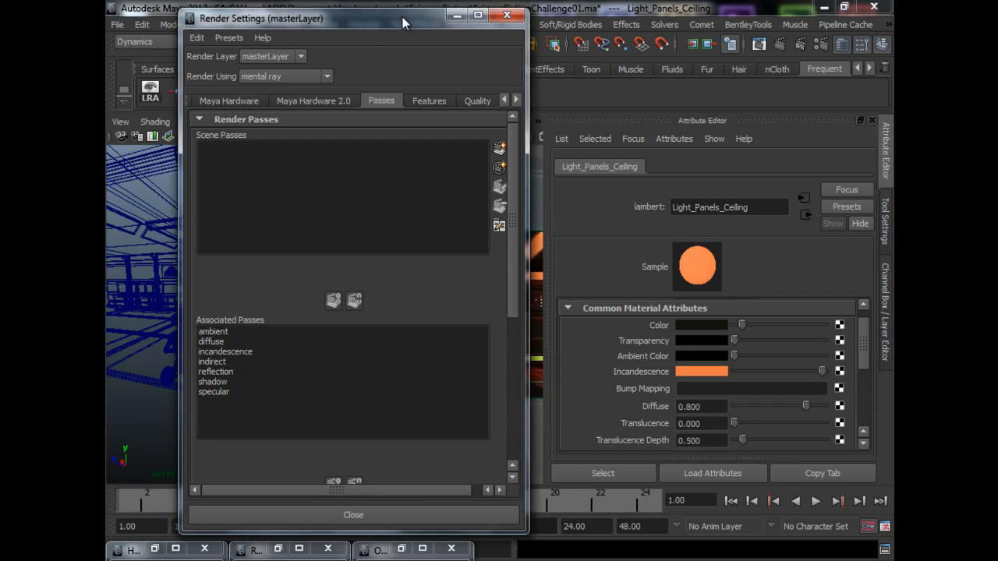
Shift Render Settings left and select the indirect pass in Associated Passes.
drag(261, 18, 210, 17)
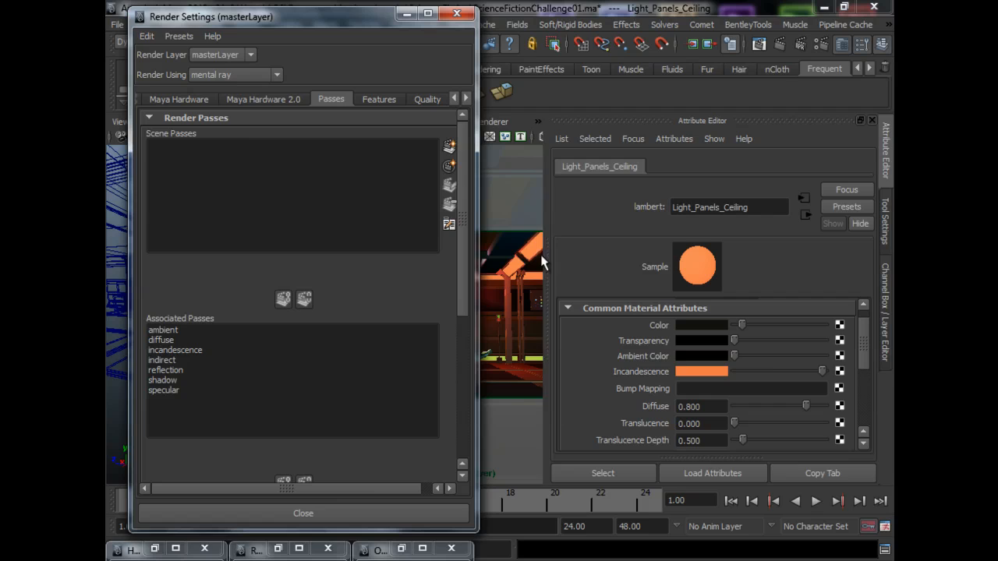
mouse_move(191, 354)
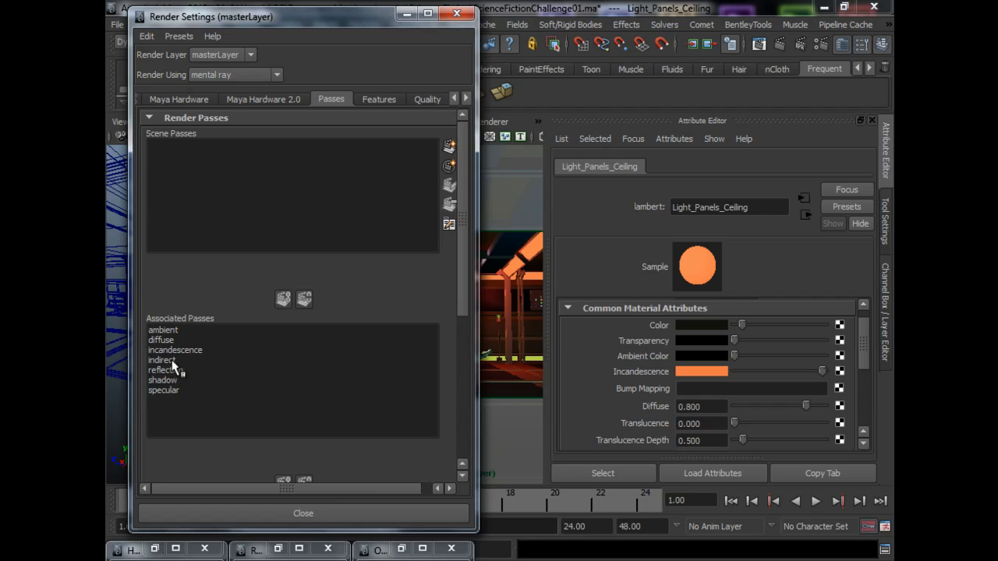
click(161, 360)
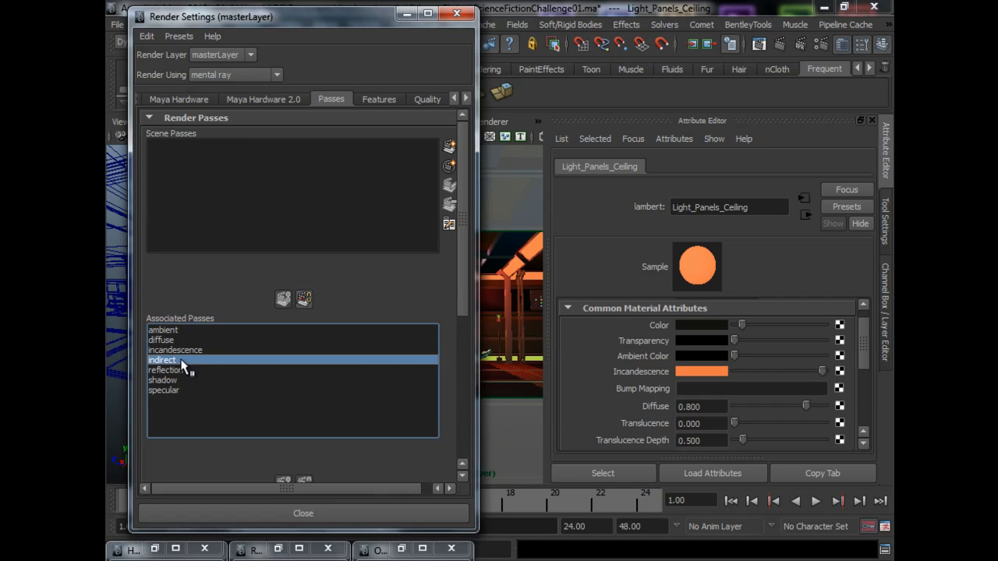
mouse_move(173, 362)
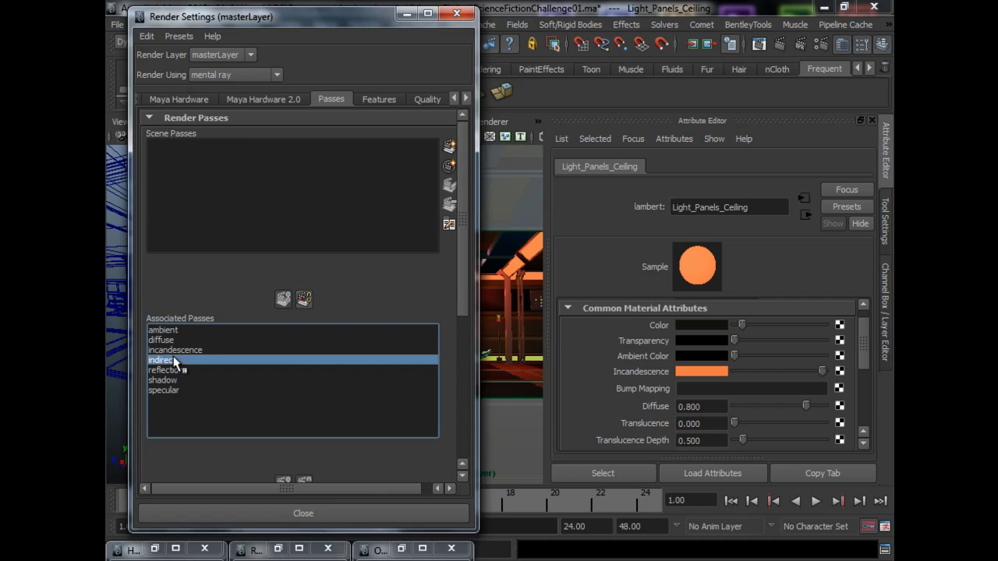
mouse_move(400, 358)
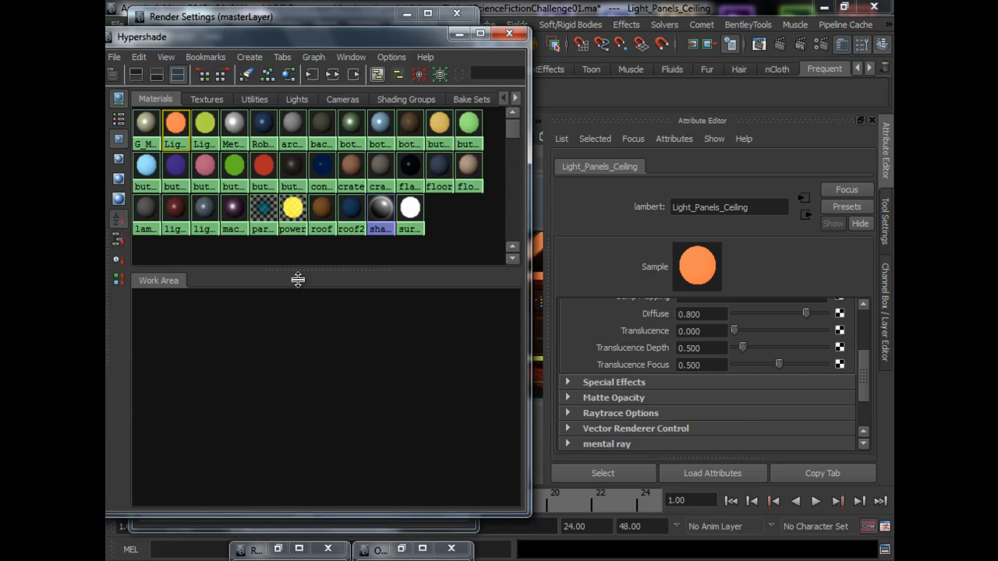
mouse_move(208, 201)
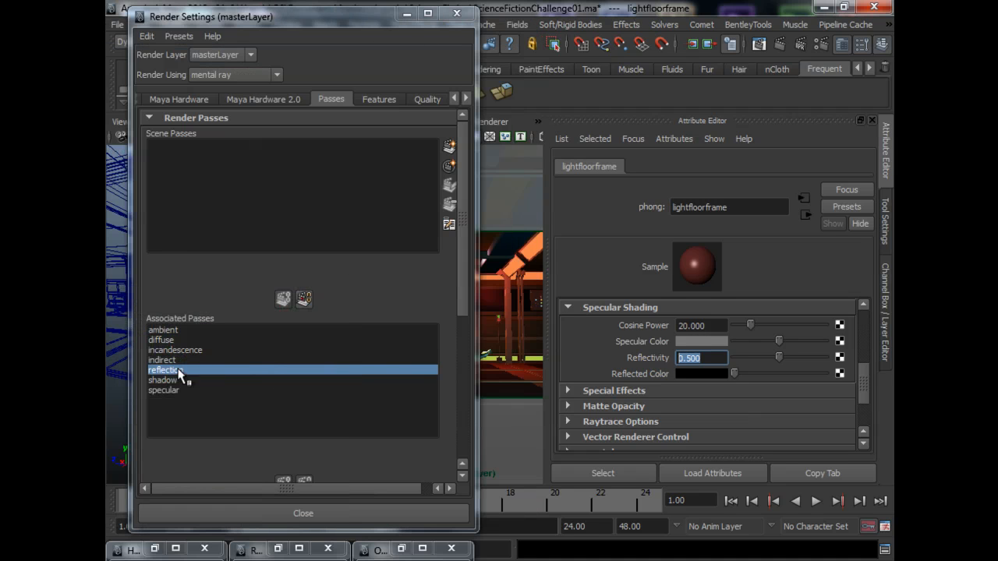
mouse_move(185, 392)
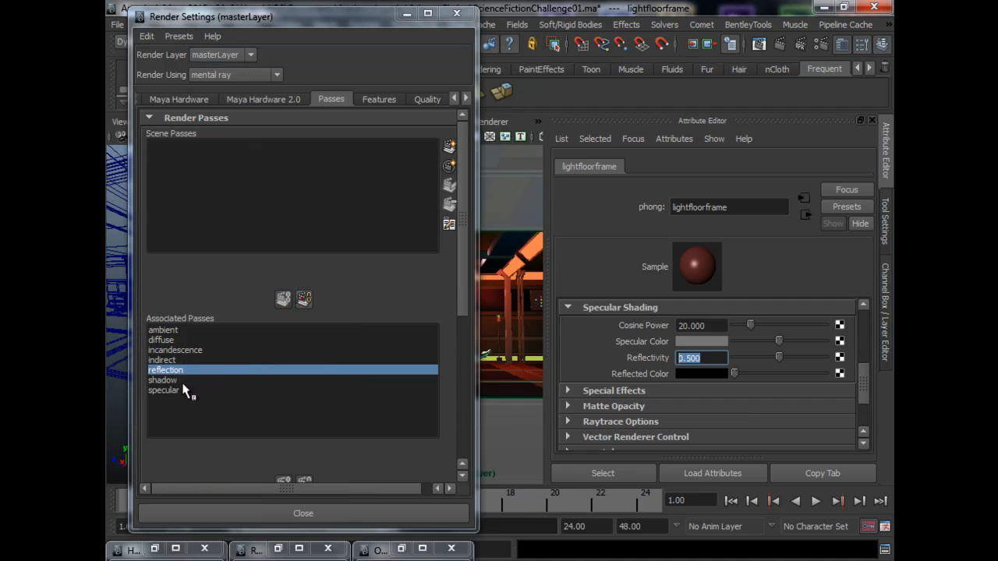
Select the shadow and specular passes in Associated Passes.
click(162, 381)
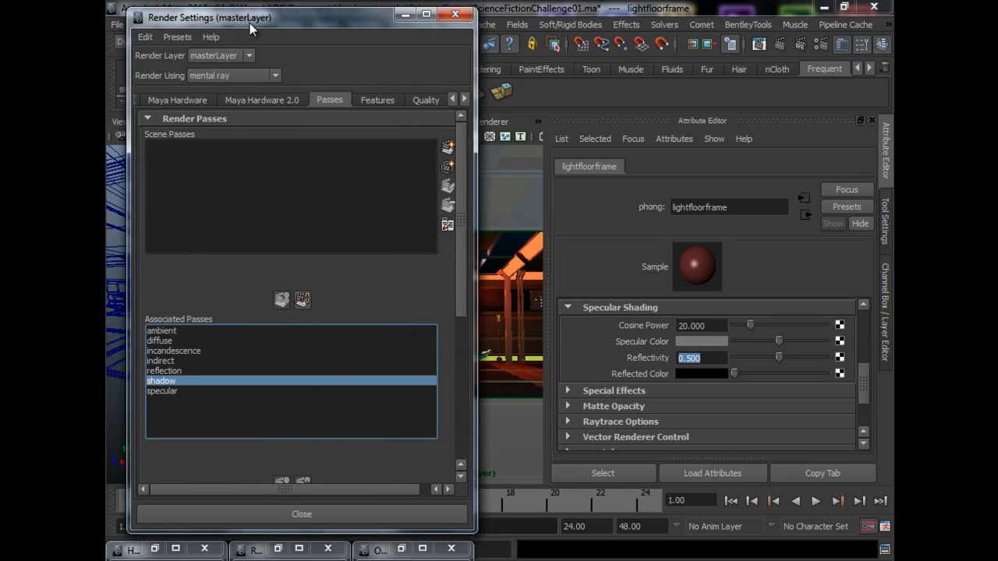
click(169, 392)
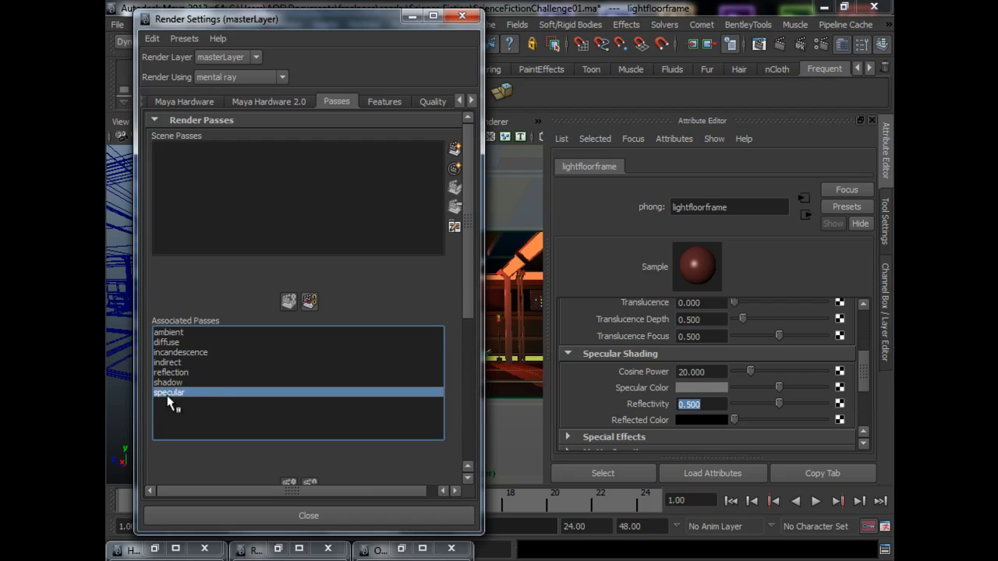
mouse_move(337, 347)
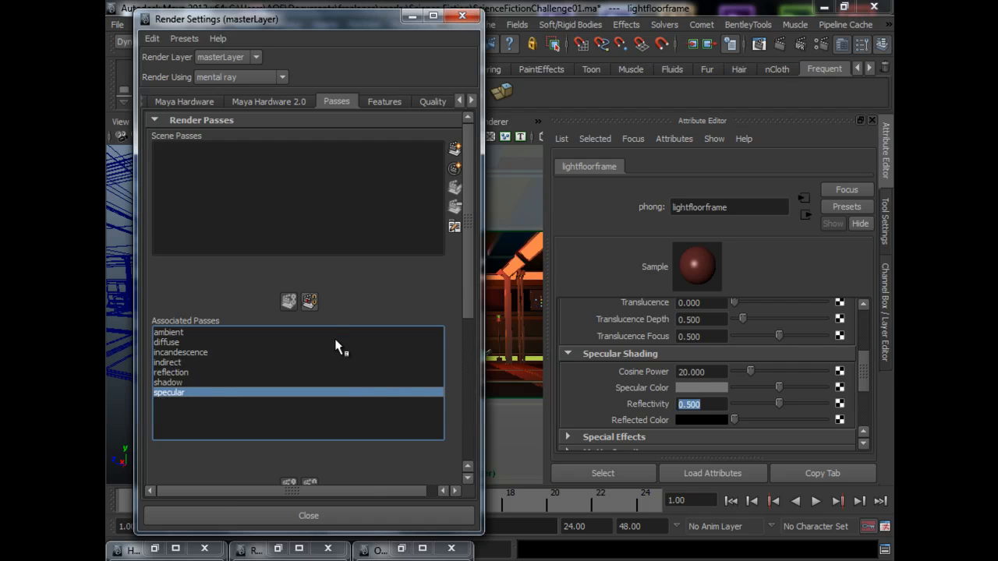
mouse_move(227, 323)
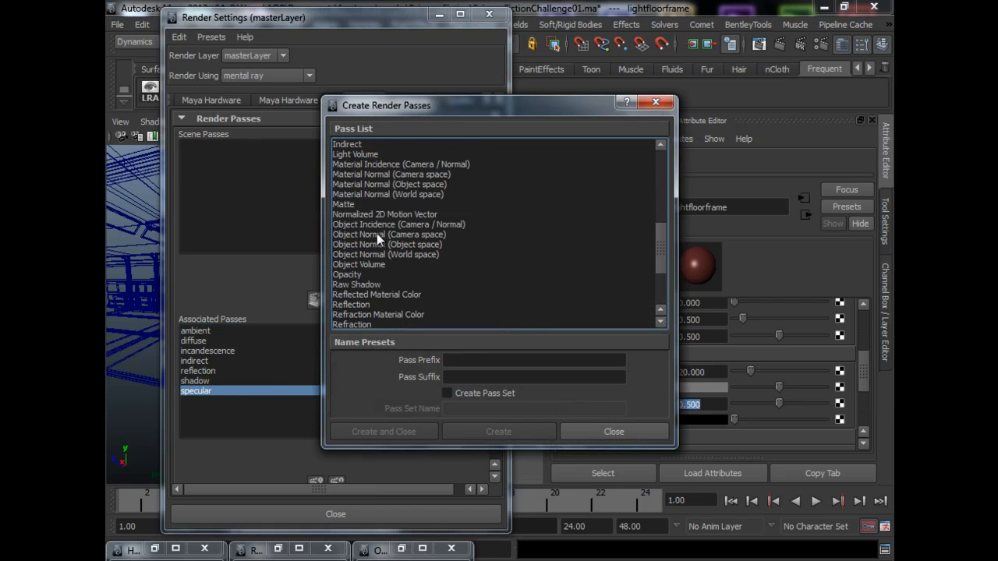
mouse_move(448, 265)
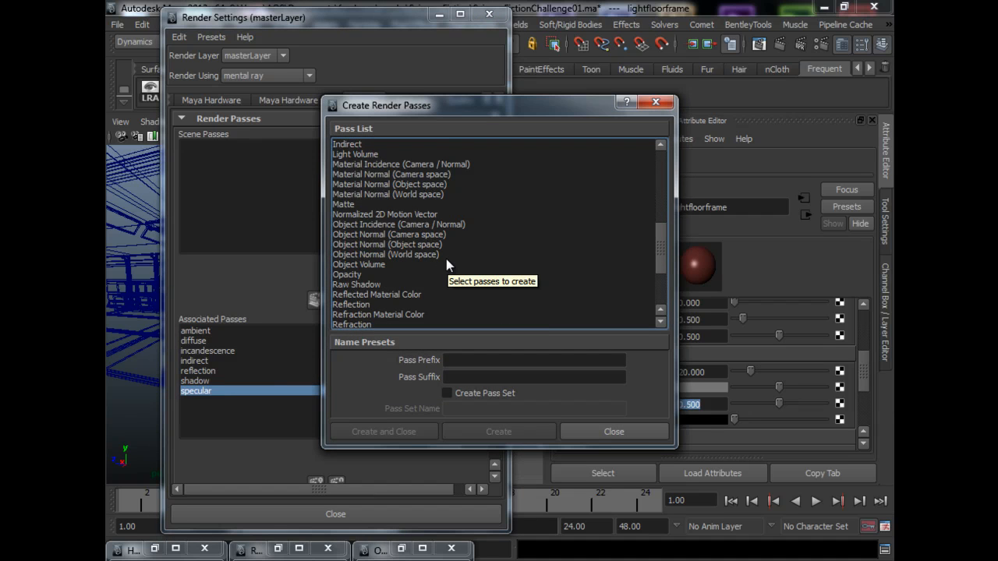
click(614, 431)
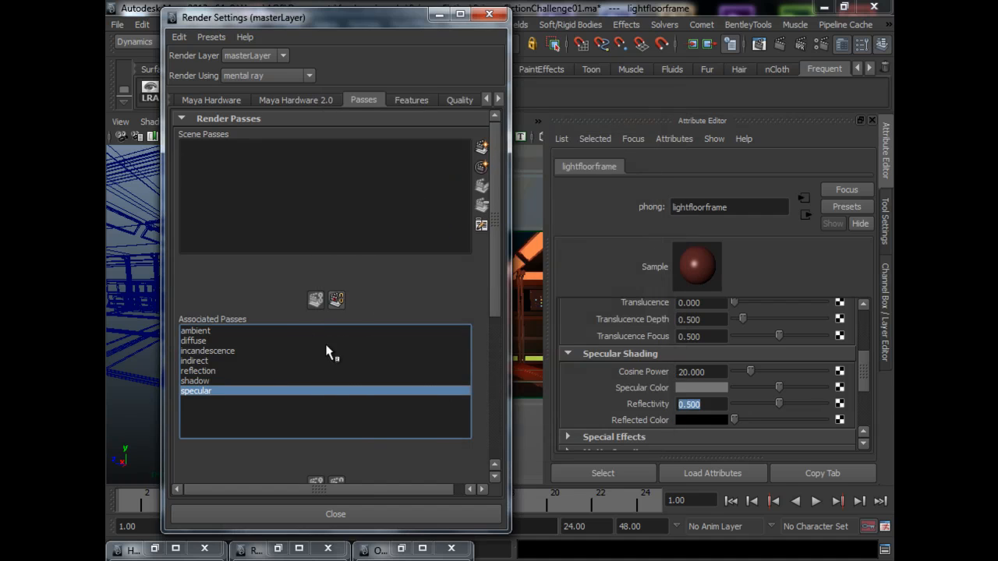
mouse_move(206, 368)
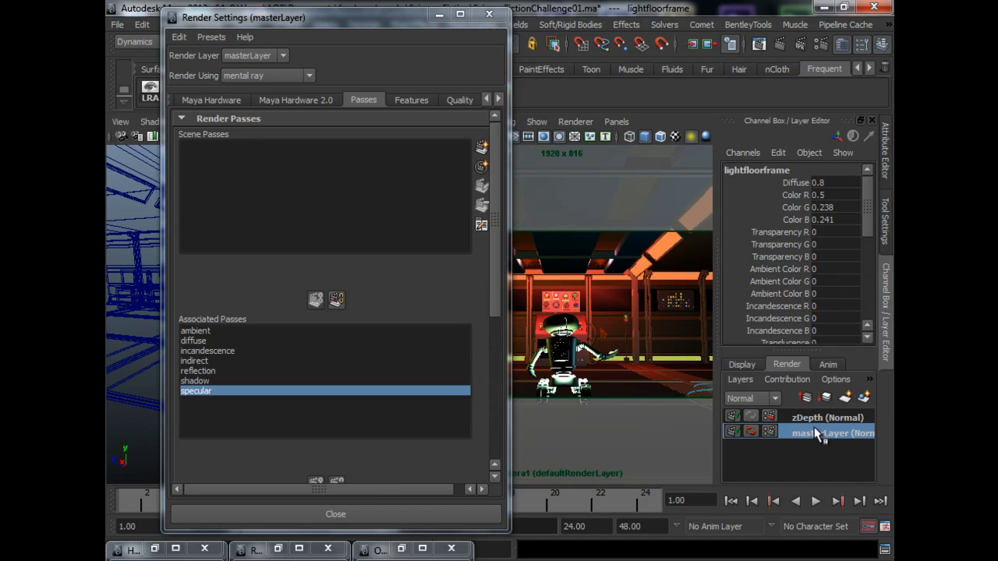
Activate the zDepth render layer, check its Maya Software settings, then close them.
click(826, 417)
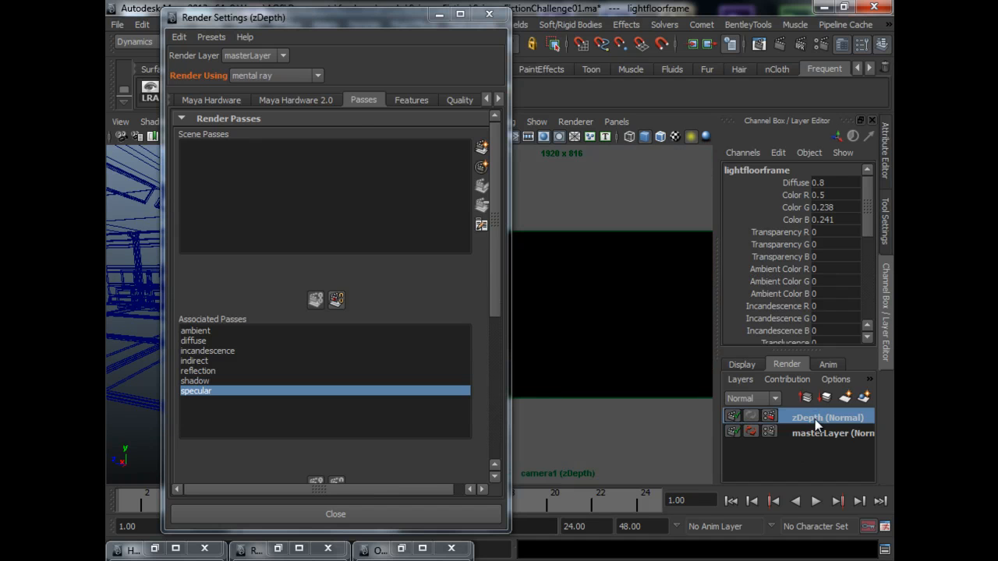
click(811, 416)
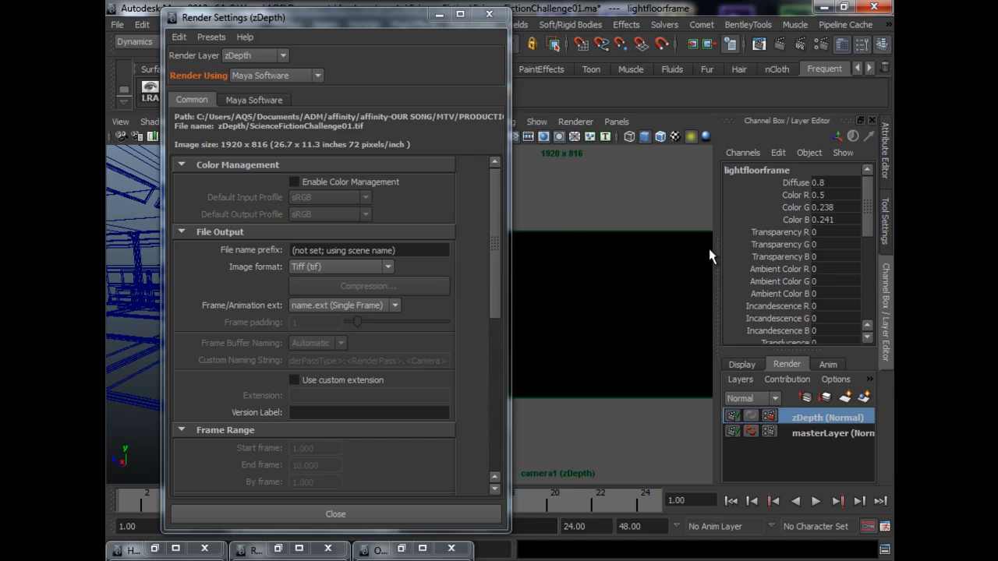
mouse_move(639, 259)
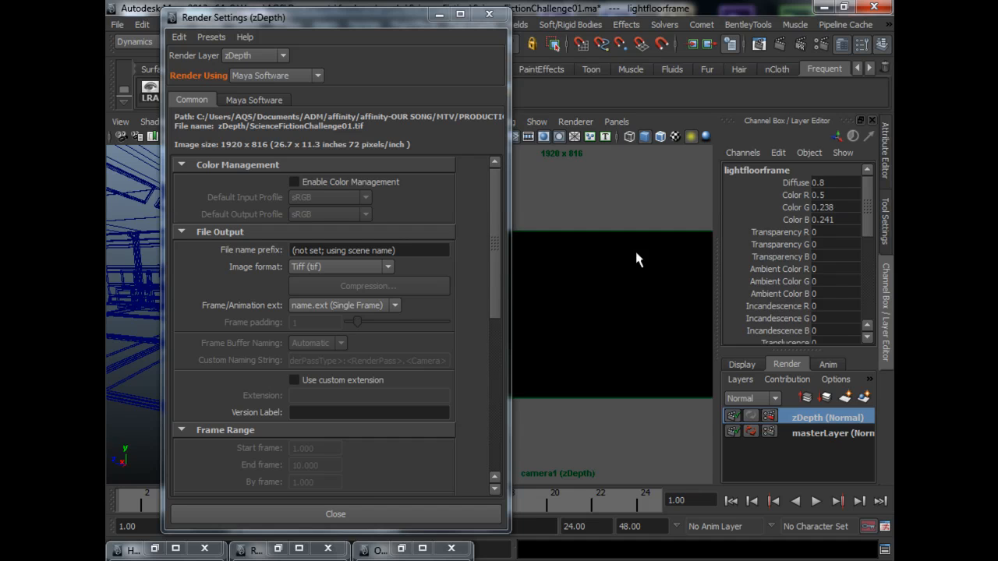
mouse_move(583, 249)
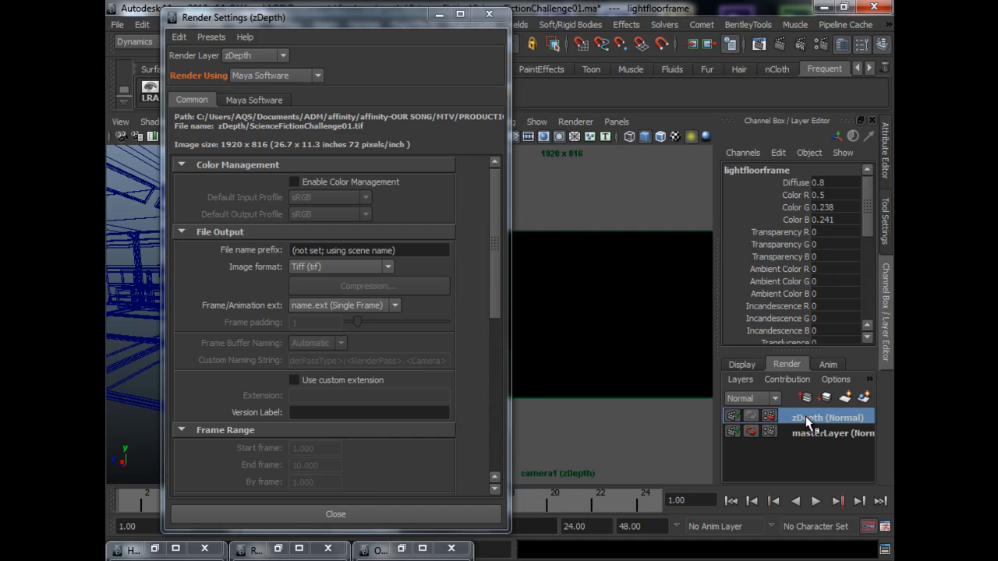
mouse_move(803, 420)
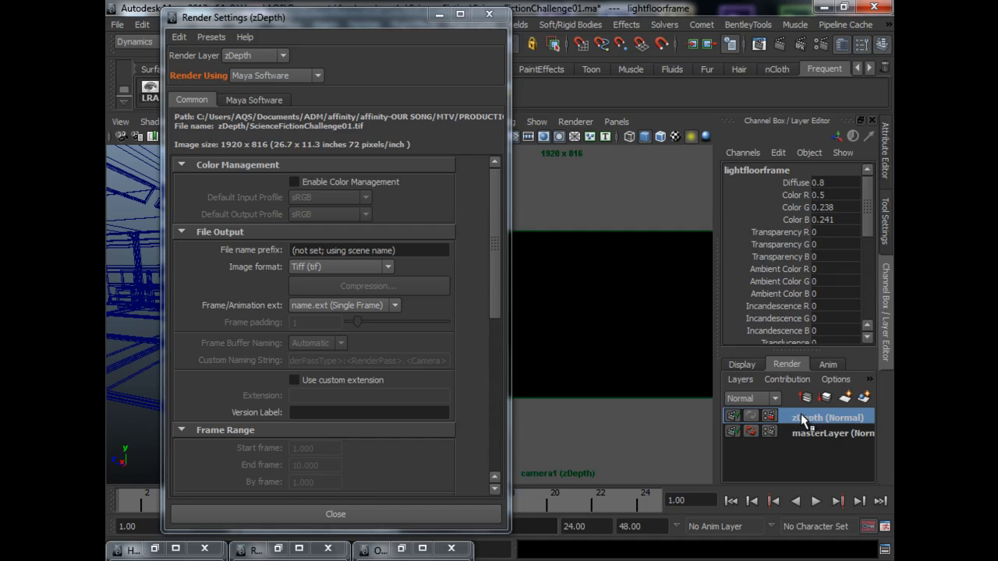
mouse_move(821, 453)
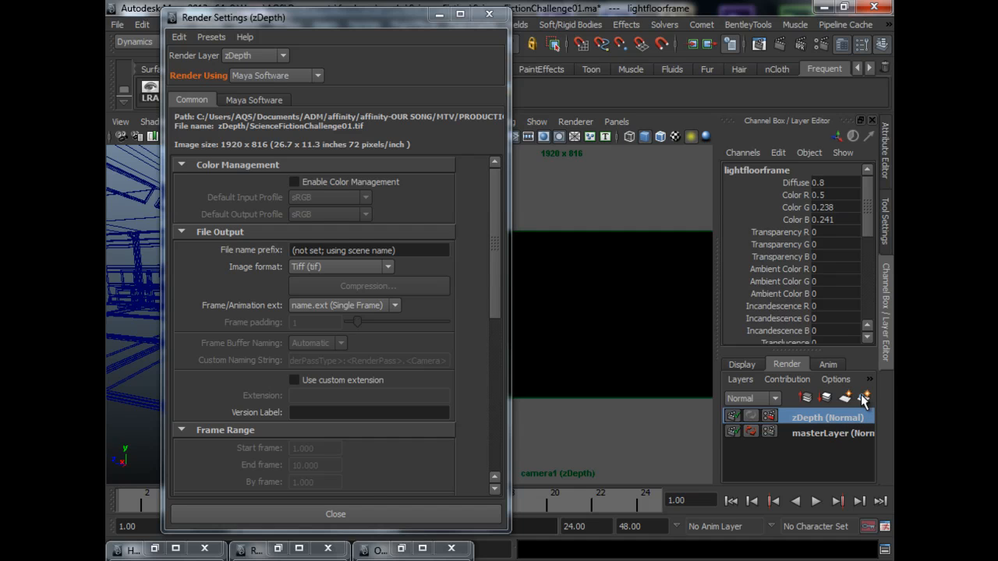
mouse_move(863, 397)
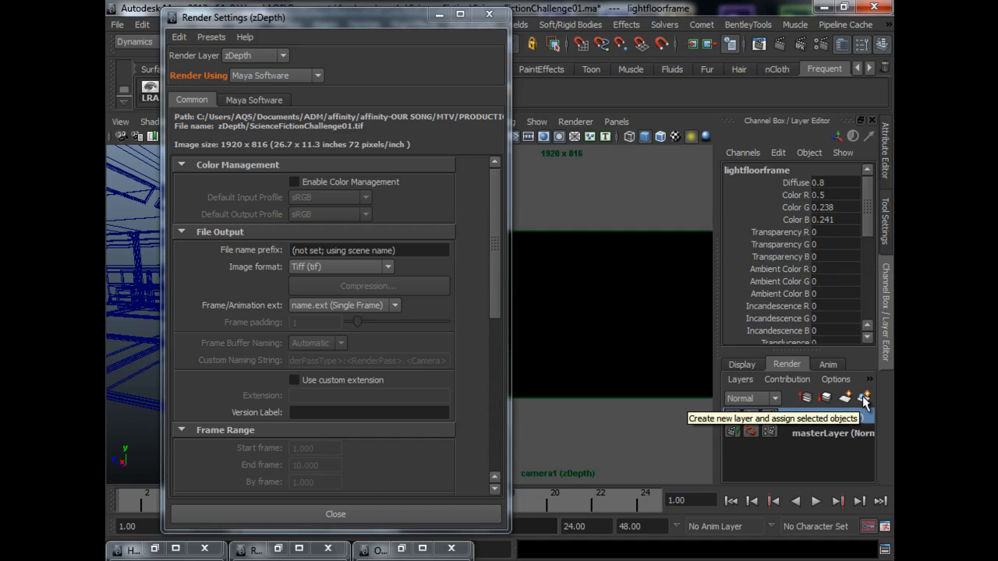
click(864, 399)
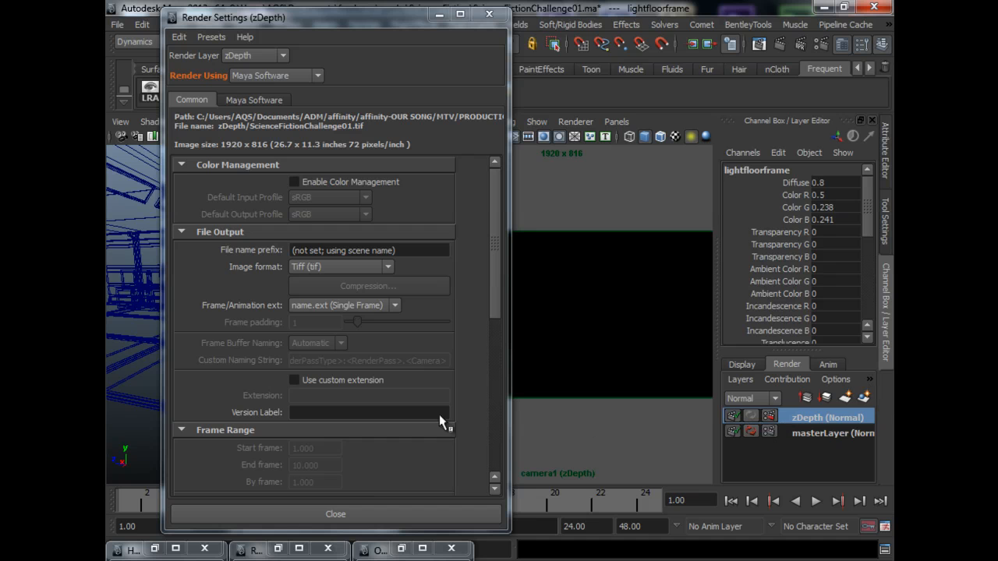
click(336, 514)
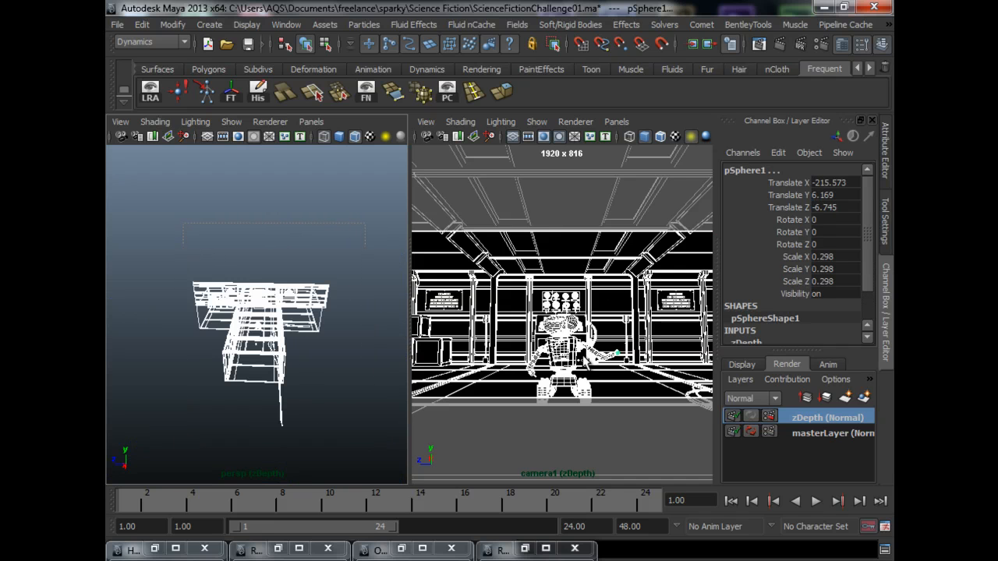
mouse_move(867, 398)
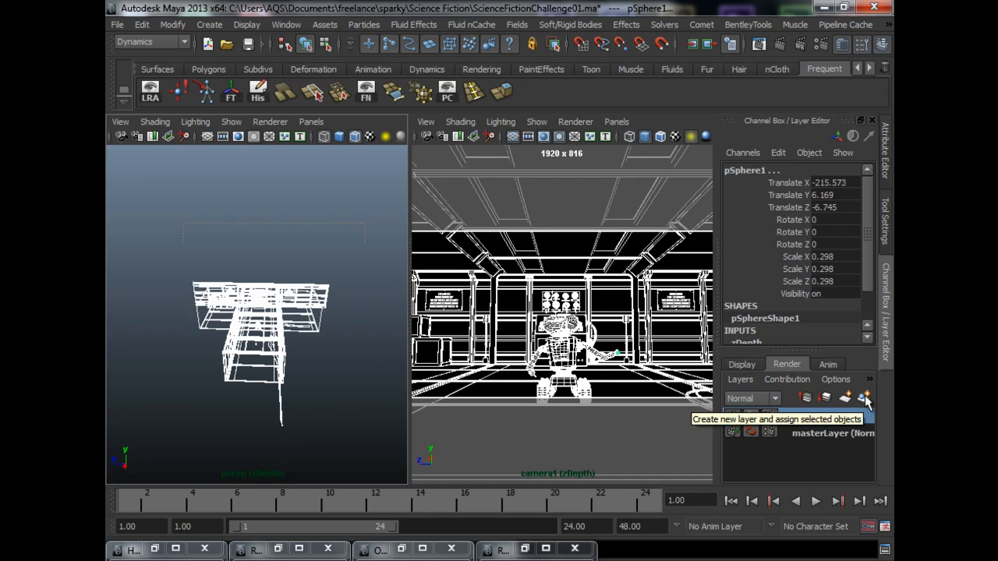
Open the zDepth render layer's Attributes from its context menu.
click(865, 399)
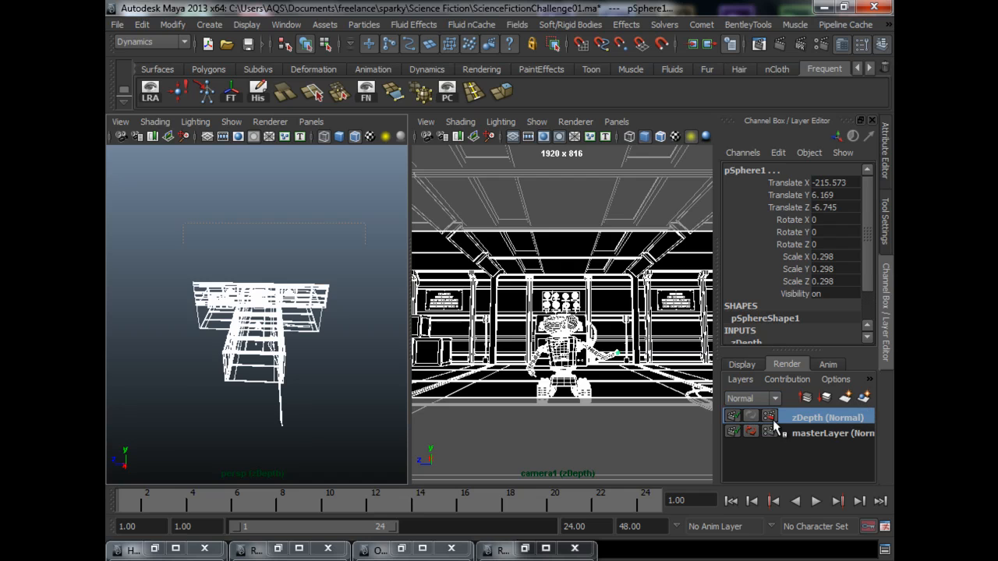
right_click(828, 415)
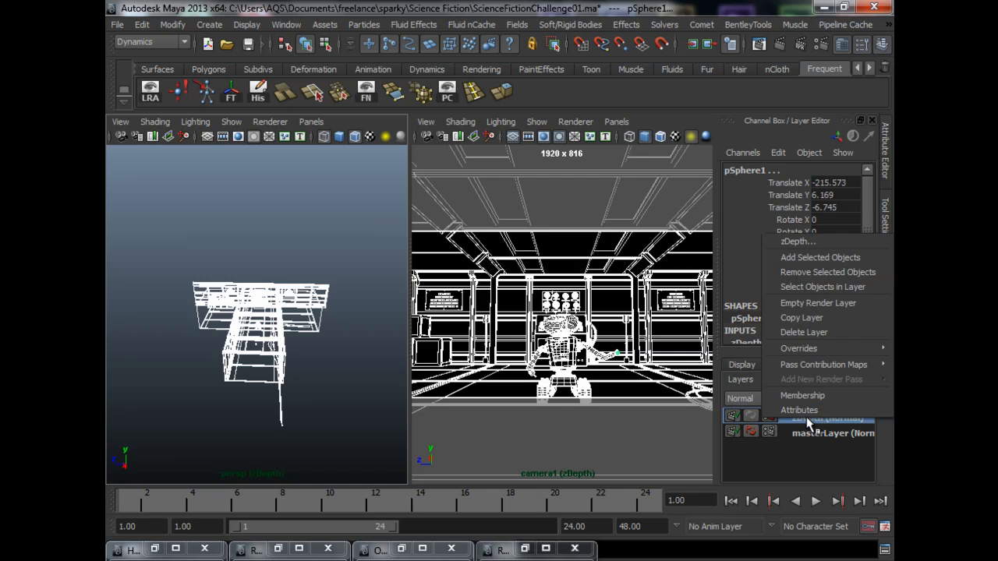
click(799, 410)
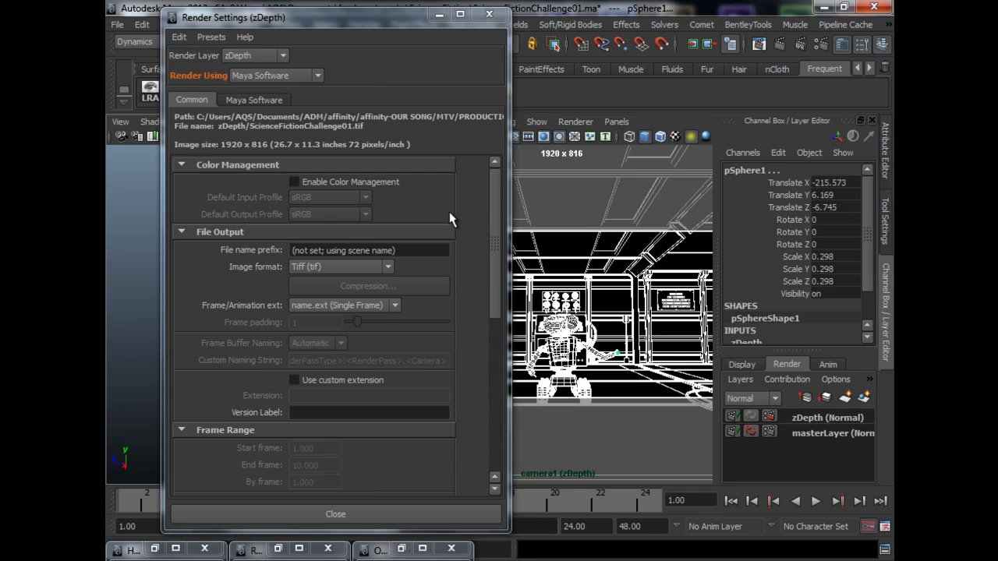
mouse_move(886, 160)
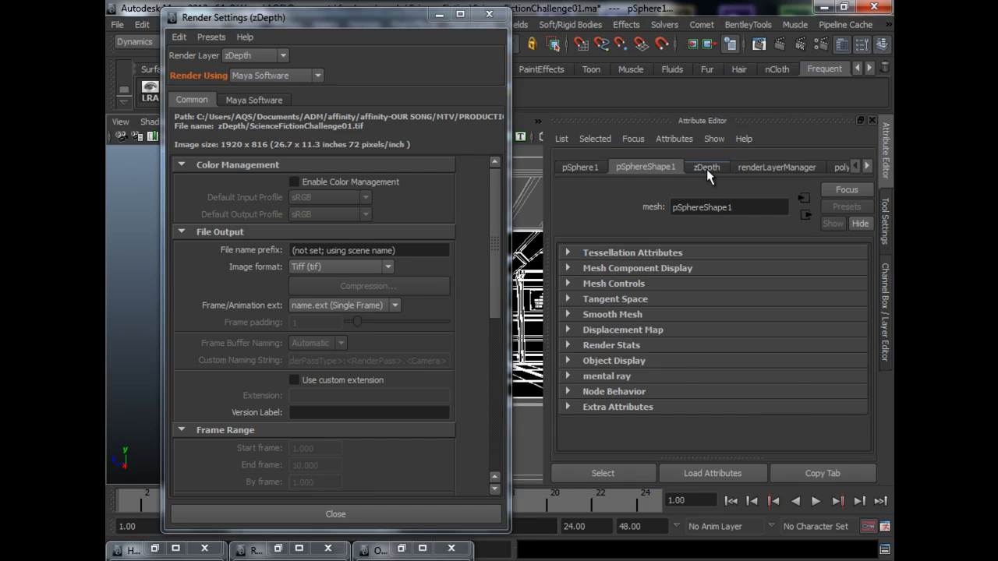
Show the zDepth layer's attributes and browse its render layer presets list.
click(705, 167)
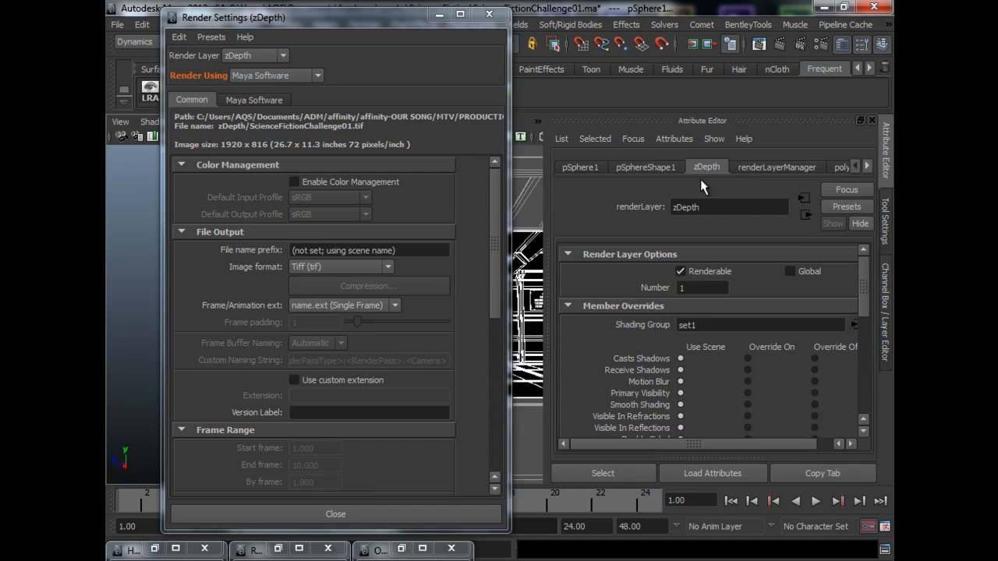
click(711, 207)
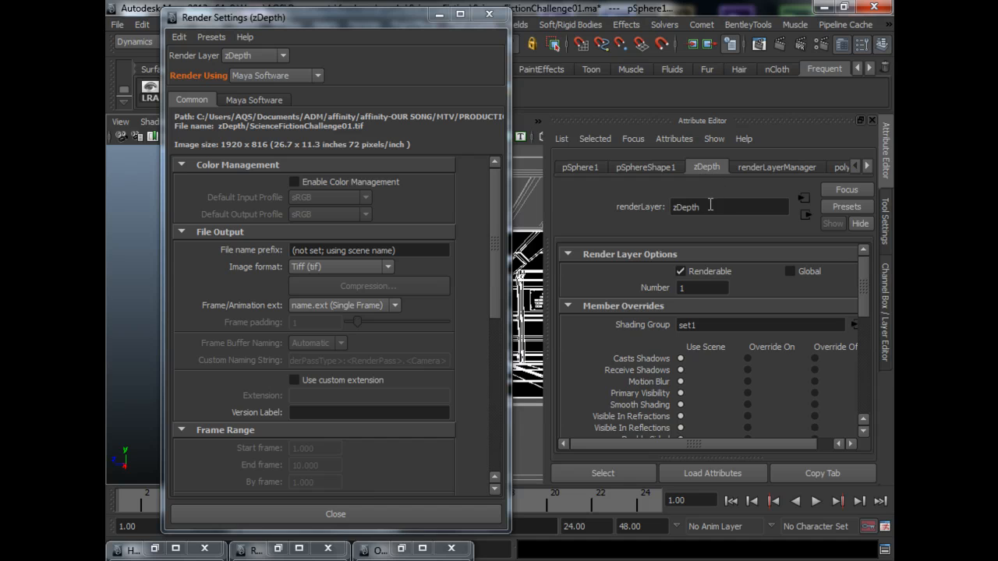
click(847, 206)
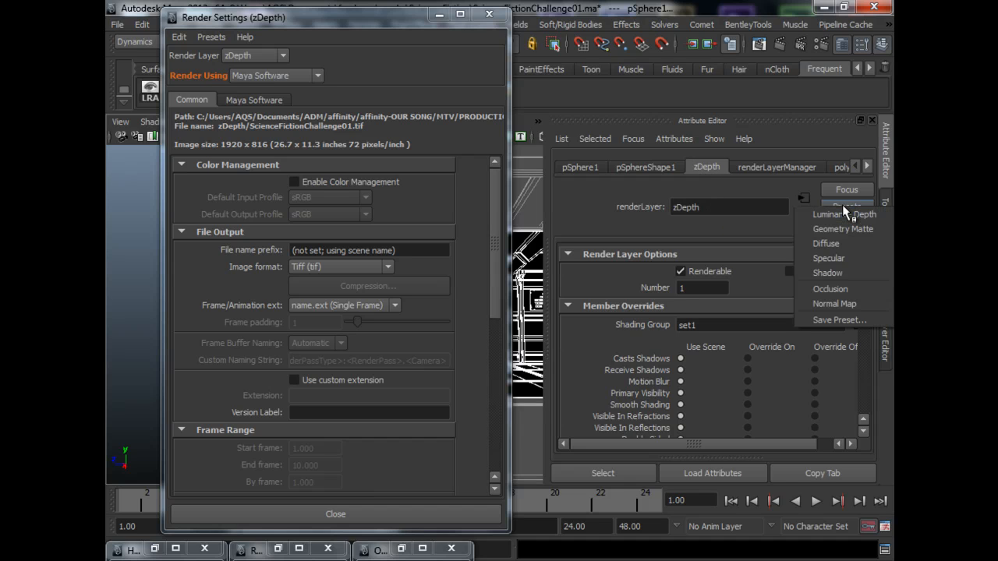
mouse_move(838, 214)
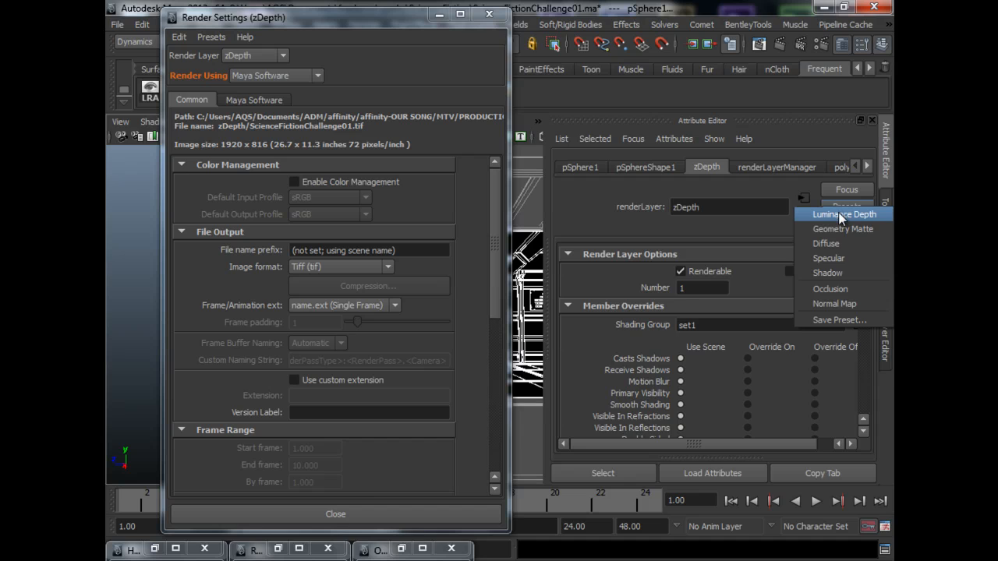
mouse_move(852, 219)
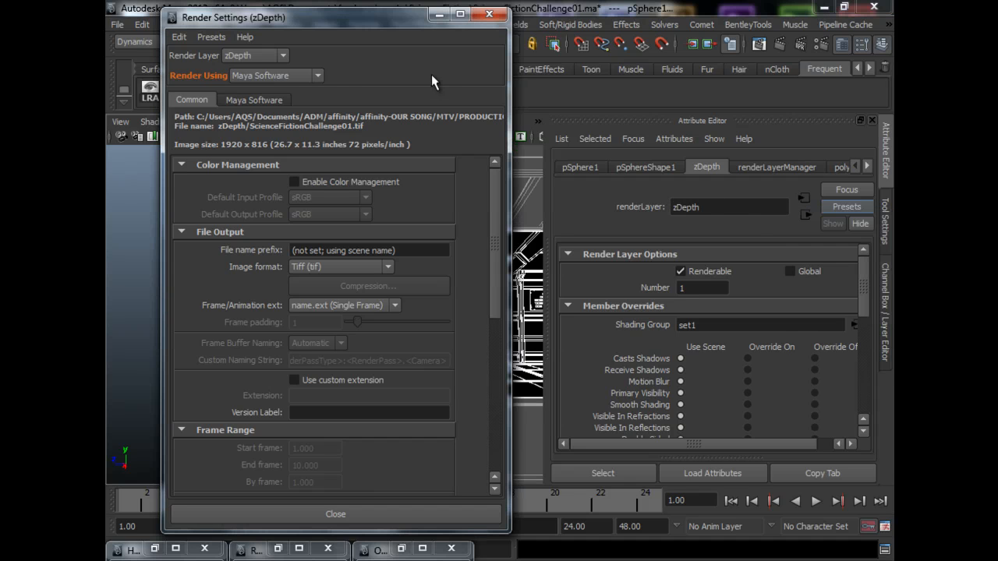
mouse_move(298, 92)
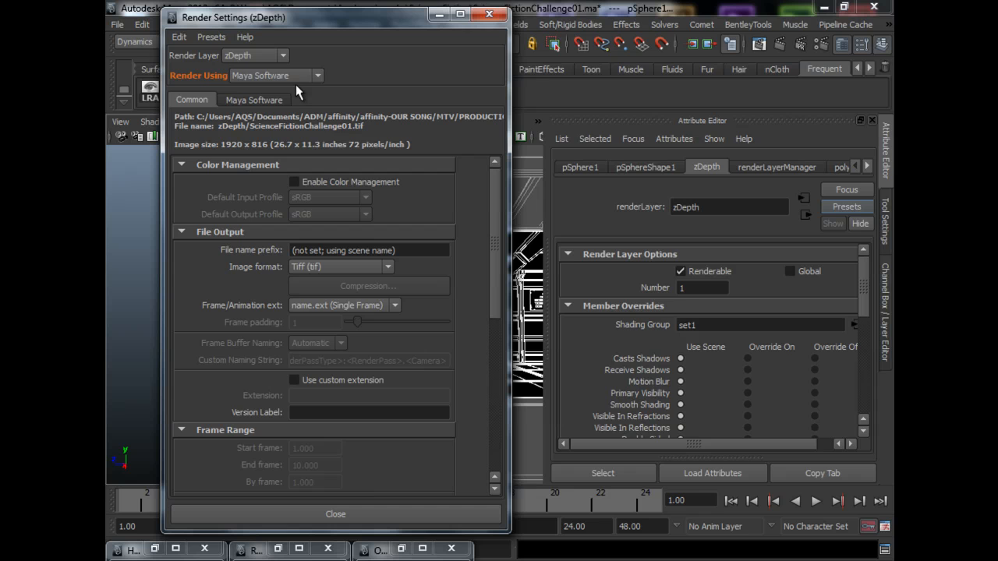
mouse_move(468, 152)
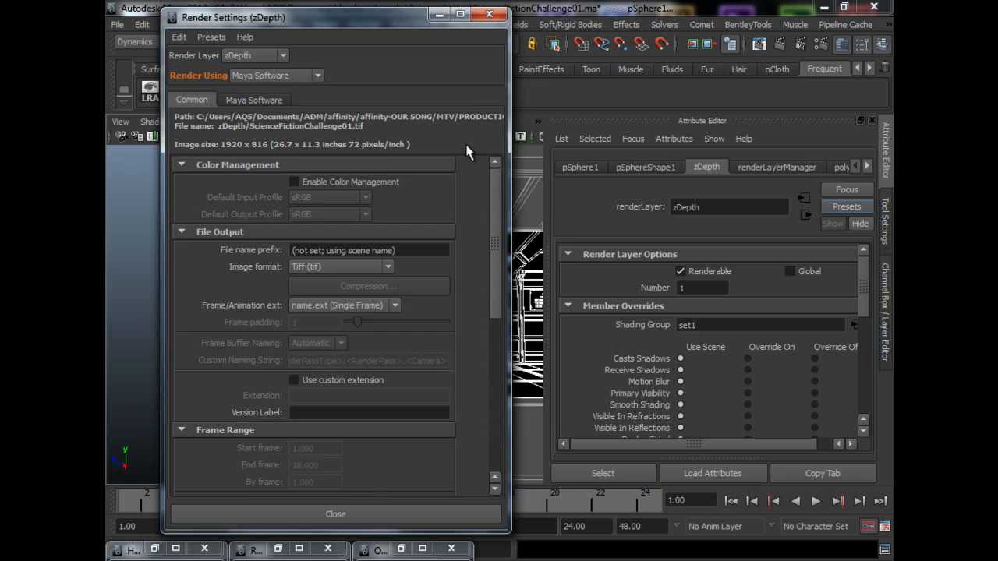
Keep Edge anti-aliasing at Highest quality, close Render Settings, and choose the Rendering menu set.
click(254, 99)
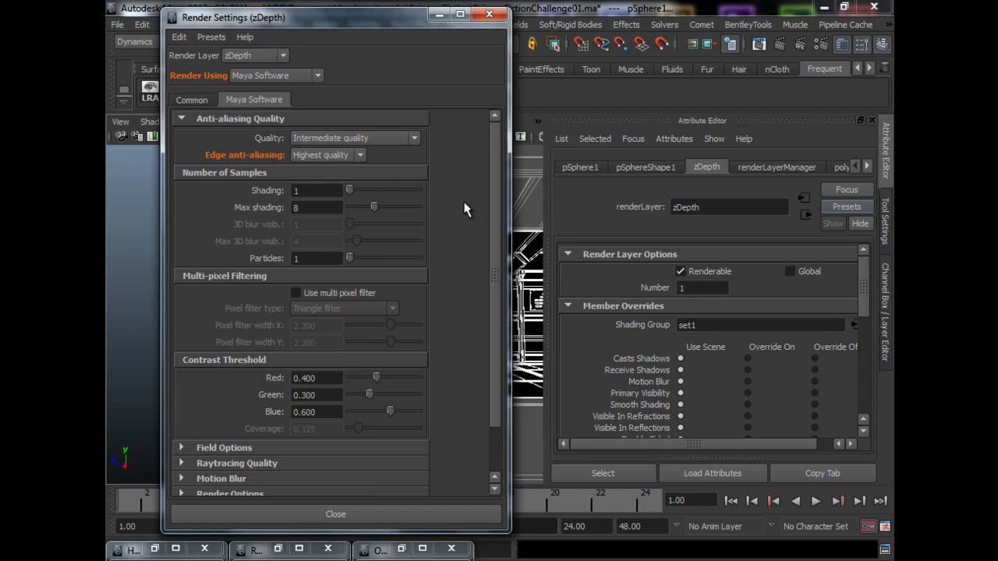
mouse_move(498, 161)
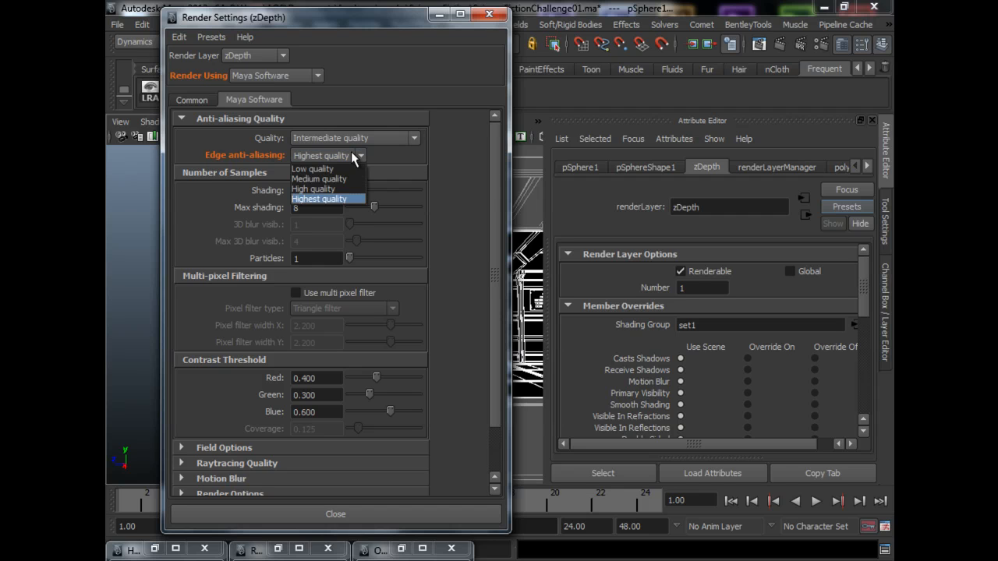
click(327, 198)
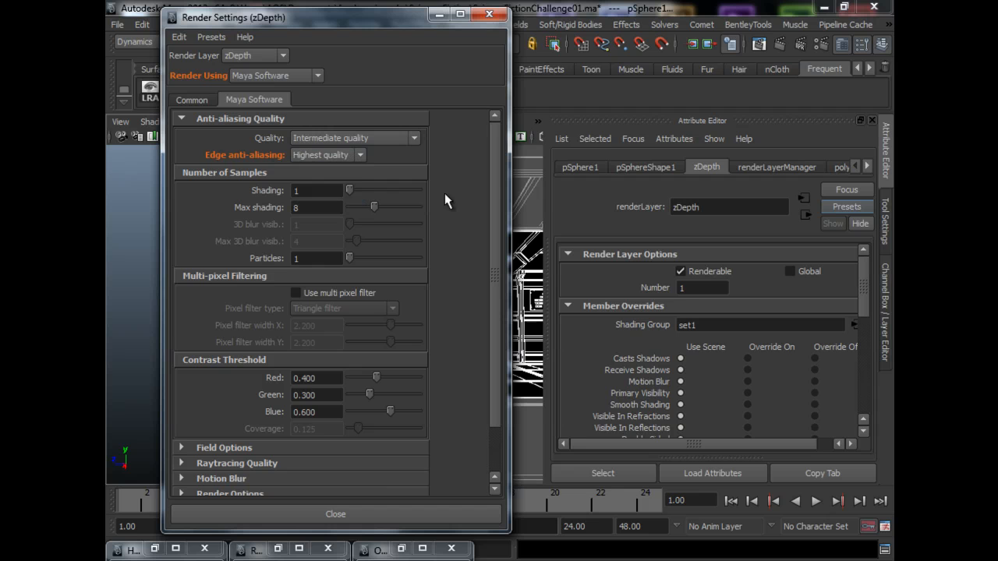
click(336, 515)
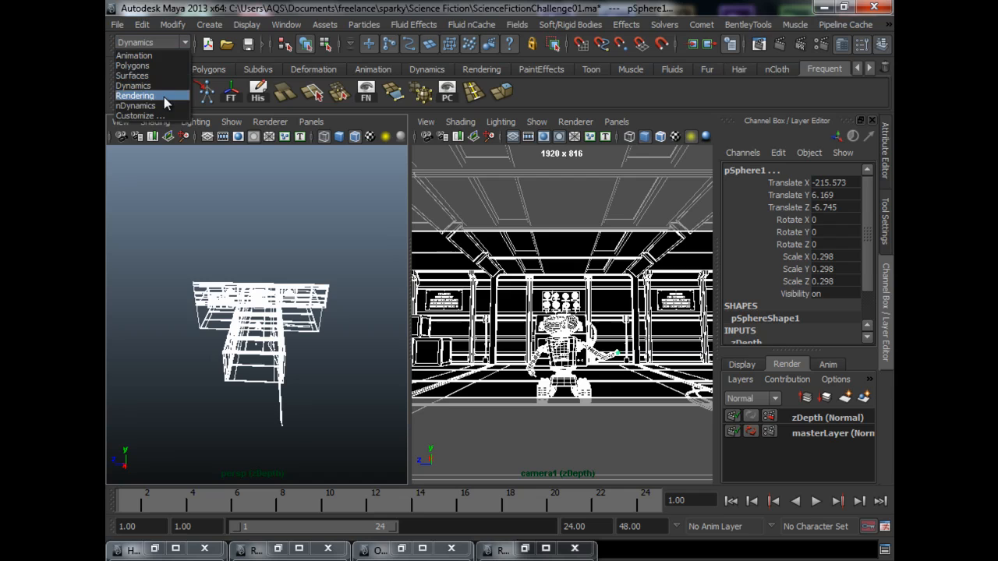
click(485, 24)
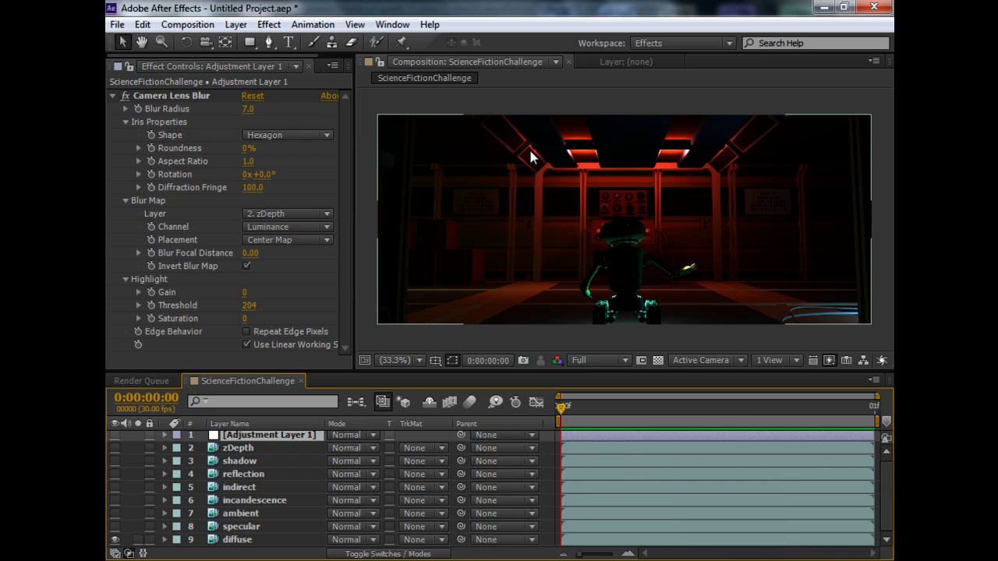
mouse_move(547, 220)
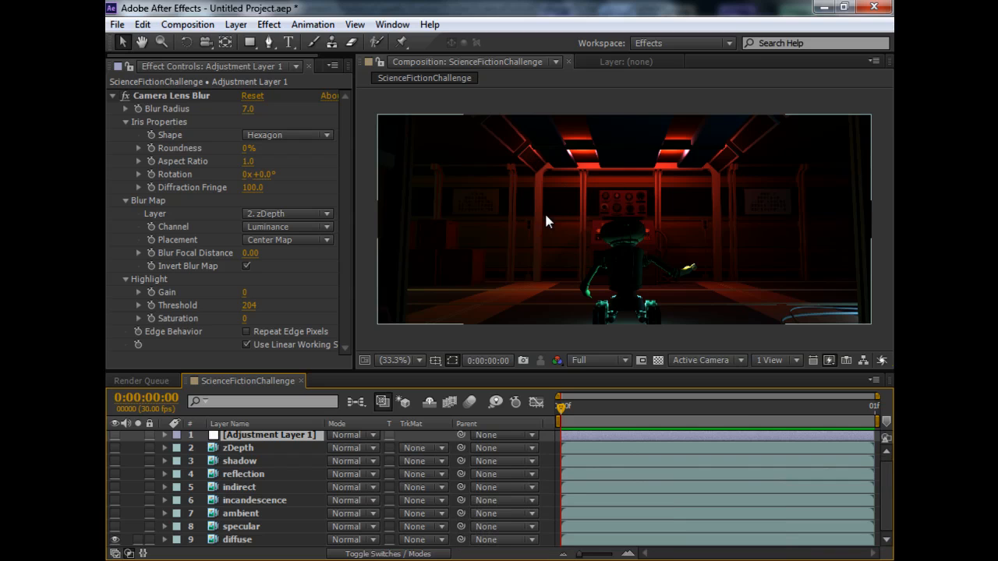
mouse_move(871, 352)
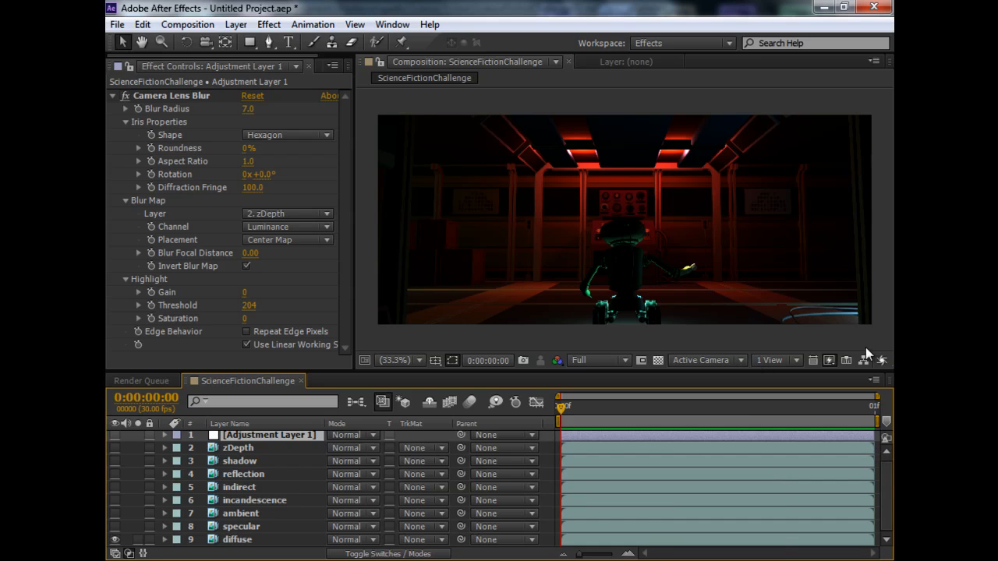
mouse_move(848, 341)
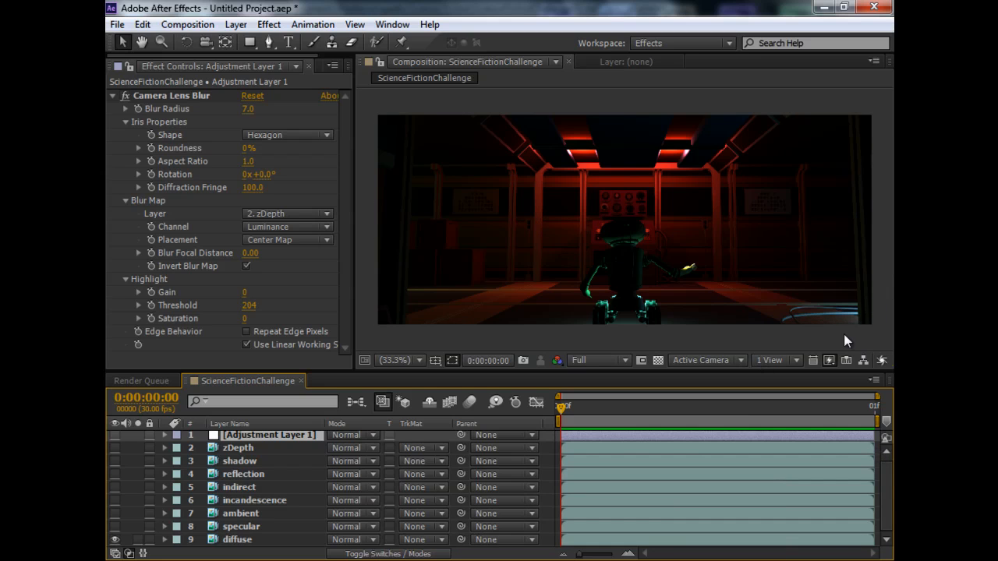
mouse_move(281, 474)
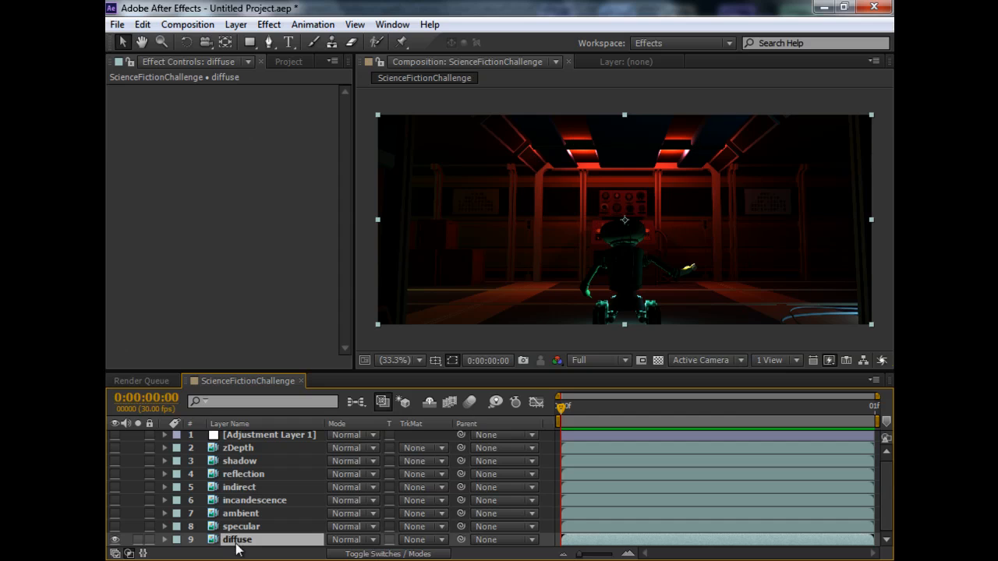
Solo the specular, then ambient pass, then show more passes alongside incandescence.
click(117, 541)
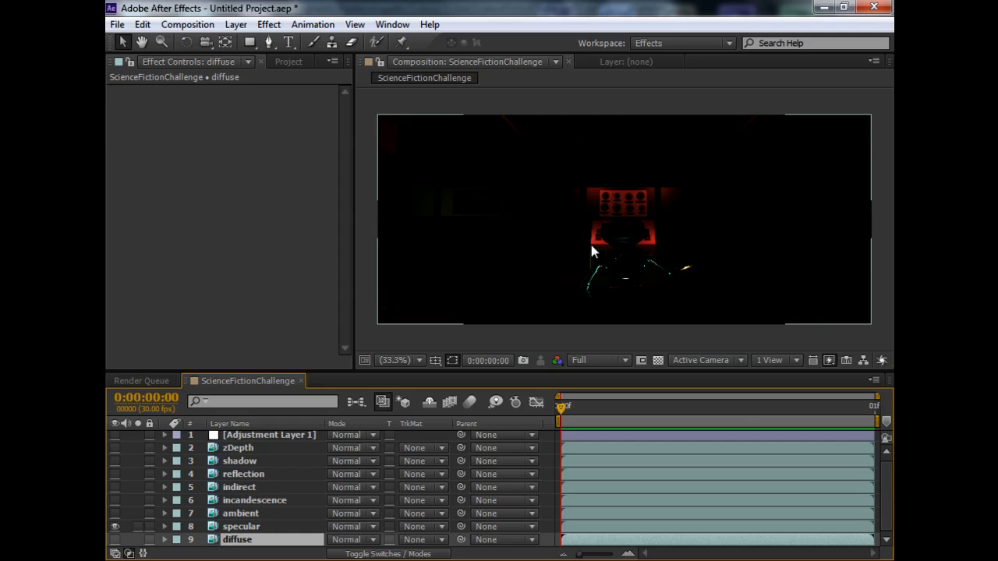
mouse_move(590, 232)
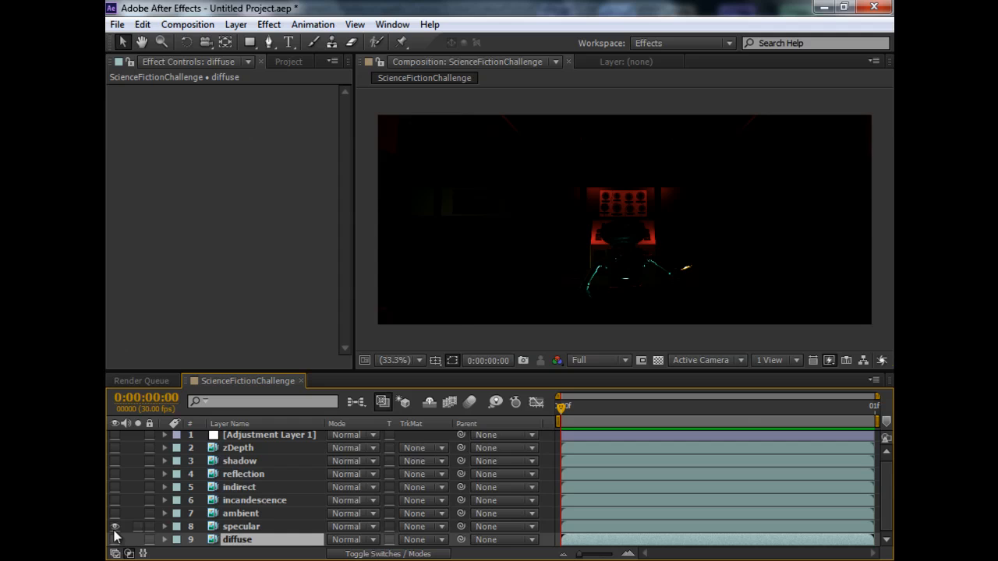
click(116, 542)
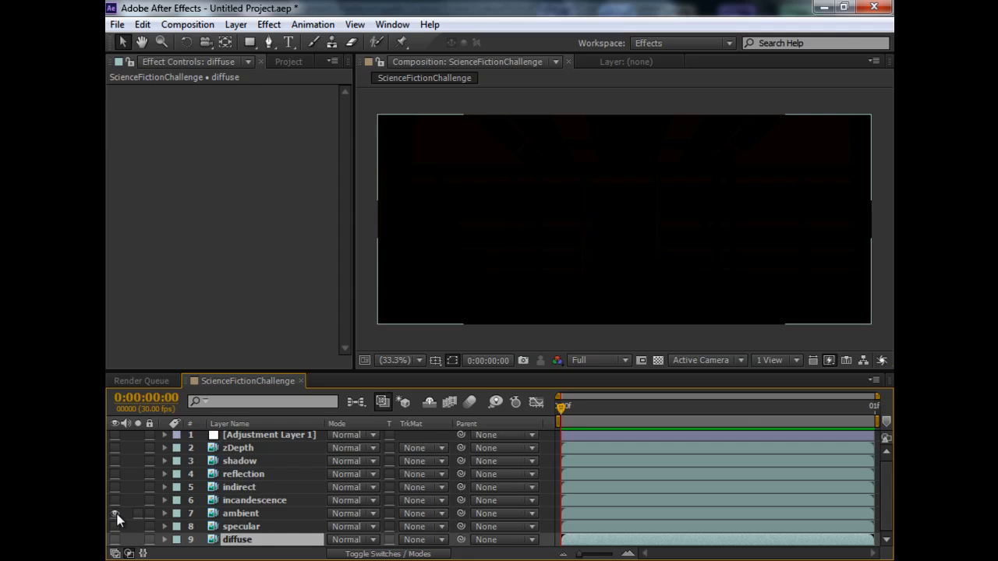
click(238, 513)
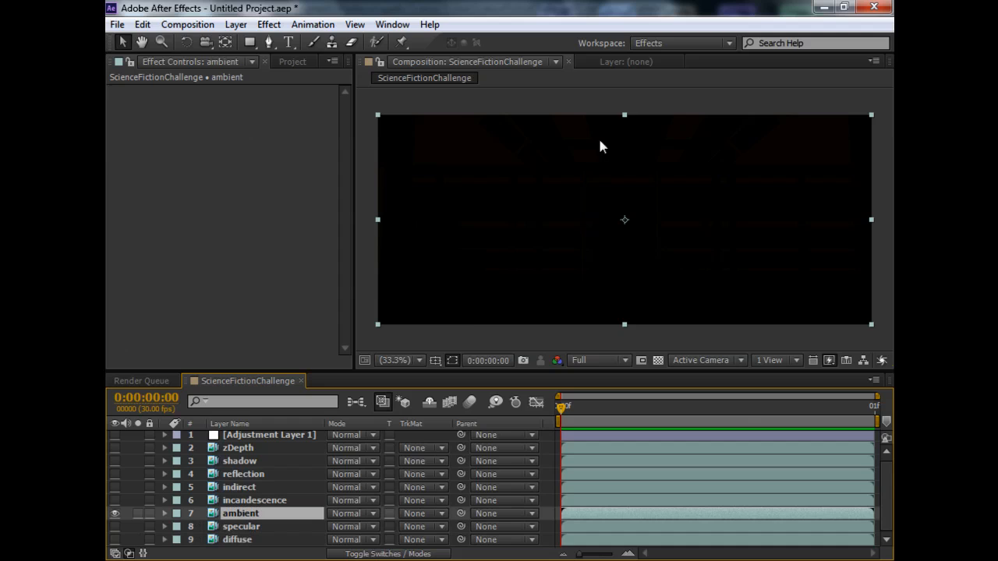
mouse_move(745, 272)
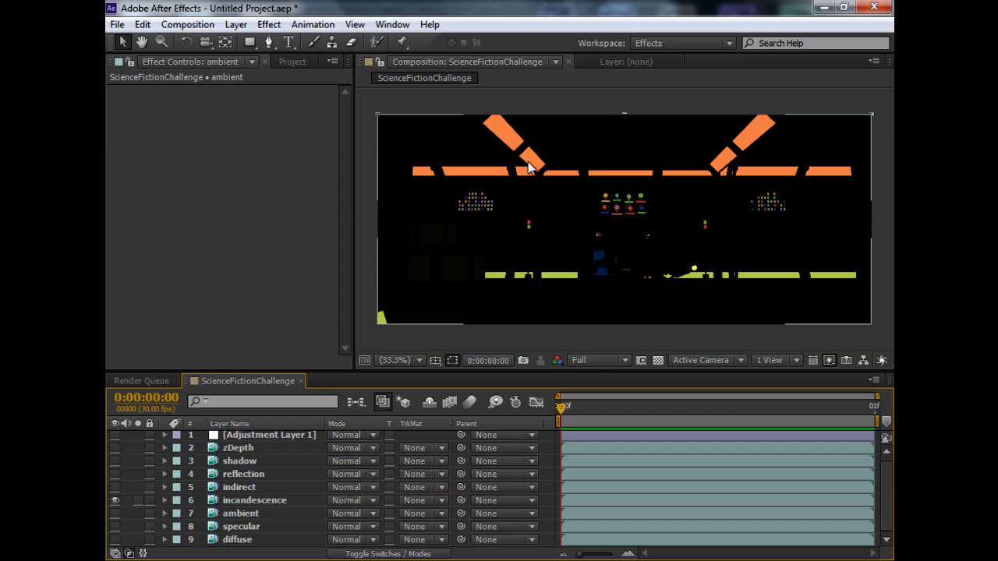
click(116, 500)
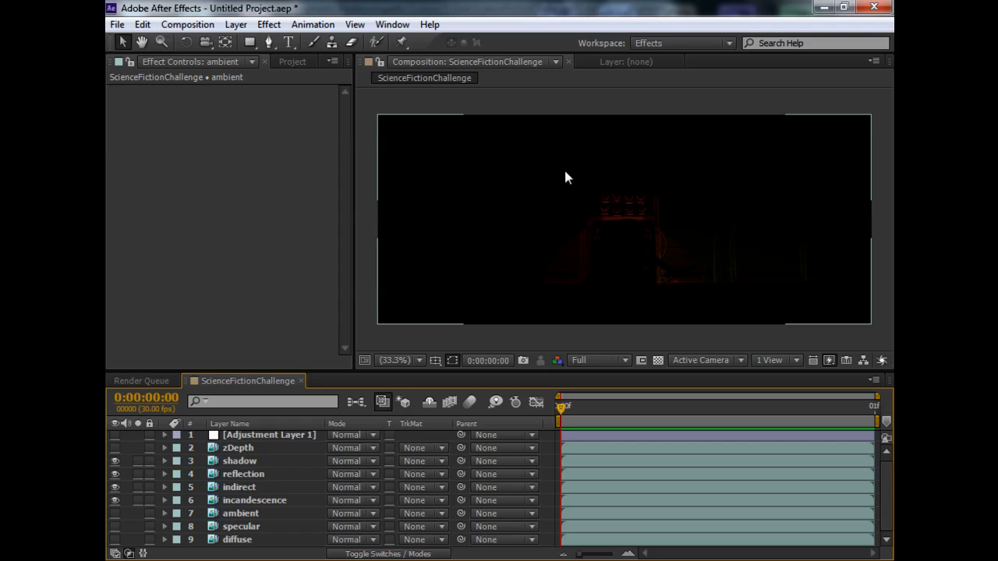
mouse_move(696, 303)
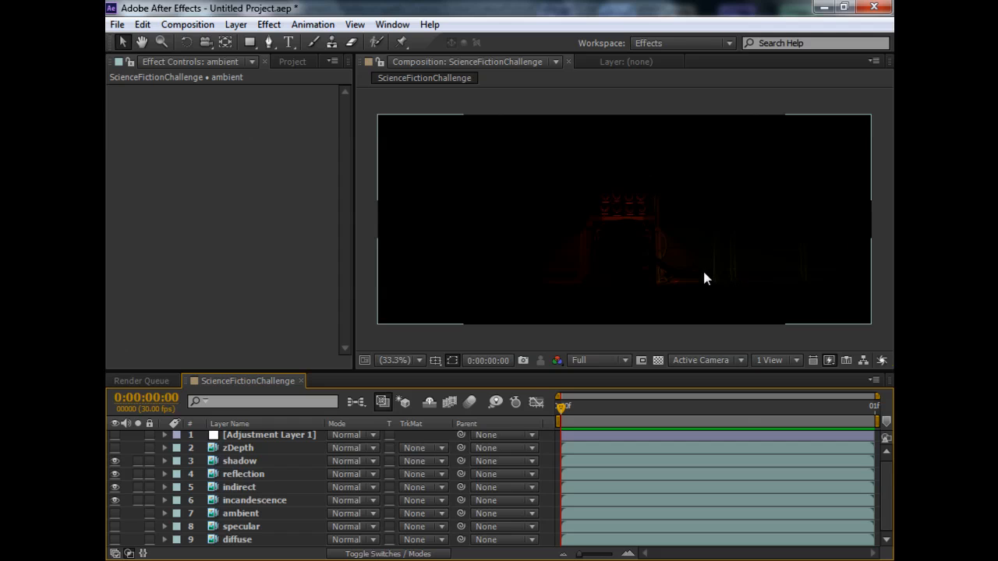
mouse_move(682, 250)
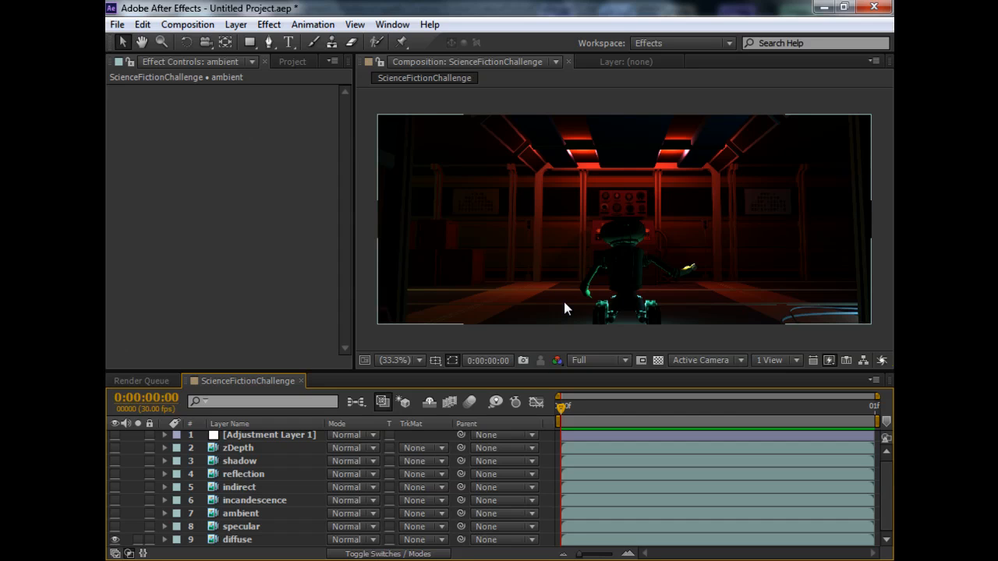
mouse_move(594, 269)
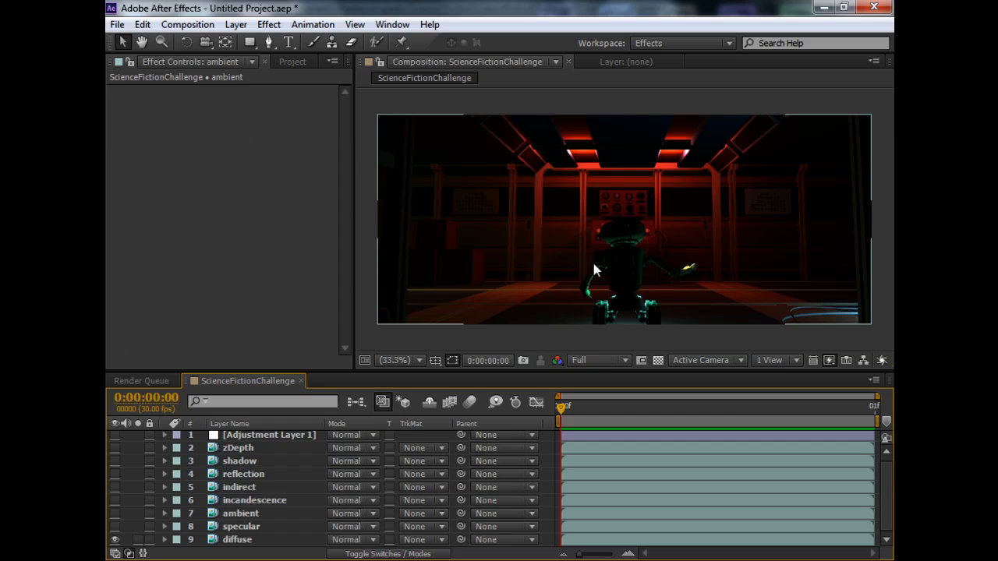
mouse_move(376, 534)
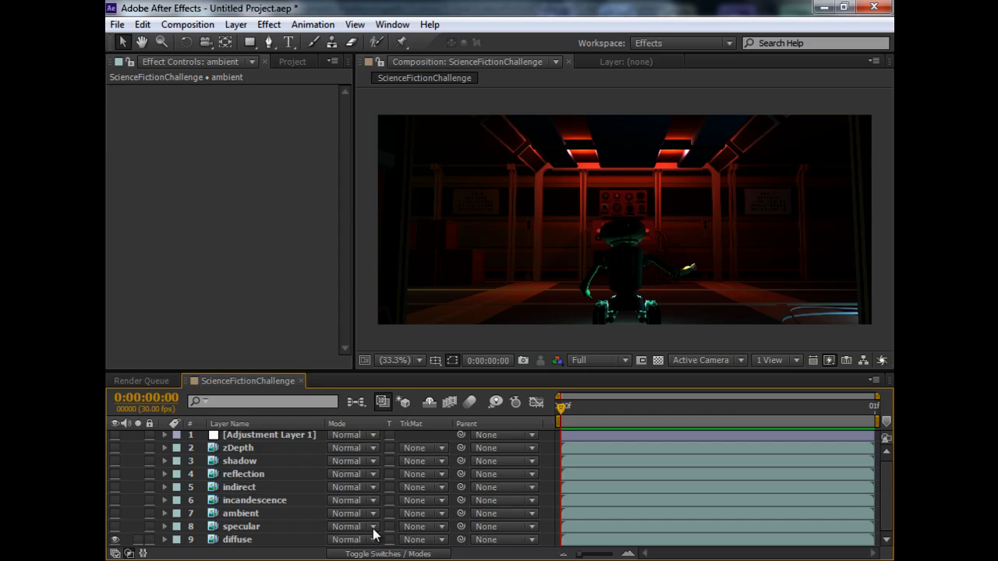
mouse_move(248, 537)
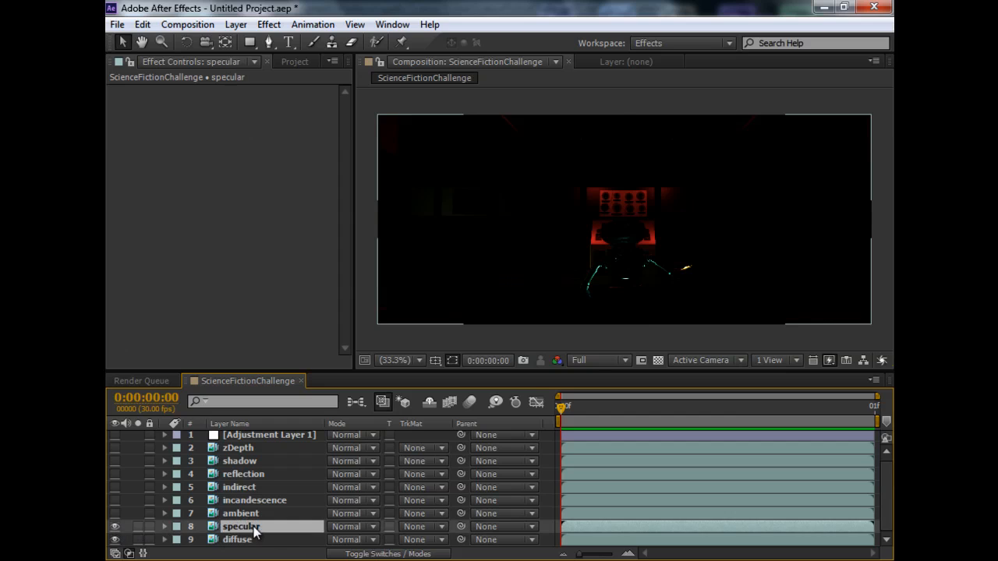
Set the specular layer's blend mode to Add and turn on the ambient pass.
click(242, 526)
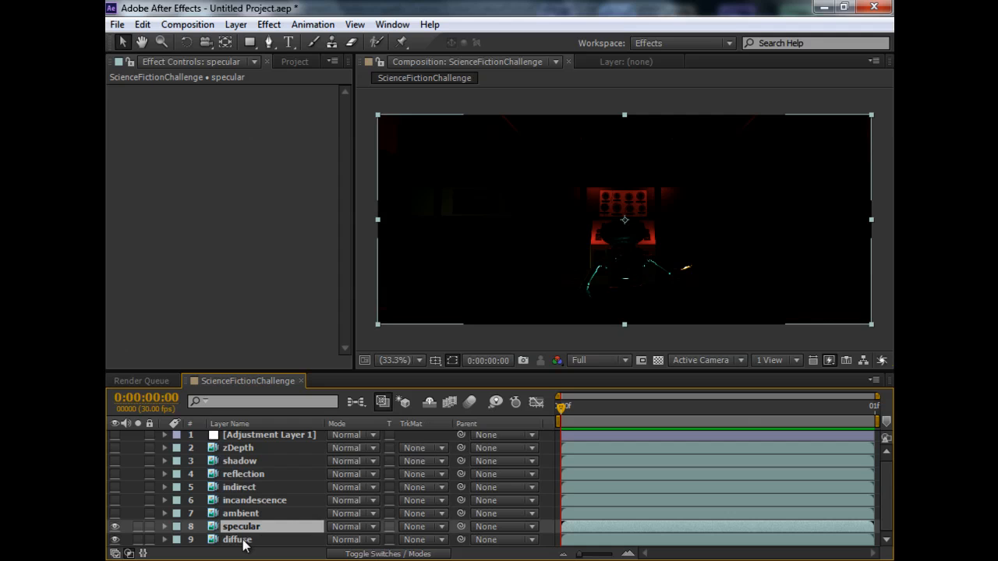
mouse_move(375, 534)
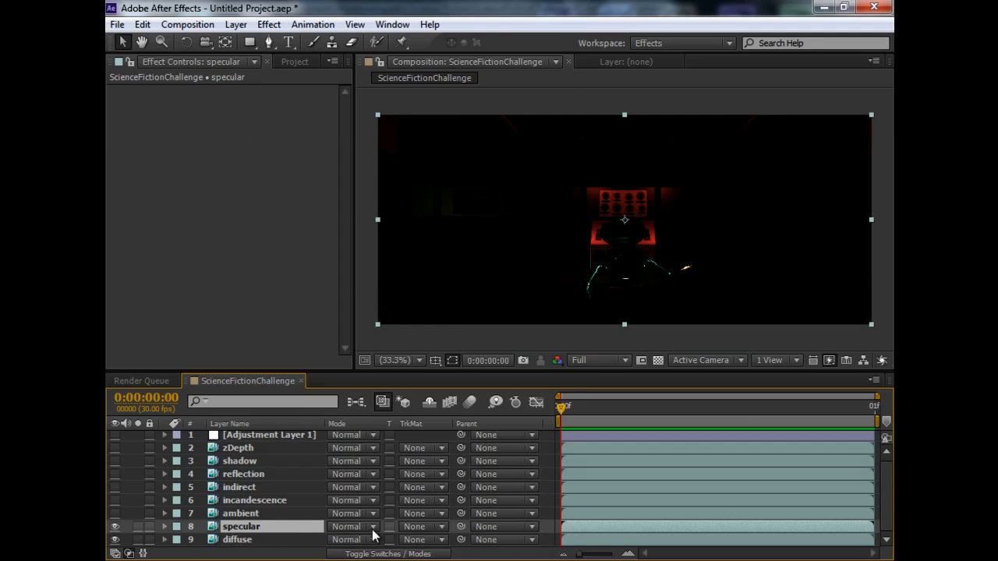
click(354, 526)
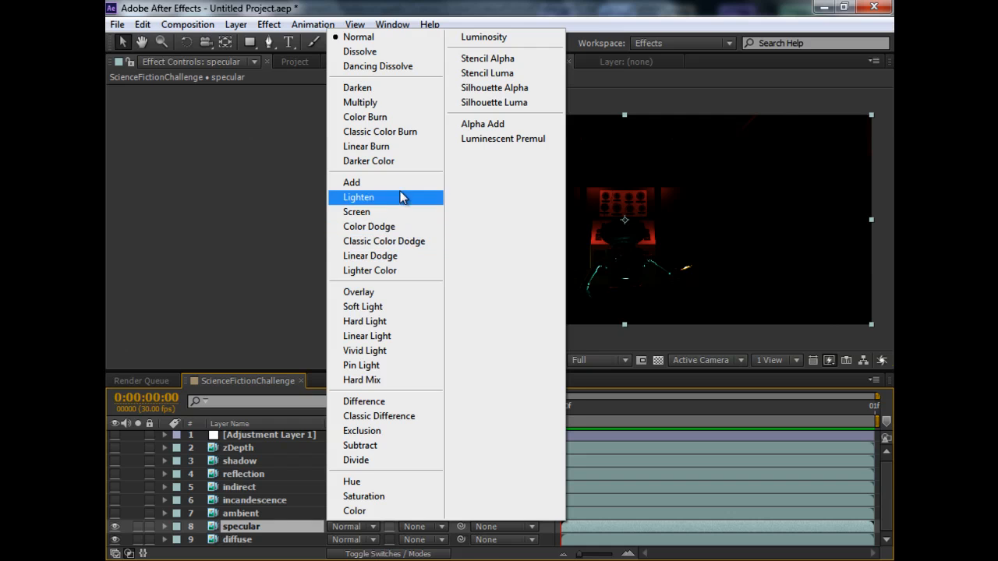
click(351, 182)
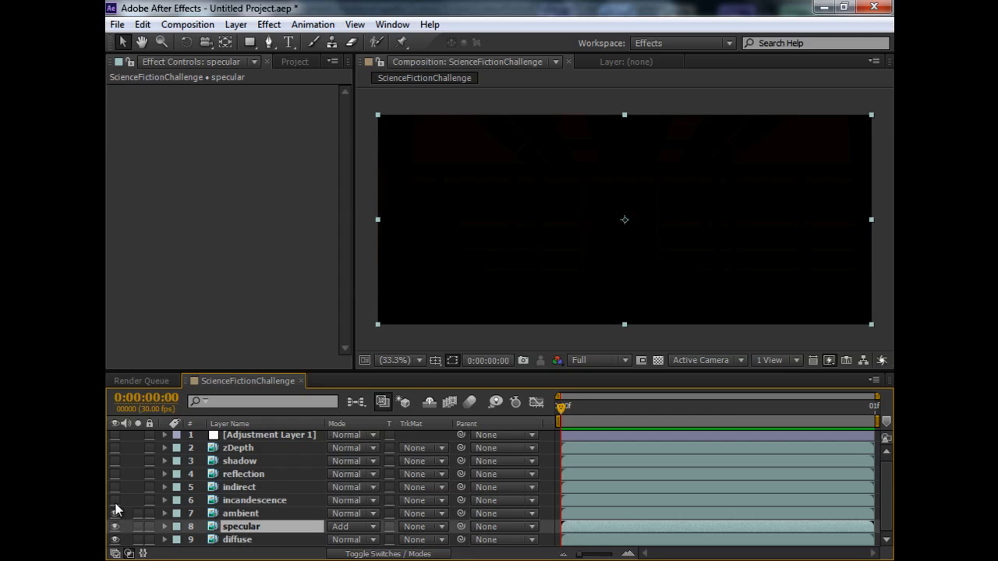
click(239, 513)
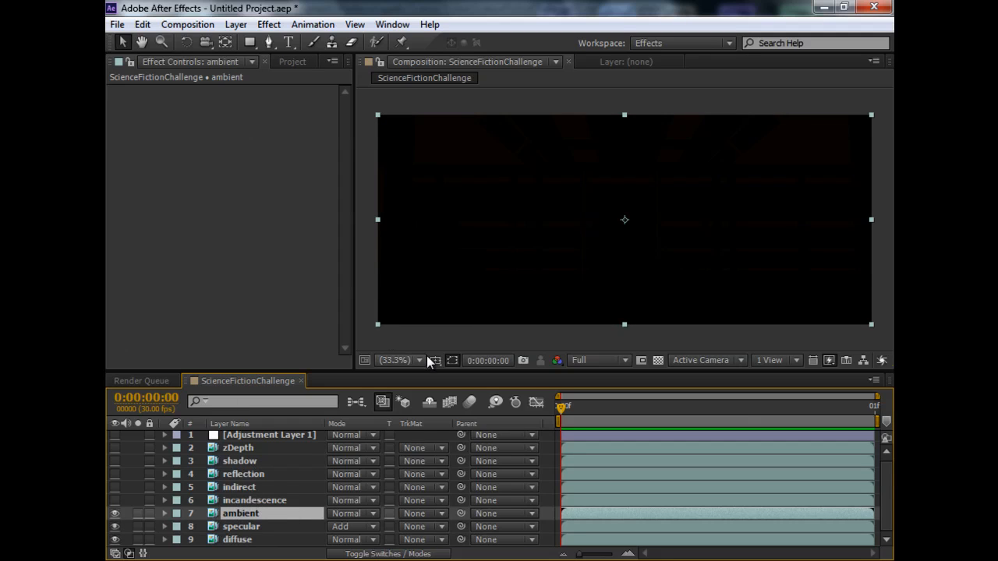
mouse_move(435, 361)
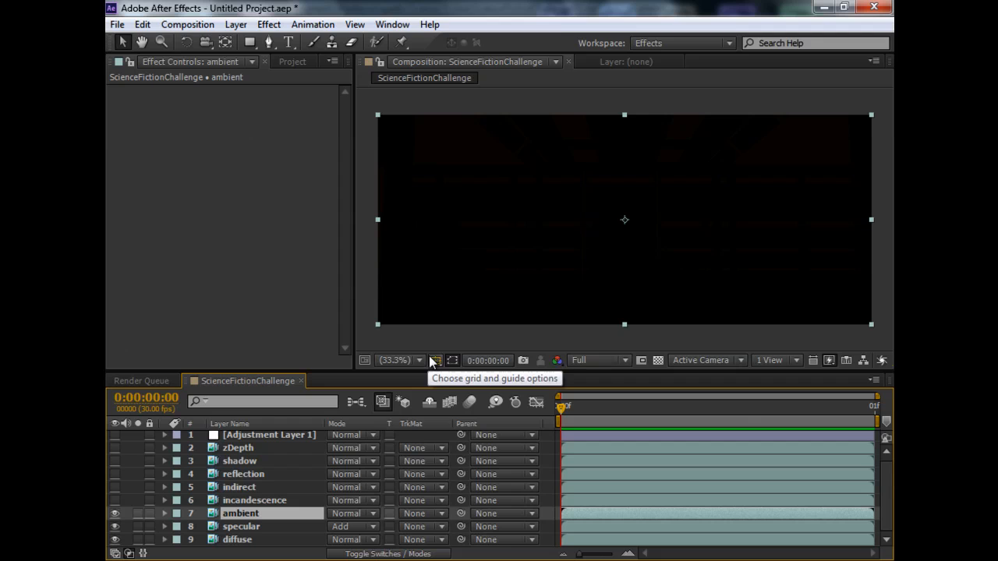
Set the ambient and incandescence passes to Add blending.
click(352, 527)
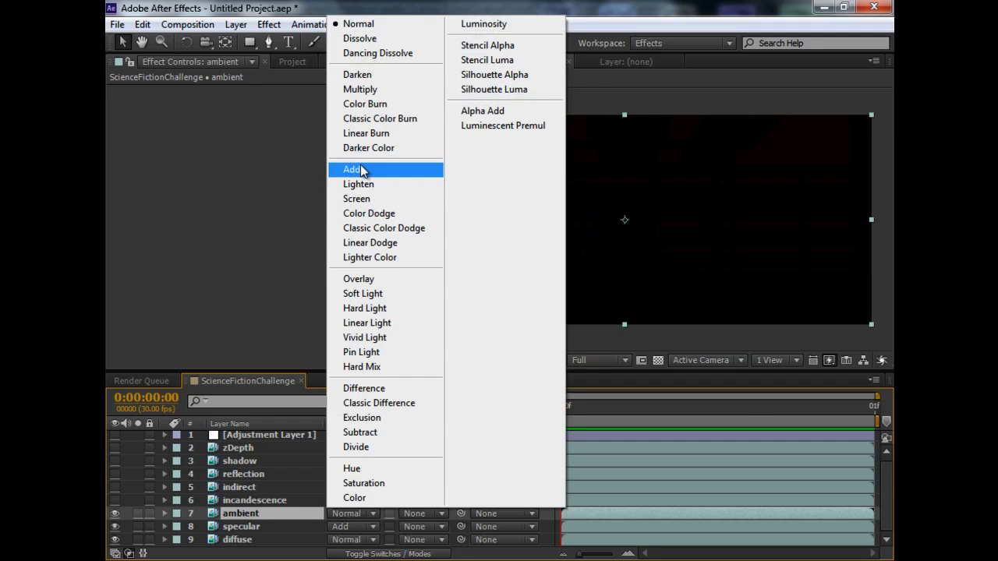
click(351, 169)
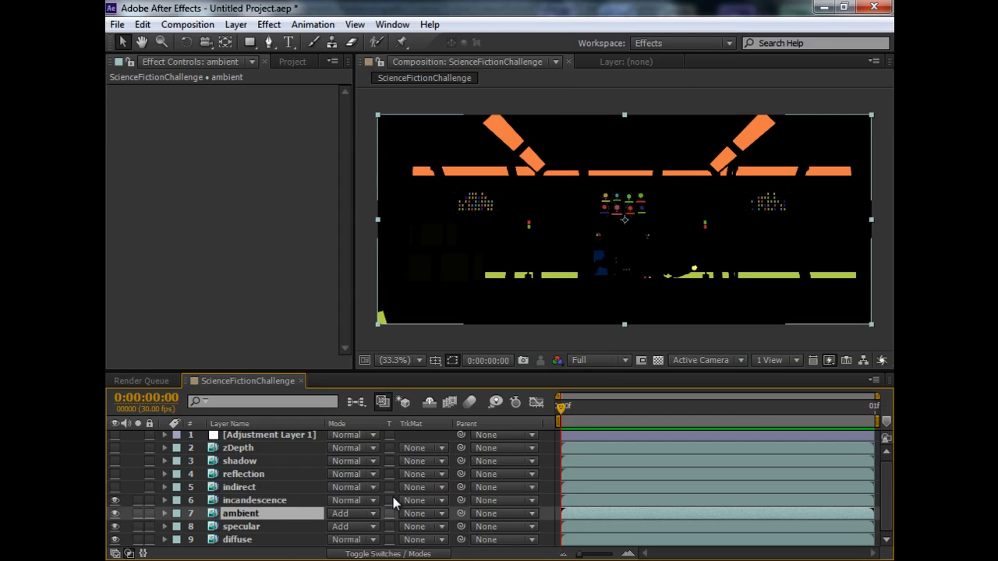
click(349, 513)
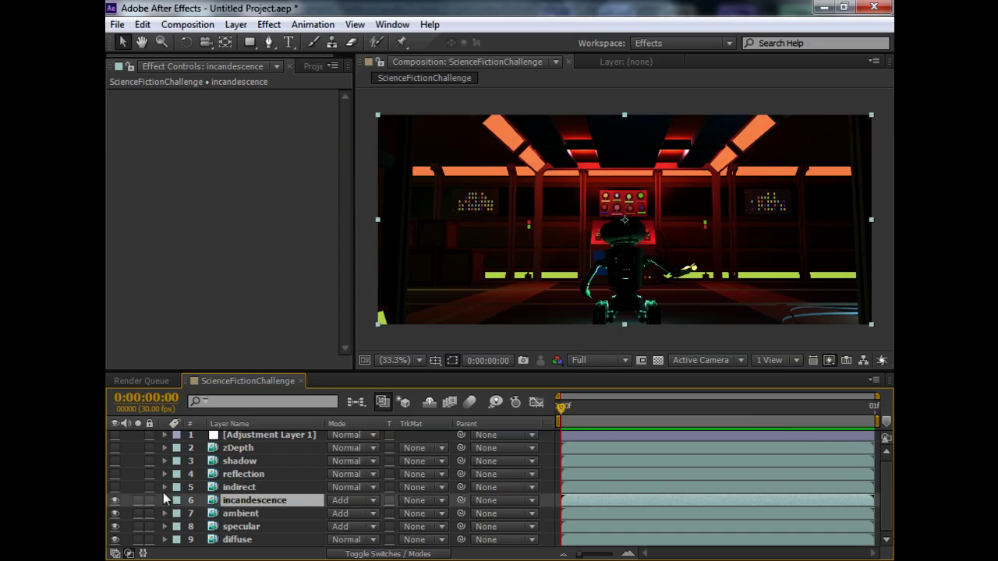
Show the reflection pass and set its blend mode to Add.
click(237, 487)
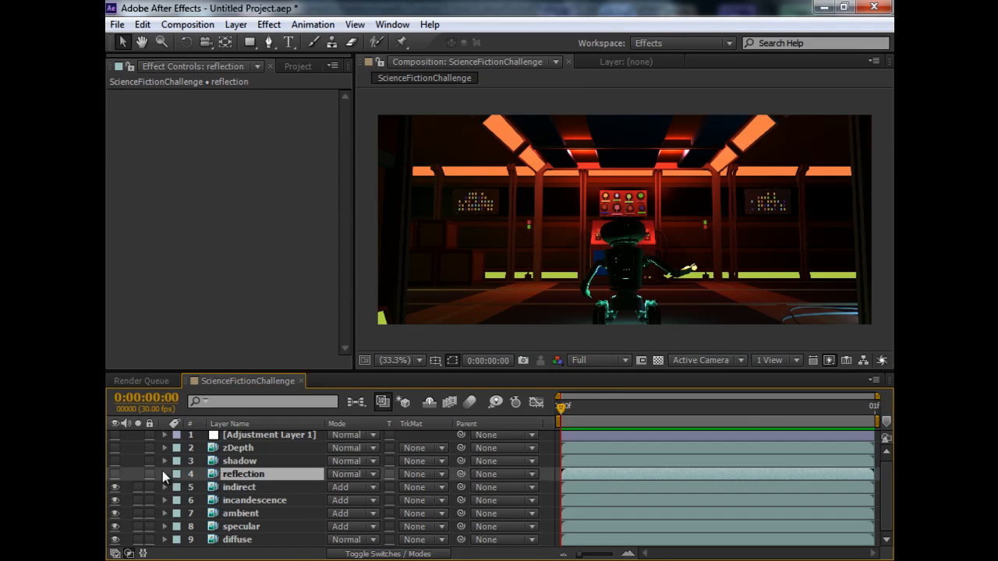
click(355, 474)
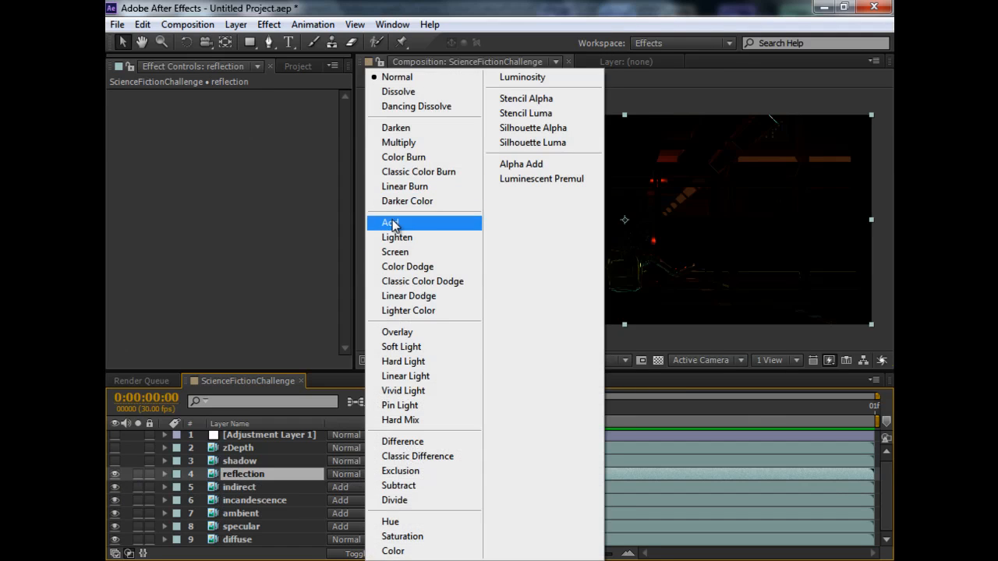
click(391, 223)
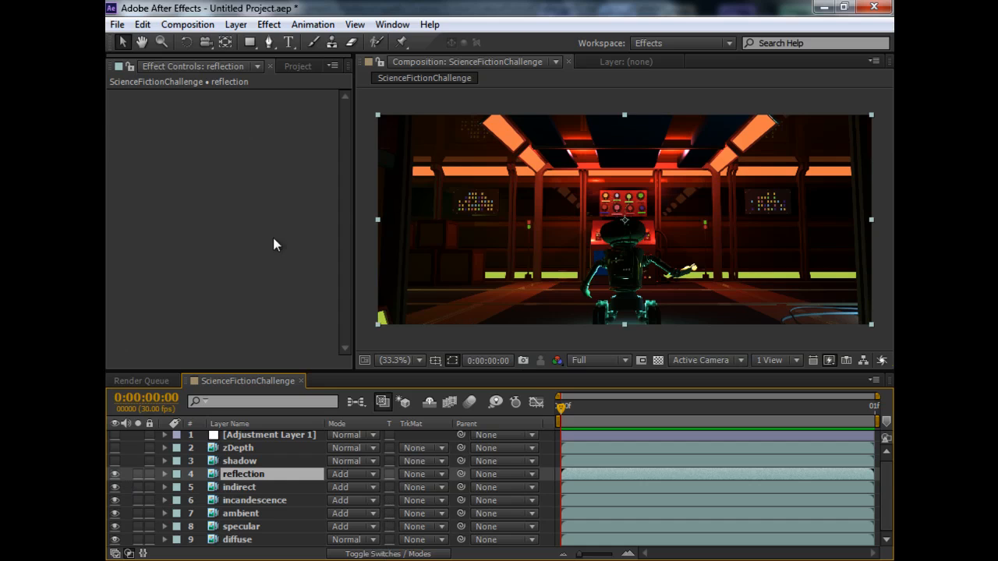
mouse_move(606, 274)
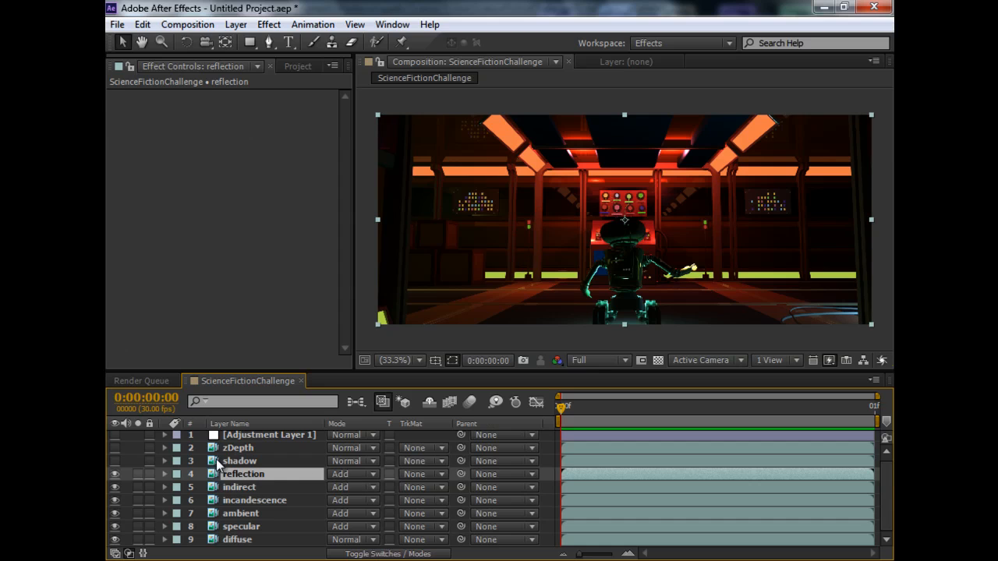
Make the shadow layer visible, set its mode to Difference, and toggle it to compare.
click(117, 462)
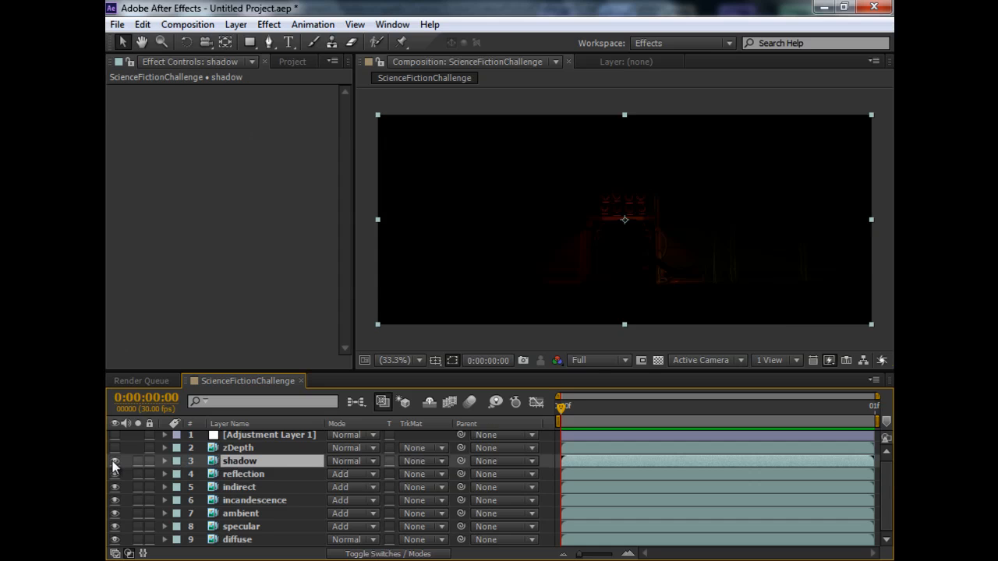
click(354, 461)
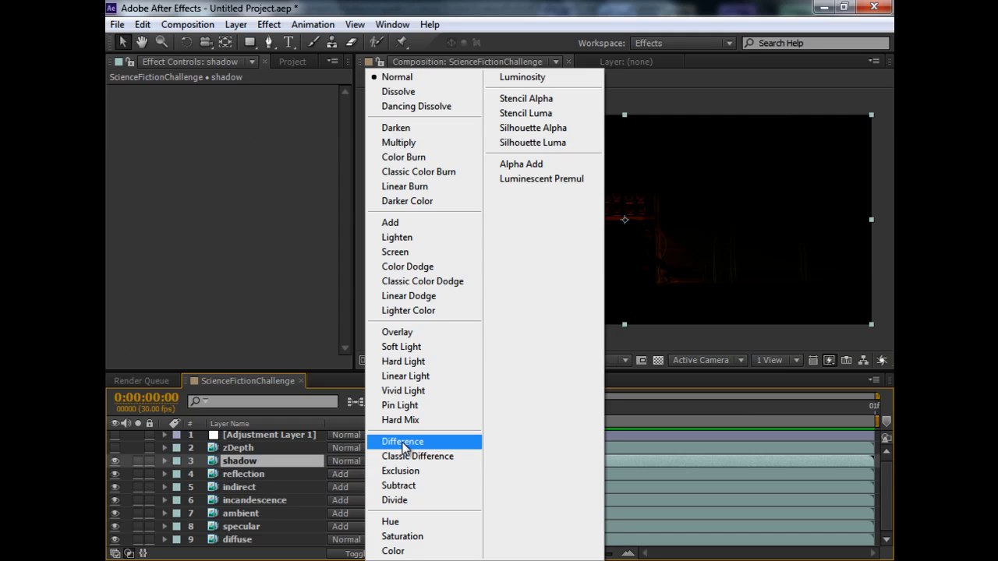
mouse_move(402, 446)
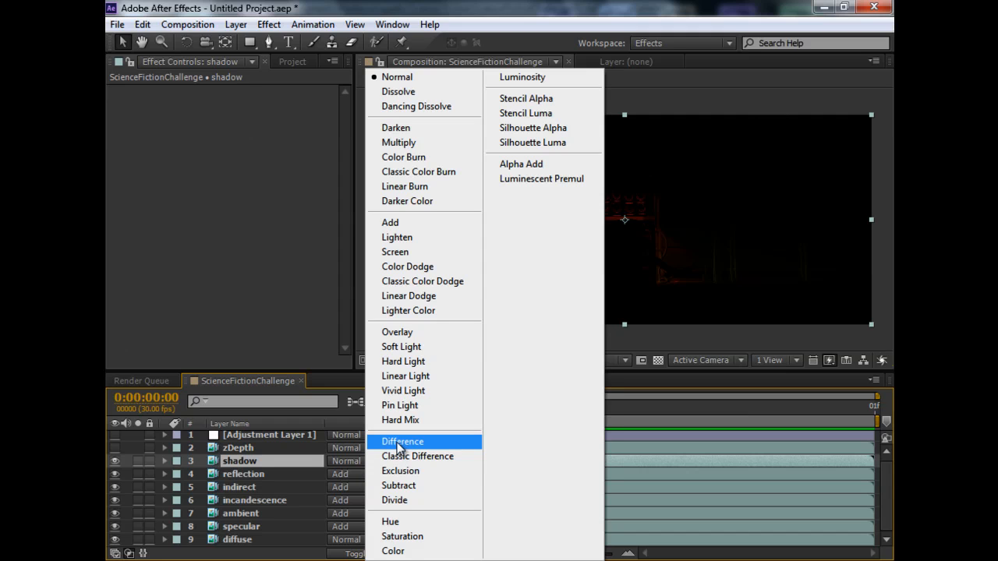
click(401, 442)
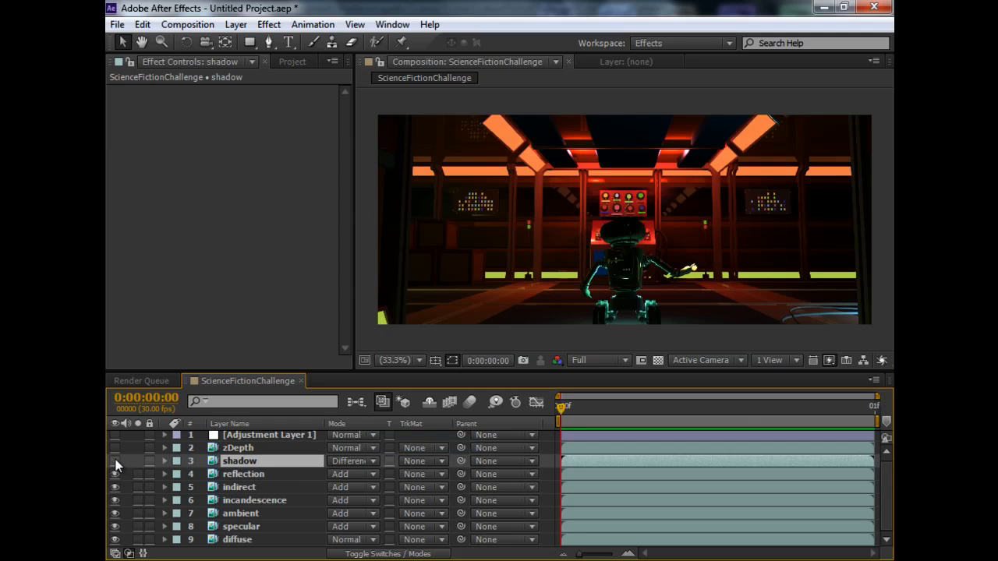
click(116, 461)
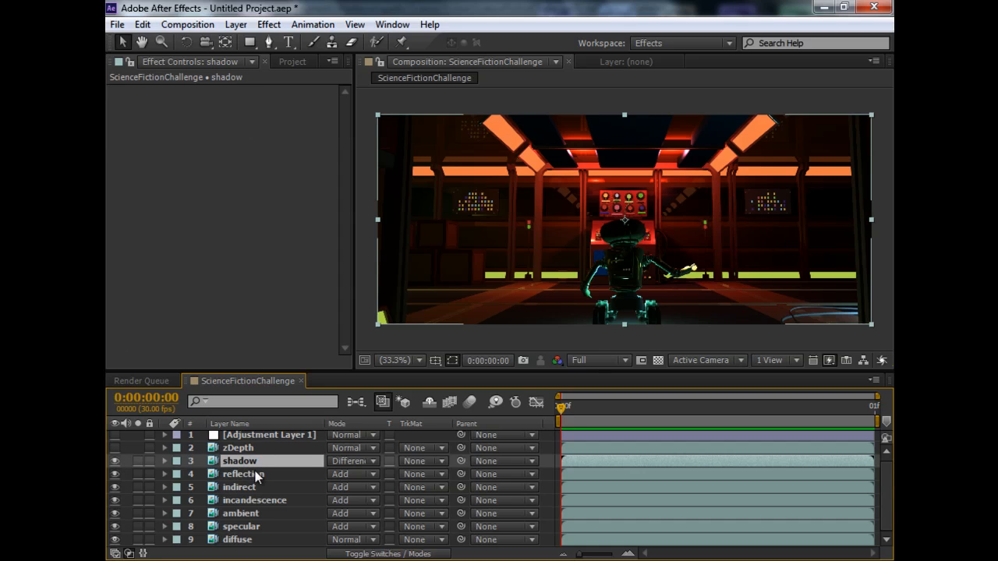
mouse_move(227, 474)
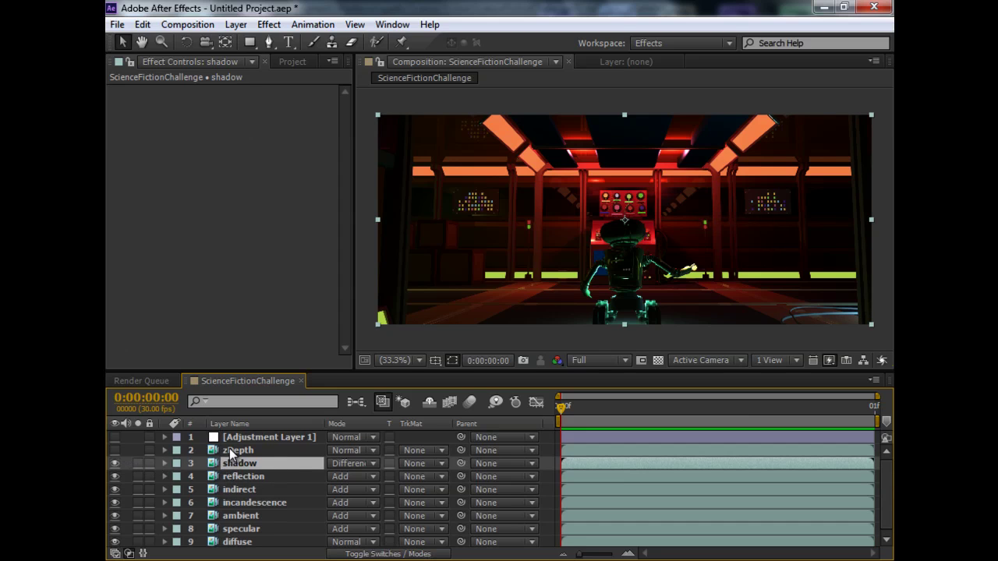
Select Adjustment Layer 1 to view its Camera Lens Blur, then browse Layer > New and Effect menus.
click(240, 450)
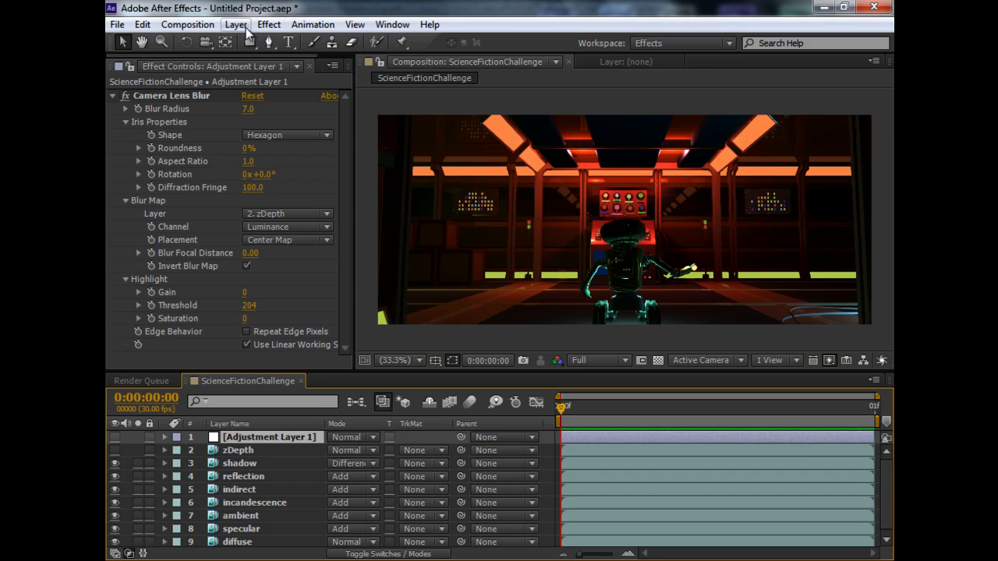
click(236, 24)
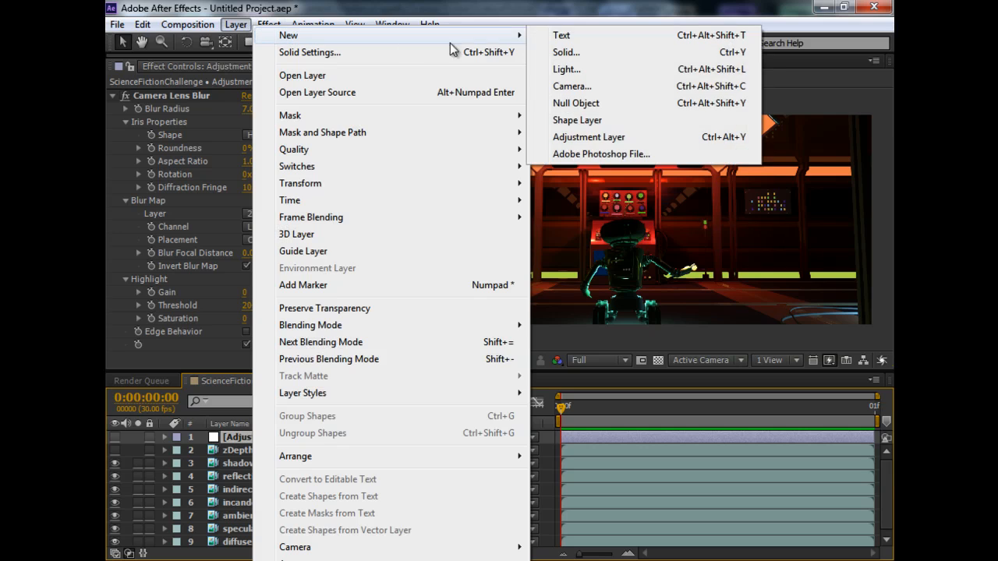
mouse_move(610, 145)
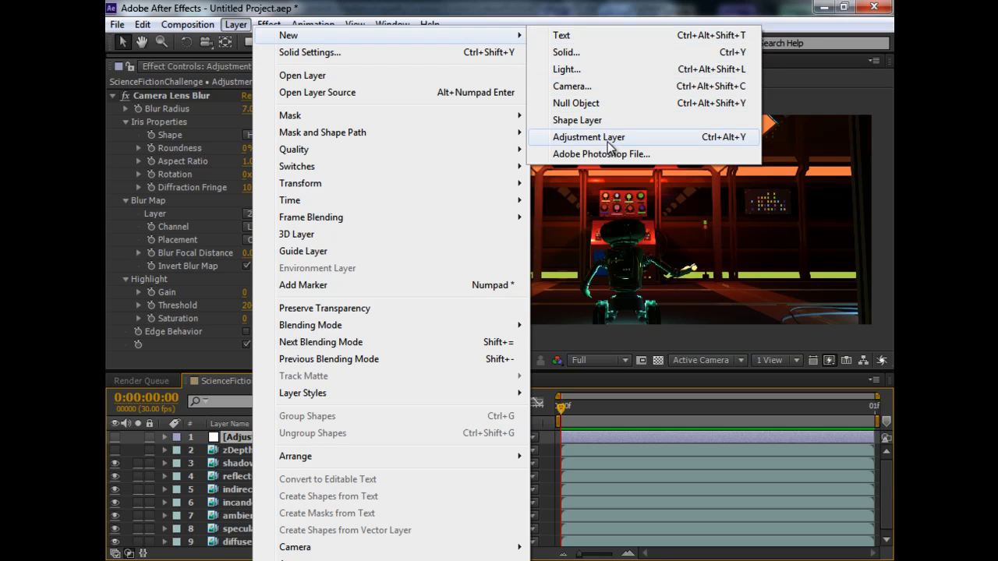
mouse_move(572, 10)
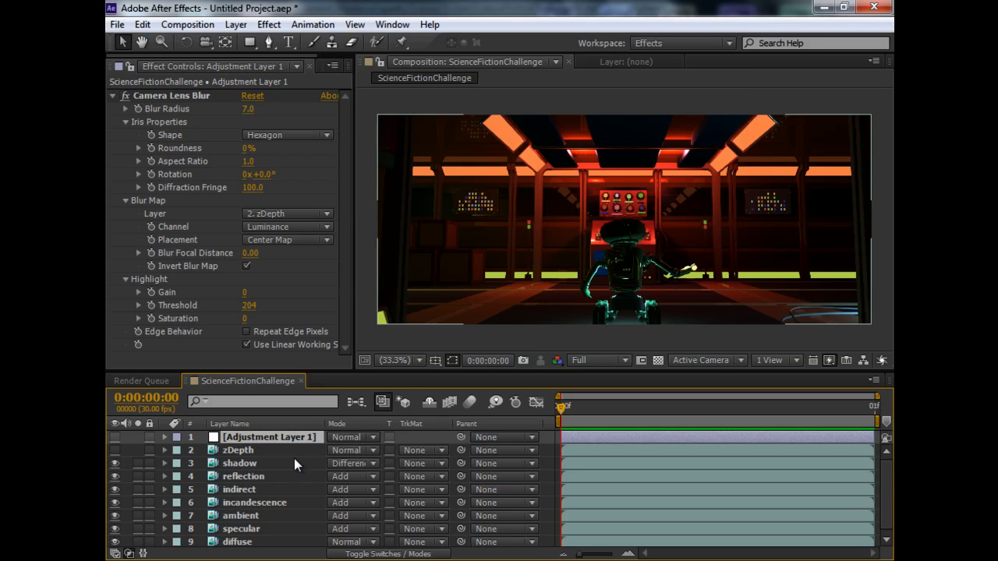
click(268, 25)
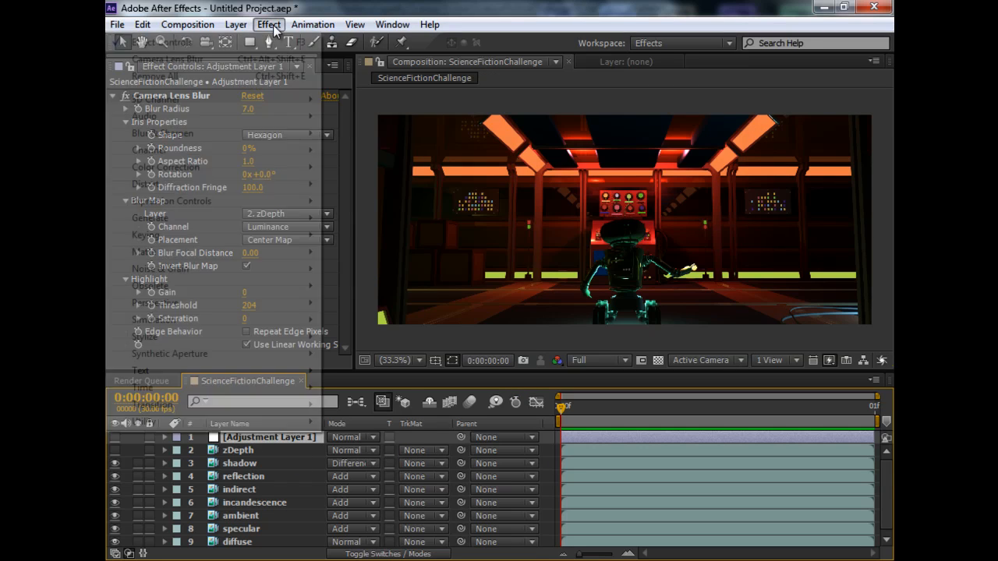
click(269, 24)
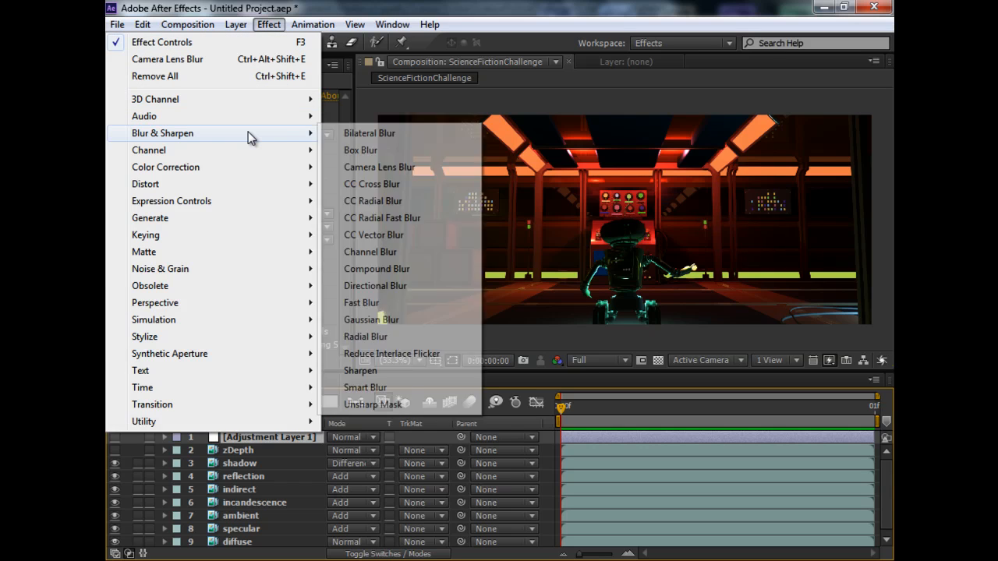
mouse_move(379, 167)
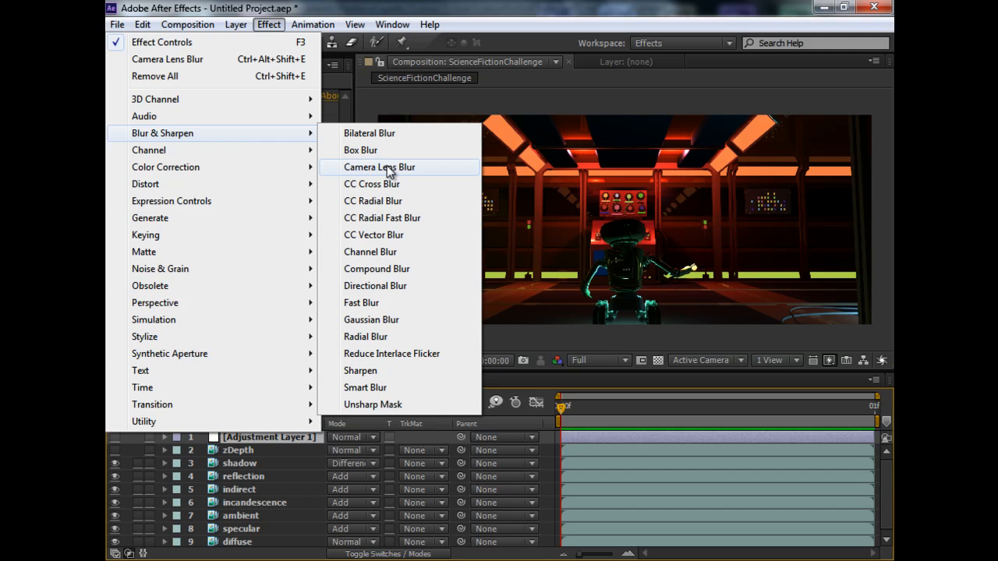
click(380, 167)
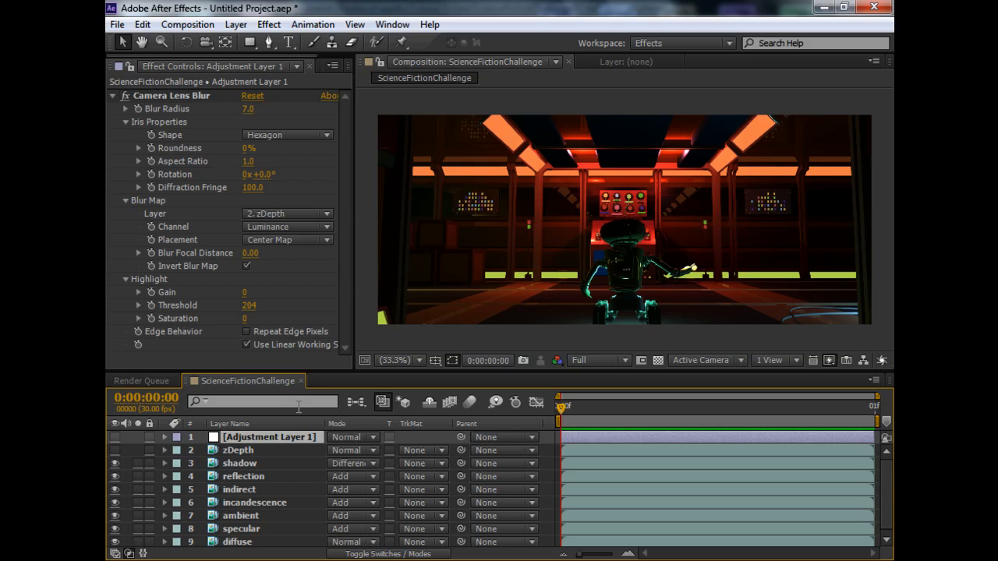
mouse_move(286, 227)
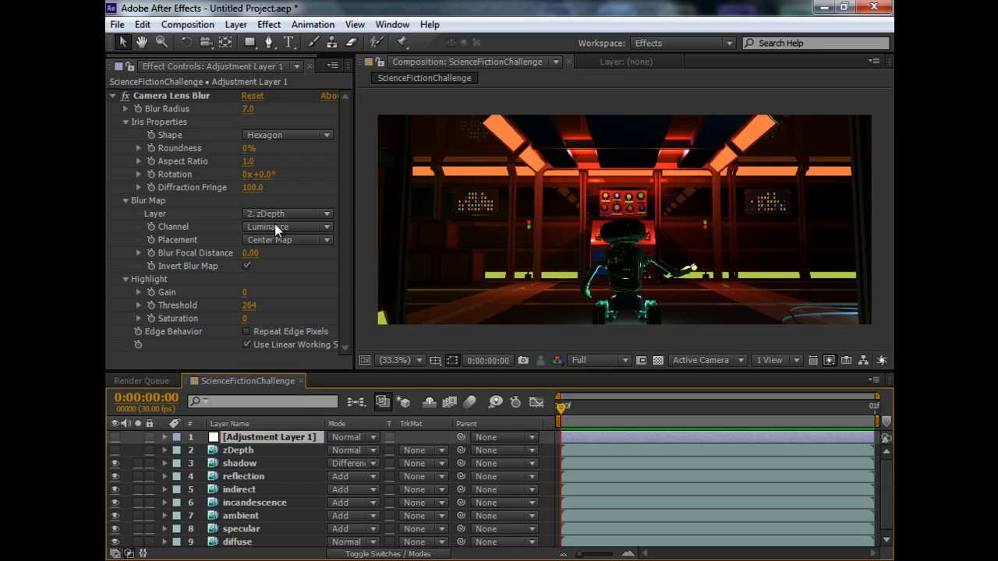
mouse_move(148, 214)
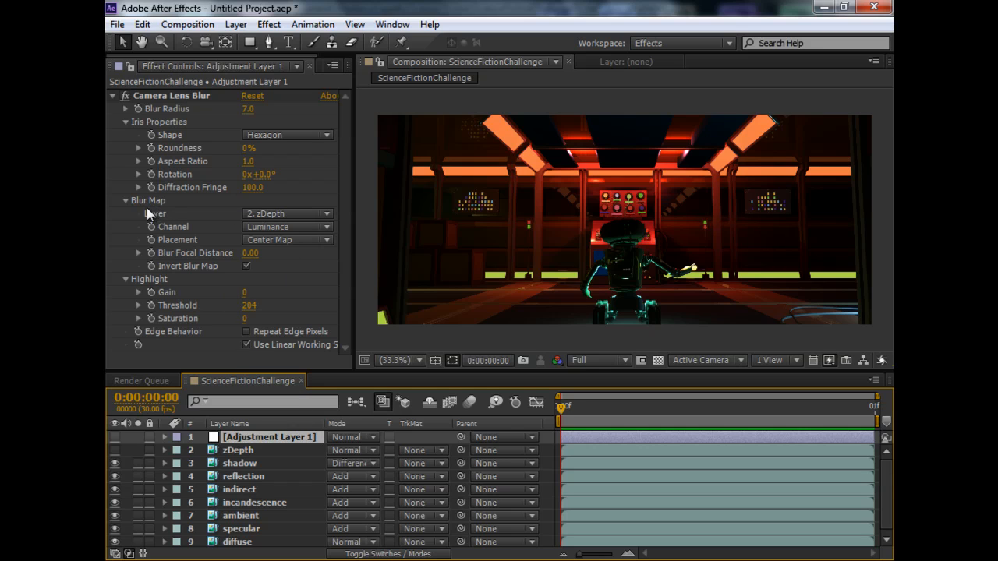
mouse_move(255, 214)
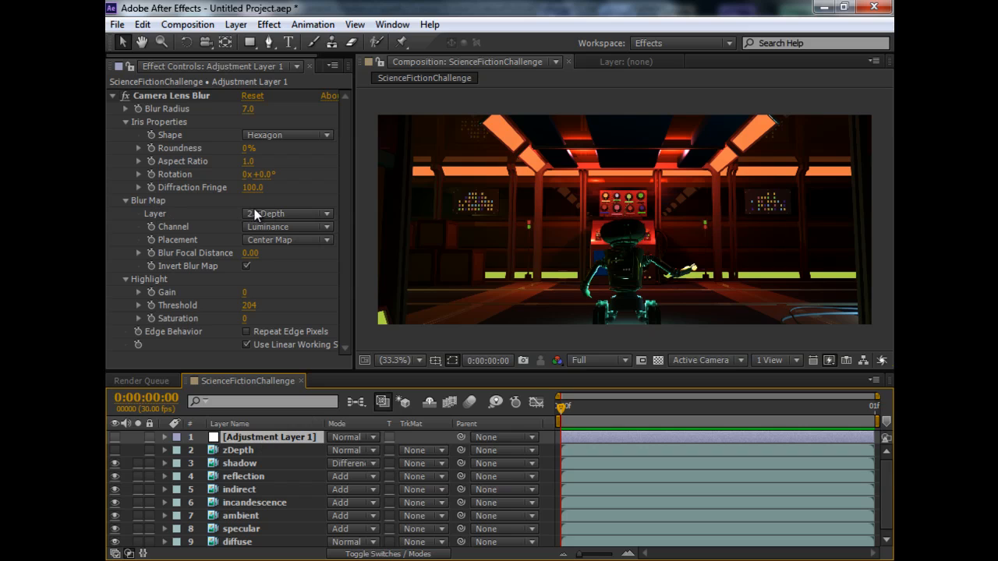
Turn on Adjustment Layer 1 and uncheck Camera Lens Blur's Invert Blur Map.
click(287, 213)
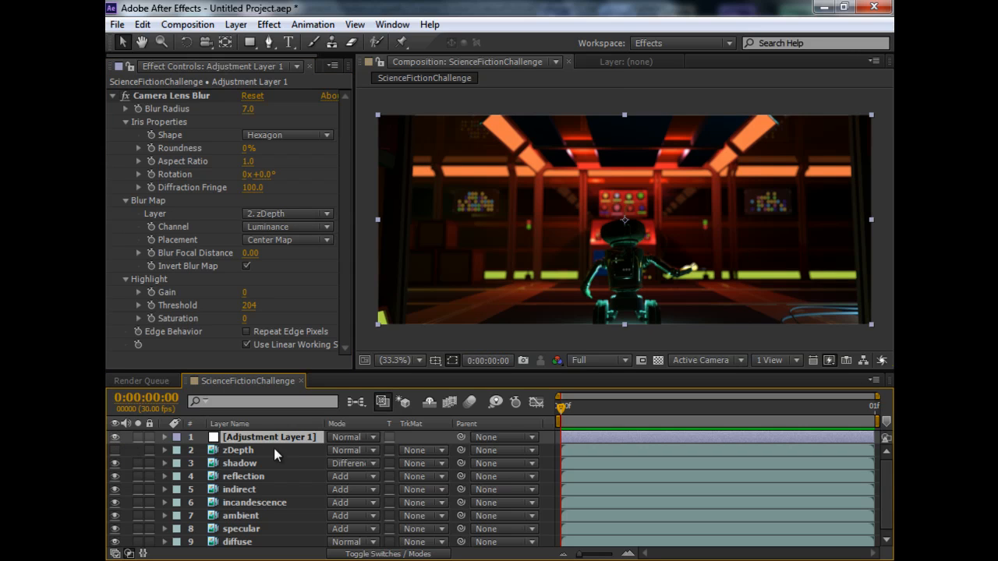
mouse_move(278, 445)
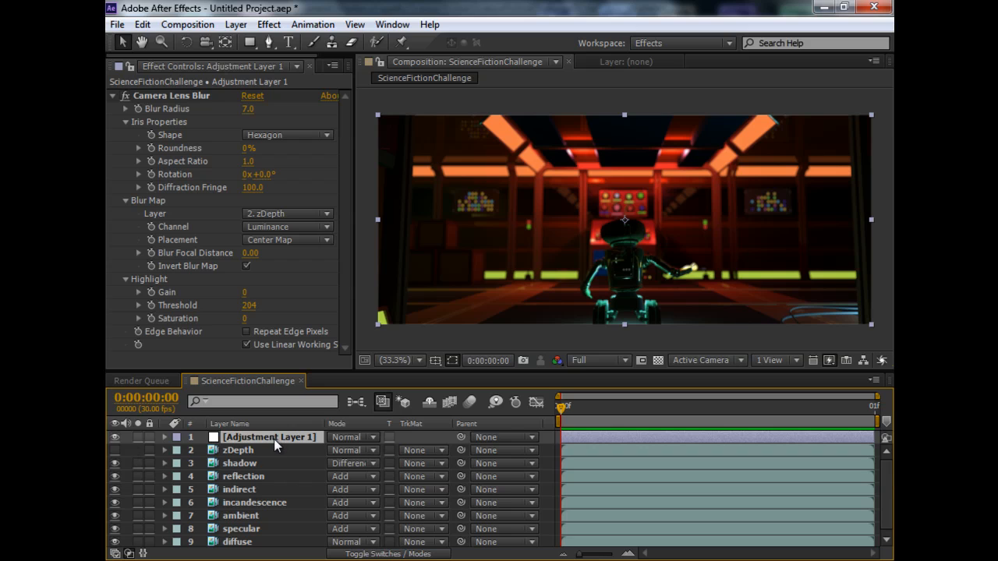
mouse_move(574, 206)
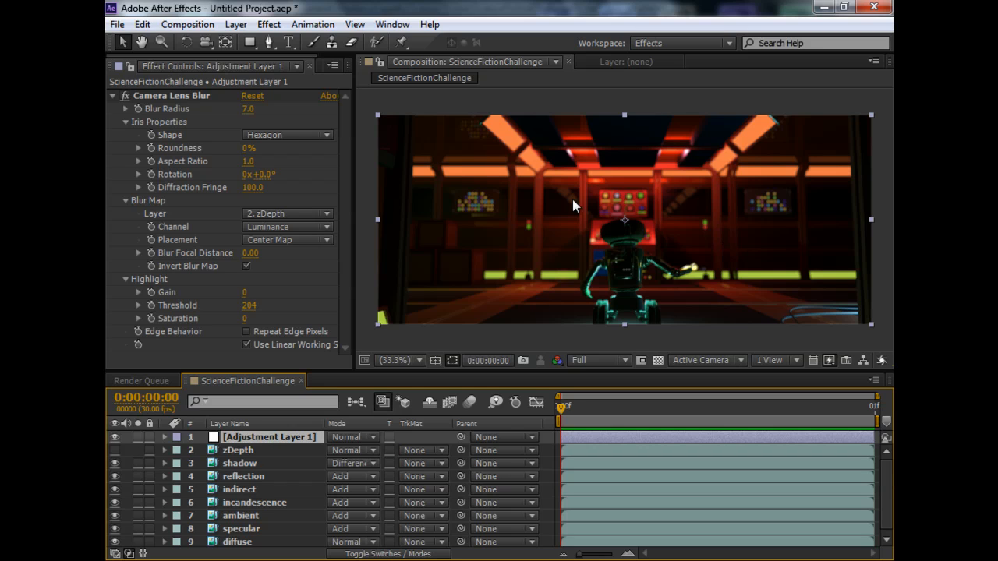
mouse_move(401, 304)
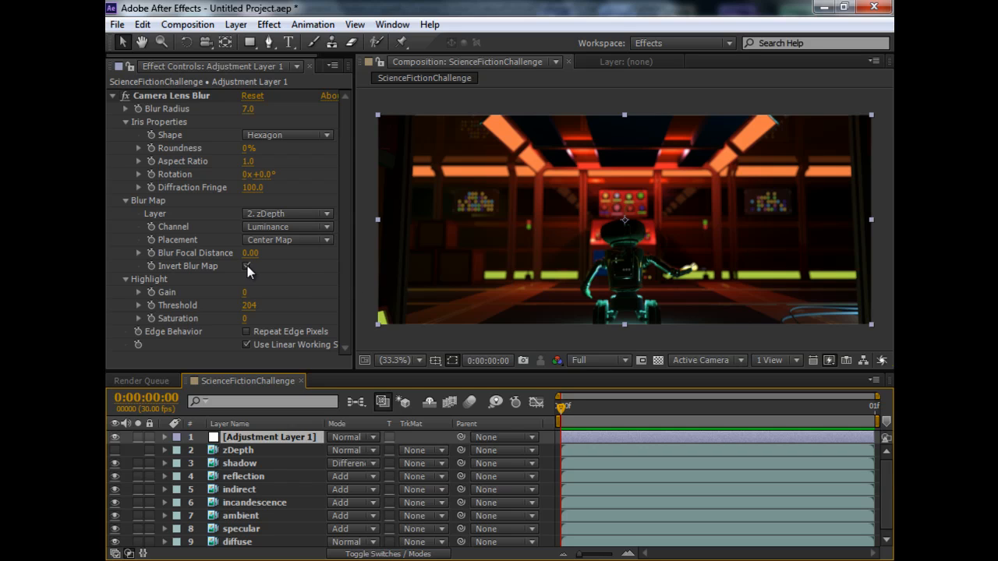
click(246, 266)
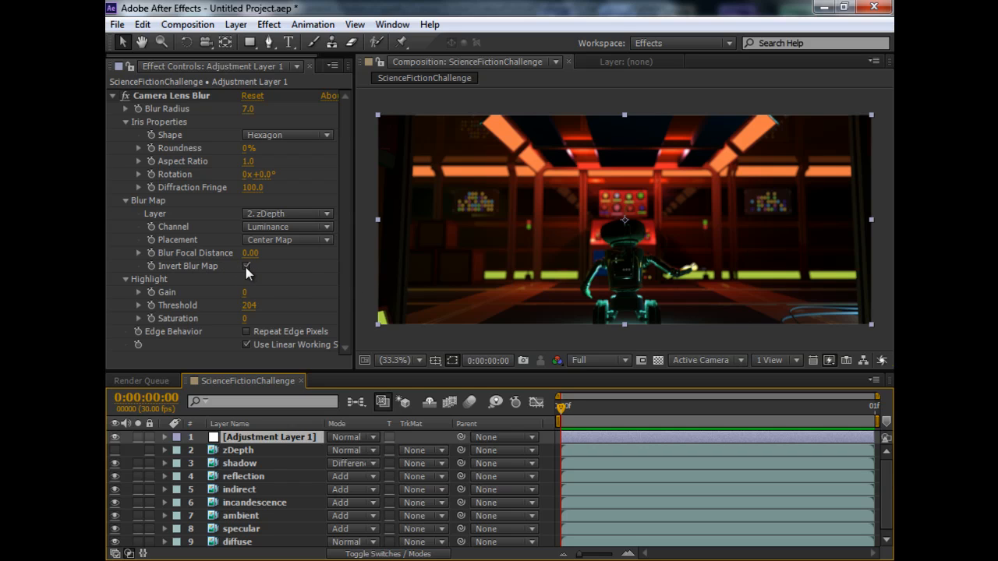
click(247, 266)
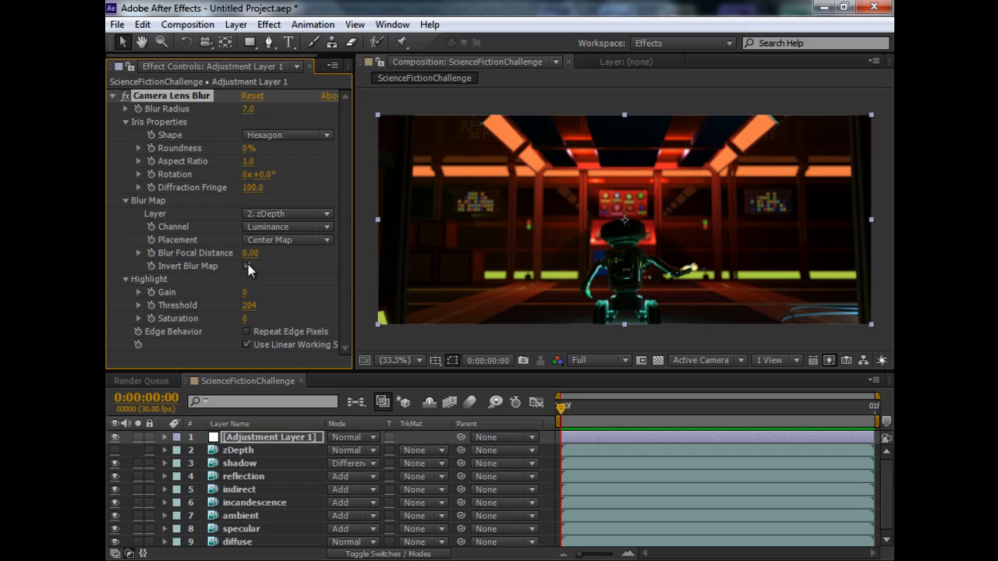
Re-check Invert Blur Map to compare the inverted depth blur.
click(247, 266)
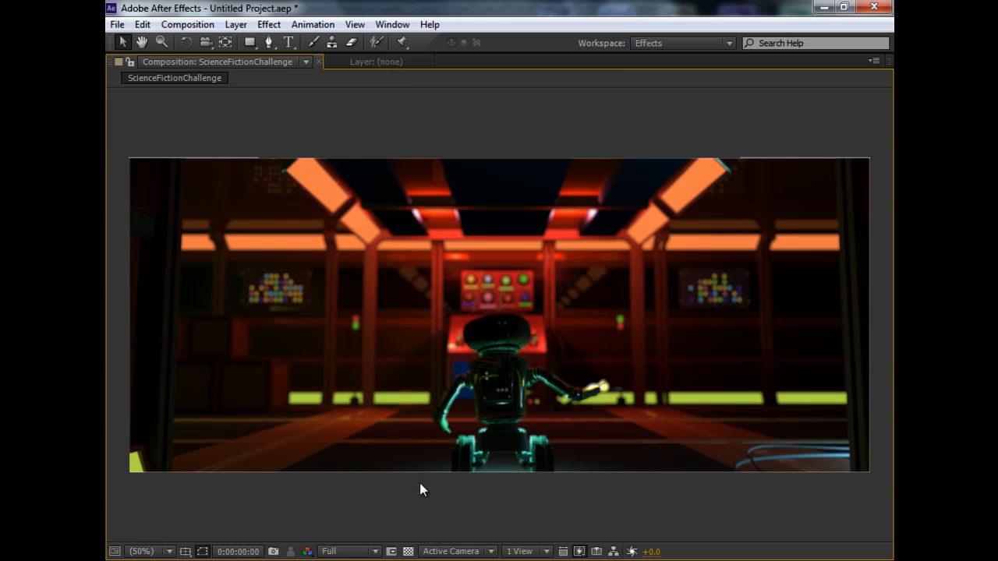
mouse_move(892, 145)
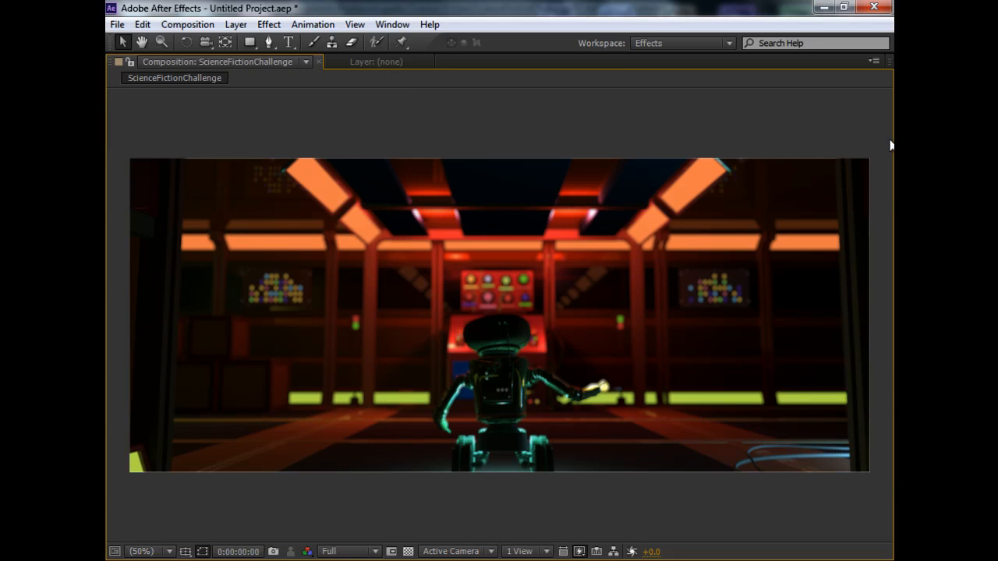
mouse_move(281, 62)
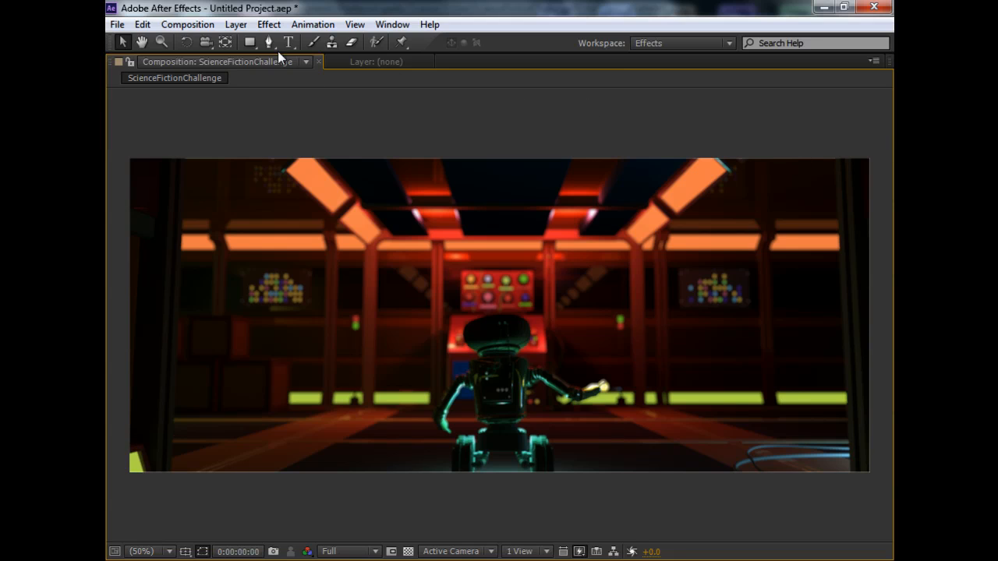
Open the Effect menu listing effect categories over the maximized composition.
click(269, 24)
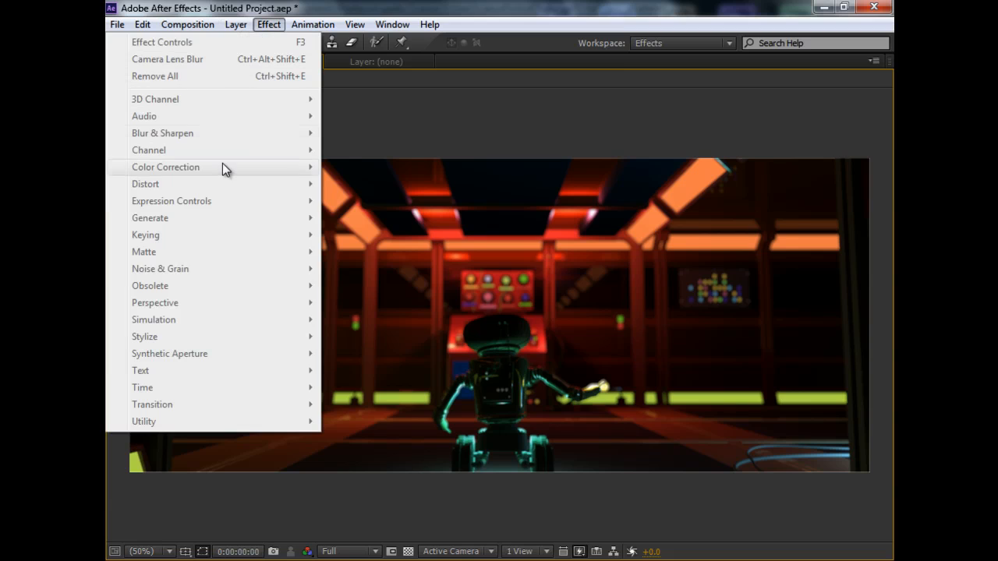